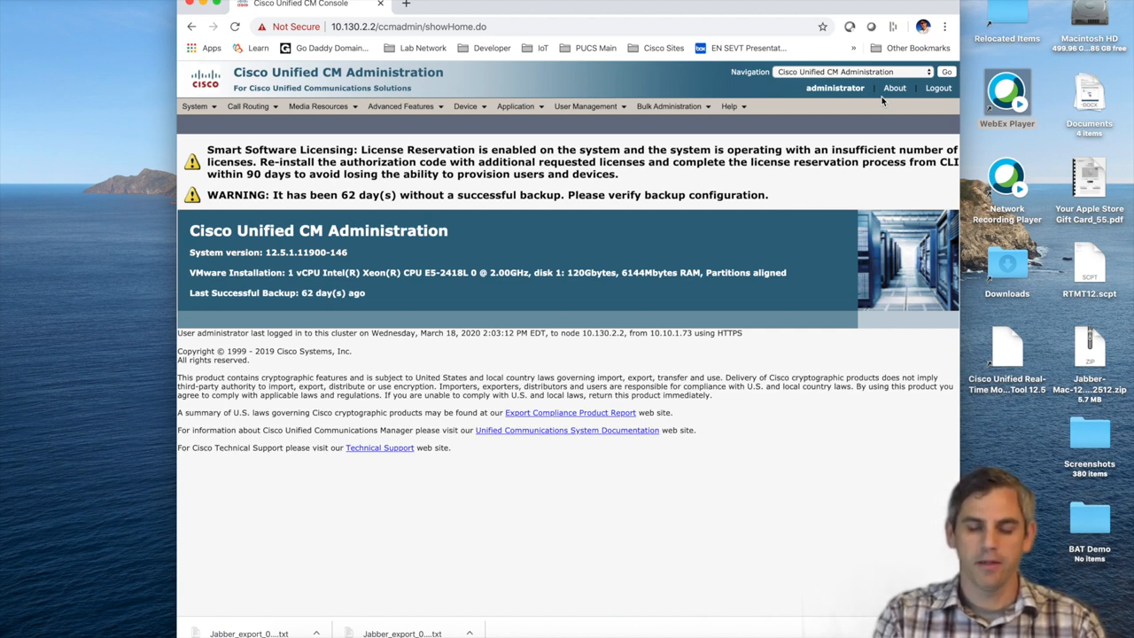
pyautogui.moveTo(591, 127)
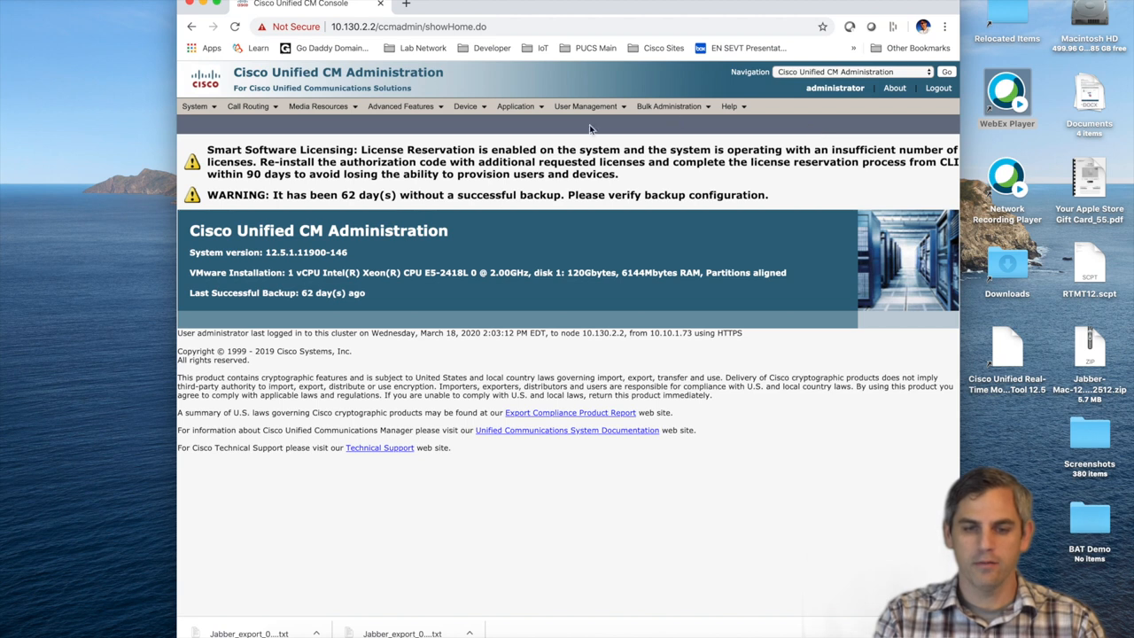
# List the configured phones from the Device menu, showing the two existing CSF Jabber softphones
pyautogui.click(465, 107)
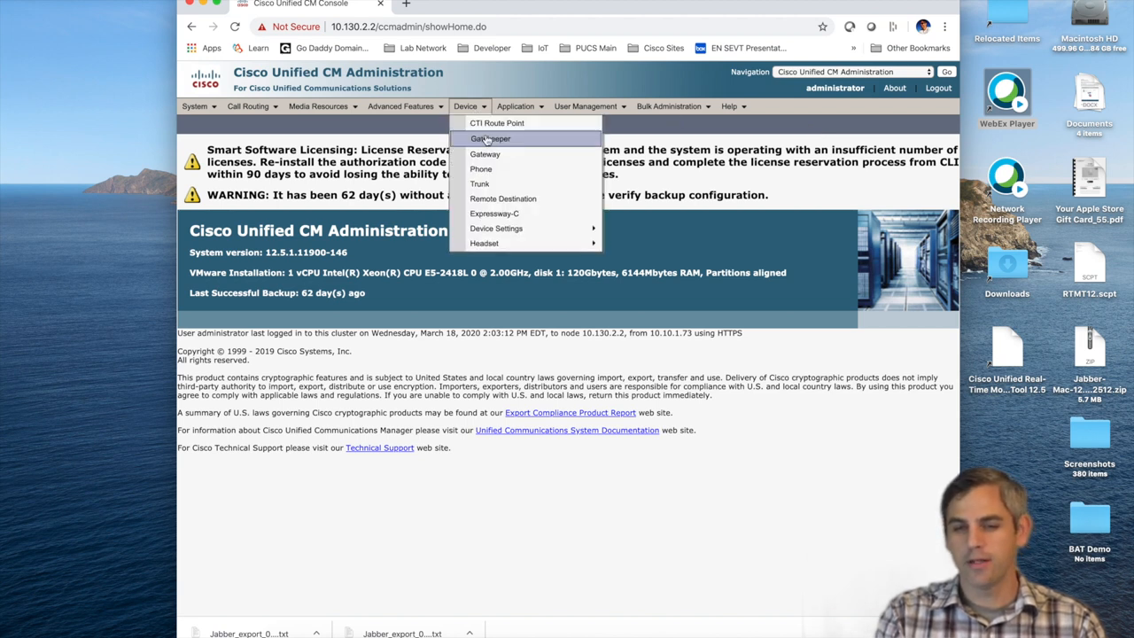
pyautogui.moveTo(486, 153)
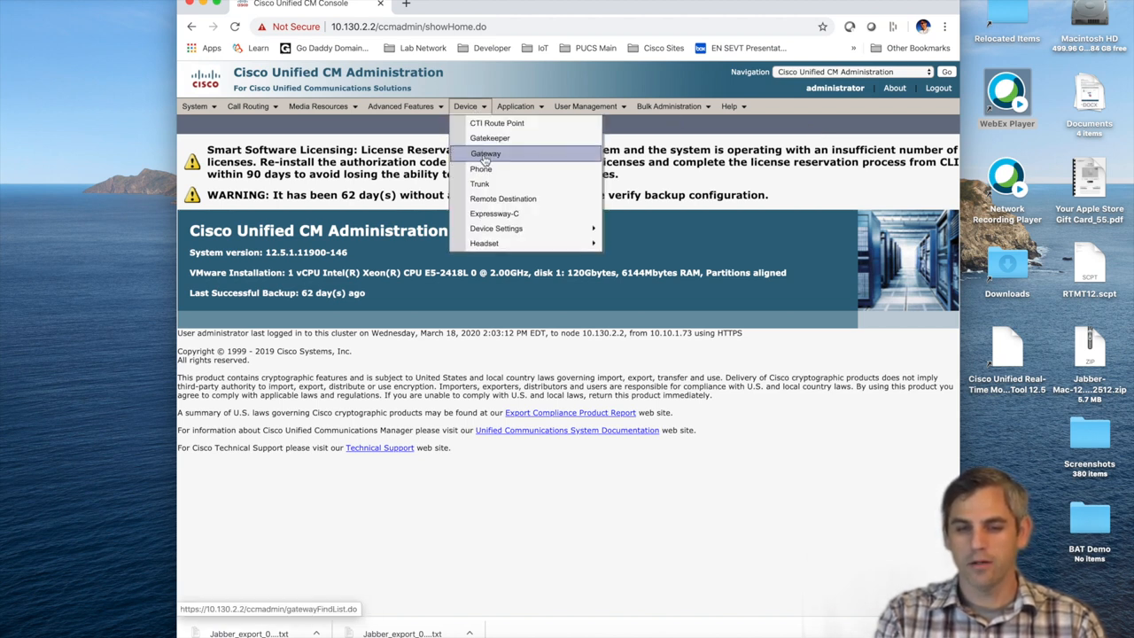
pyautogui.moveTo(482, 168)
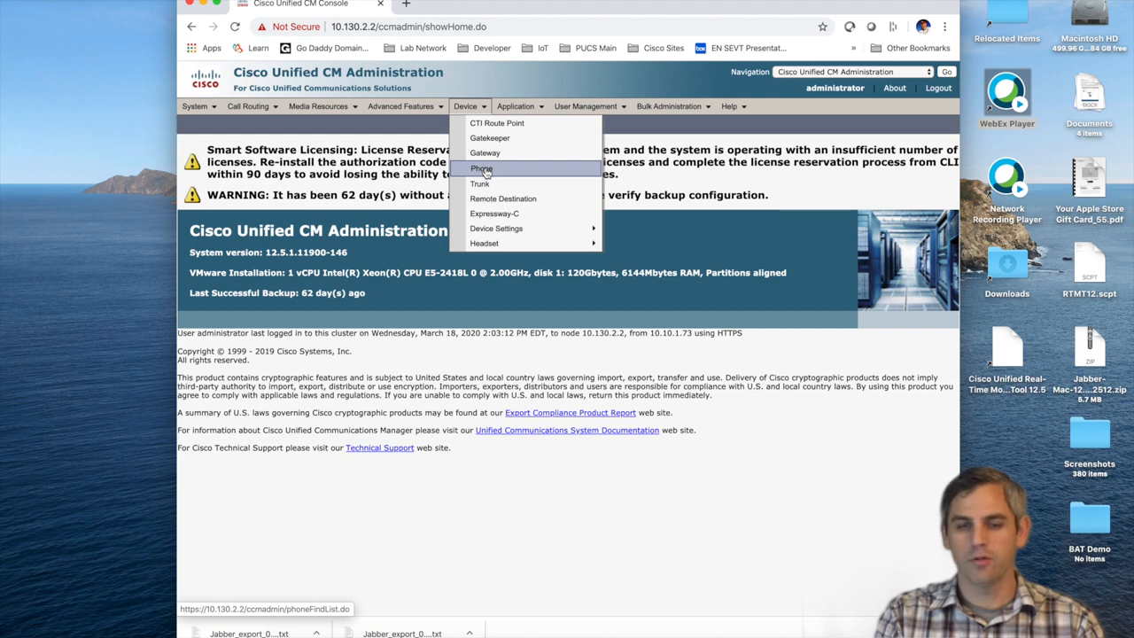
pyautogui.click(482, 169)
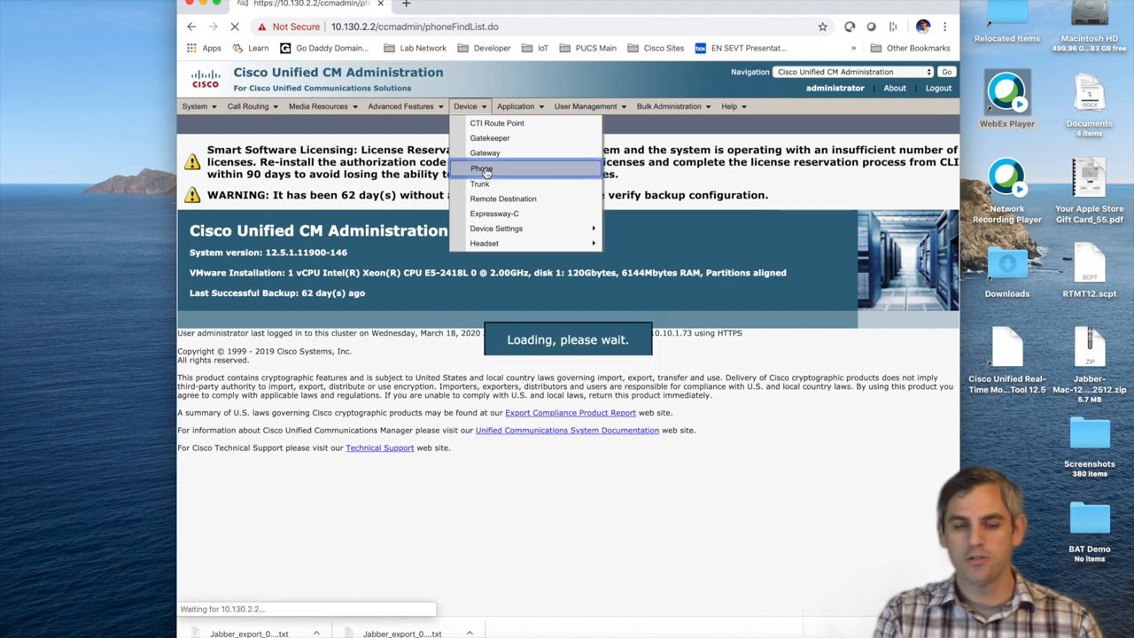
pyautogui.click(482, 168)
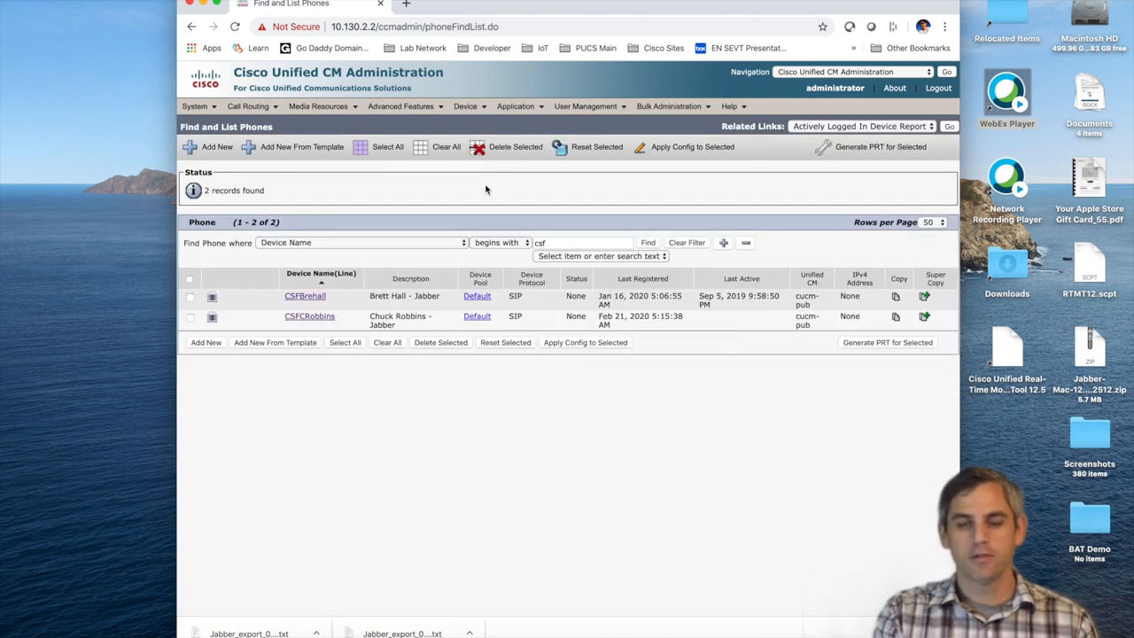
pyautogui.moveTo(454, 231)
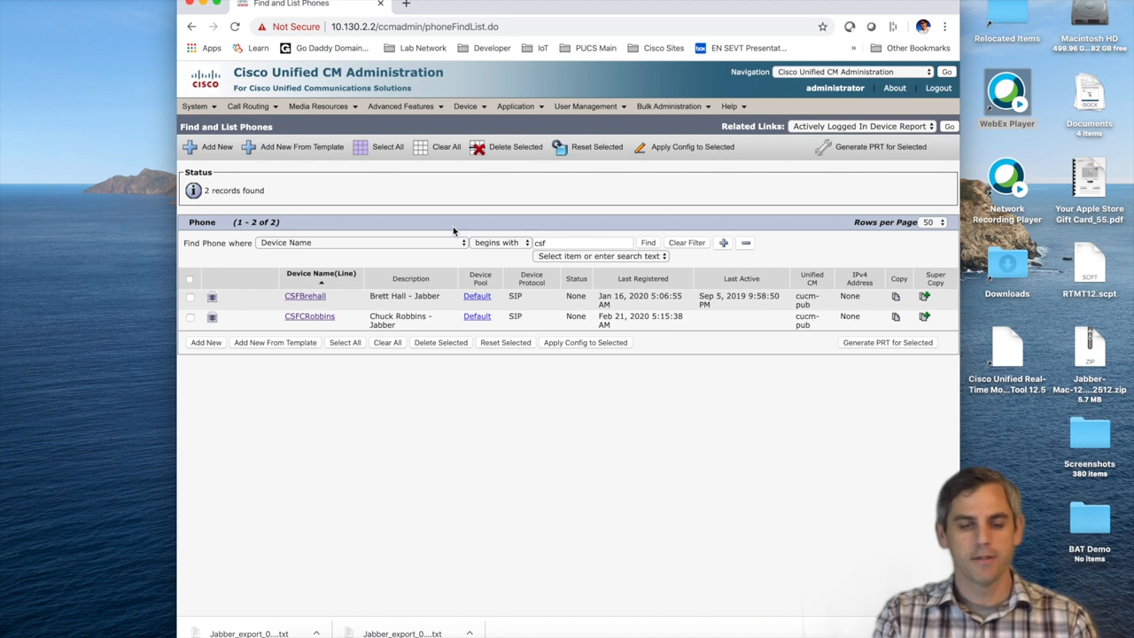
pyautogui.moveTo(407, 234)
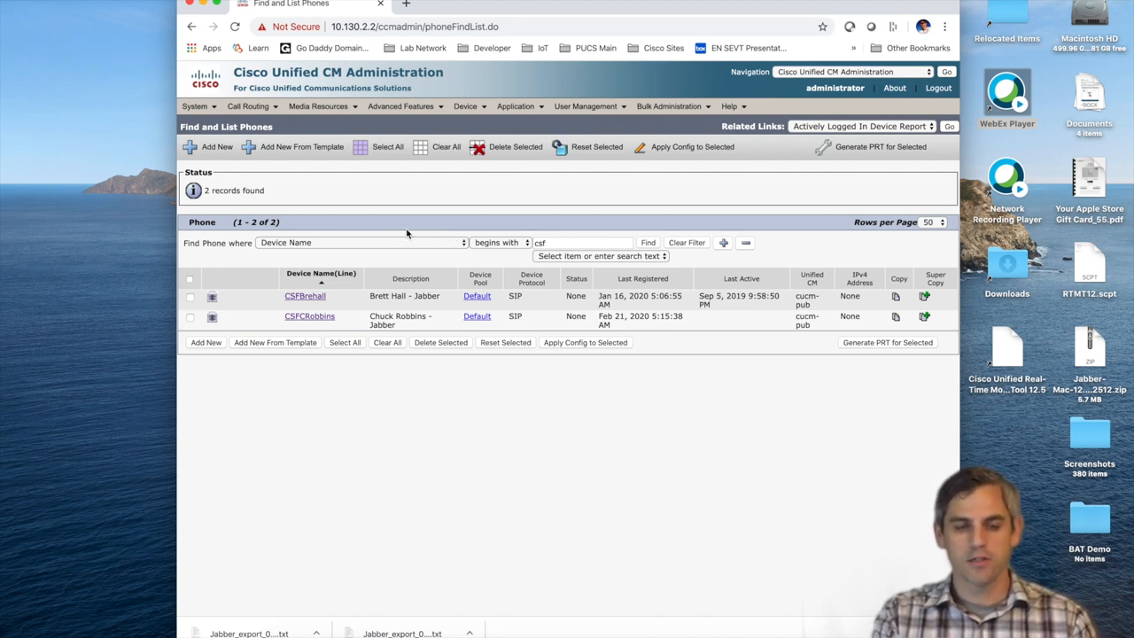
pyautogui.moveTo(369, 238)
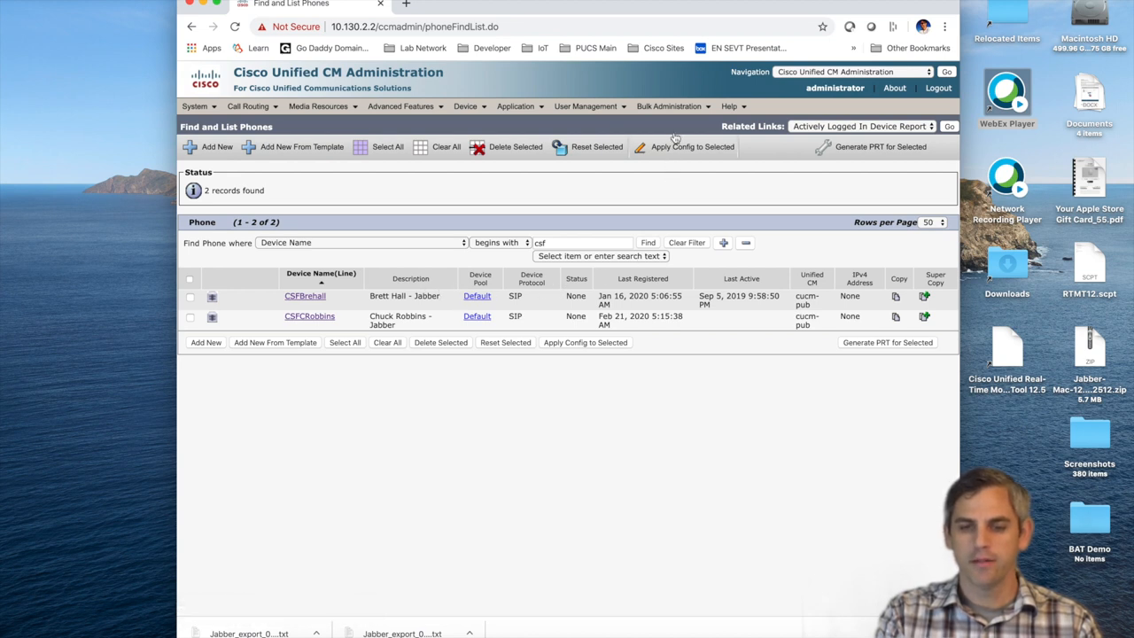
# Start an Export Phones > All Details job for Cisco Unified Client Services Framework devices only
pyautogui.click(670, 107)
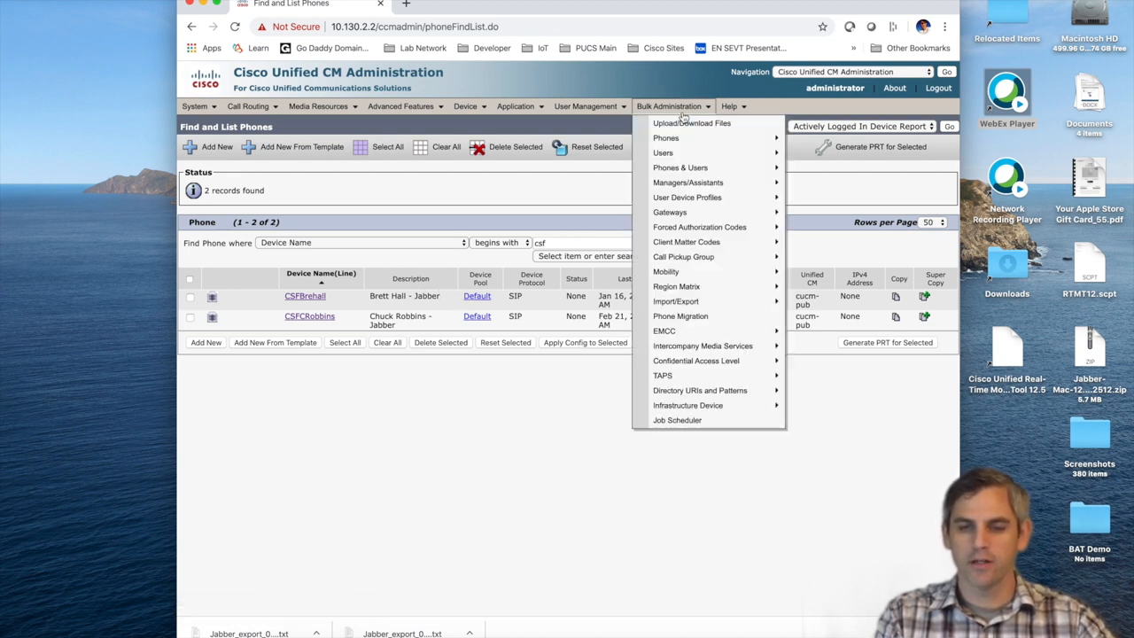
pyautogui.moveTo(666, 138)
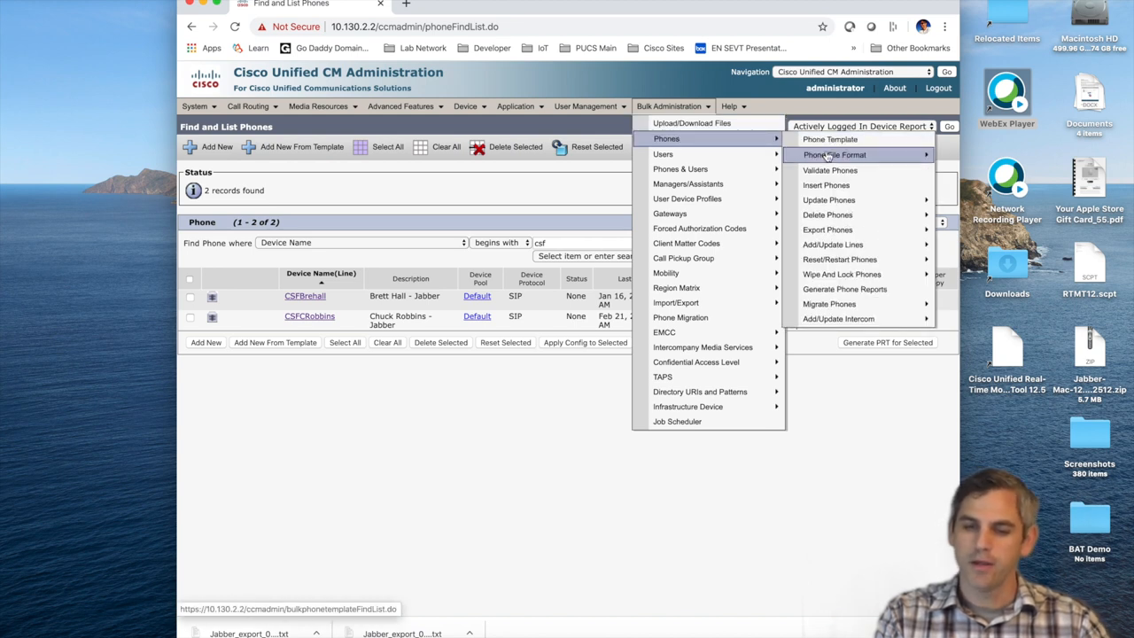
pyautogui.moveTo(829, 170)
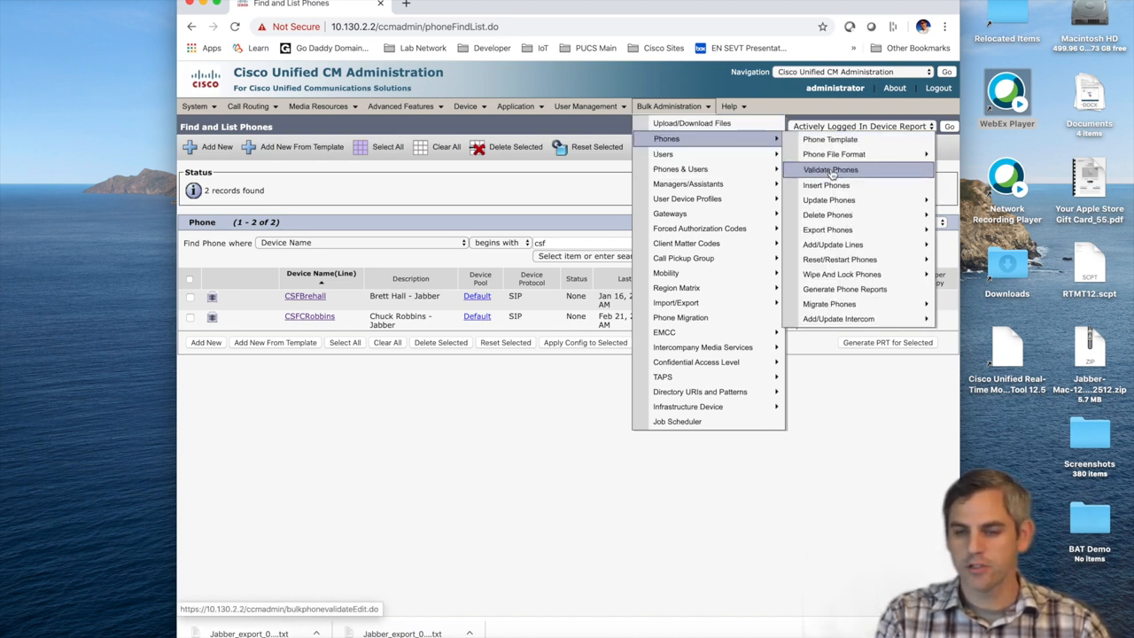
pyautogui.moveTo(826, 184)
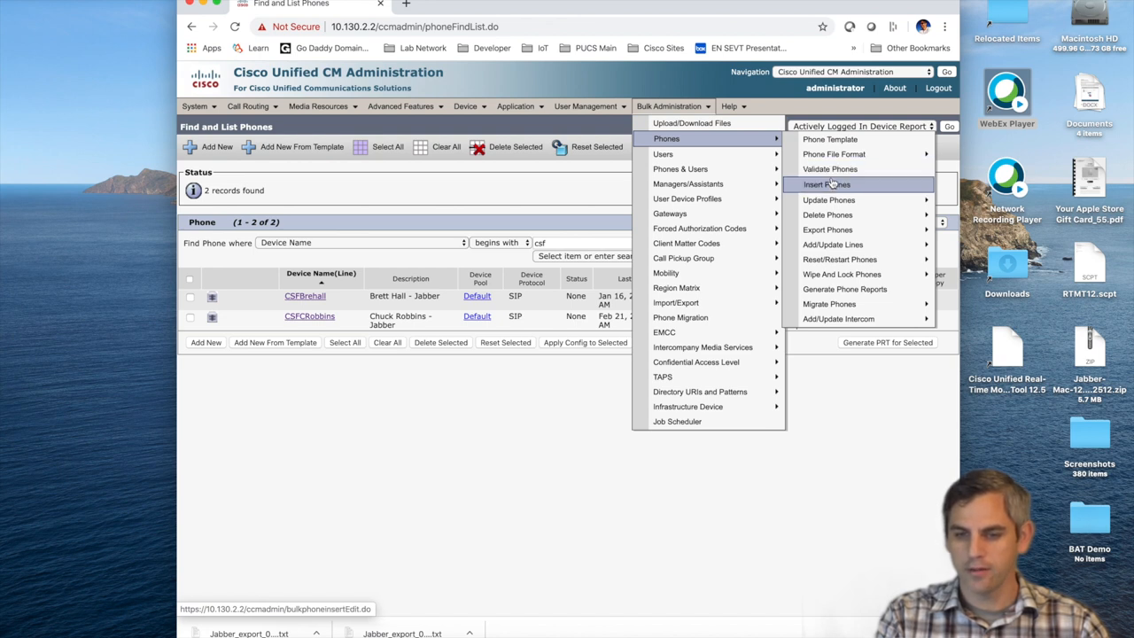
pyautogui.moveTo(830, 228)
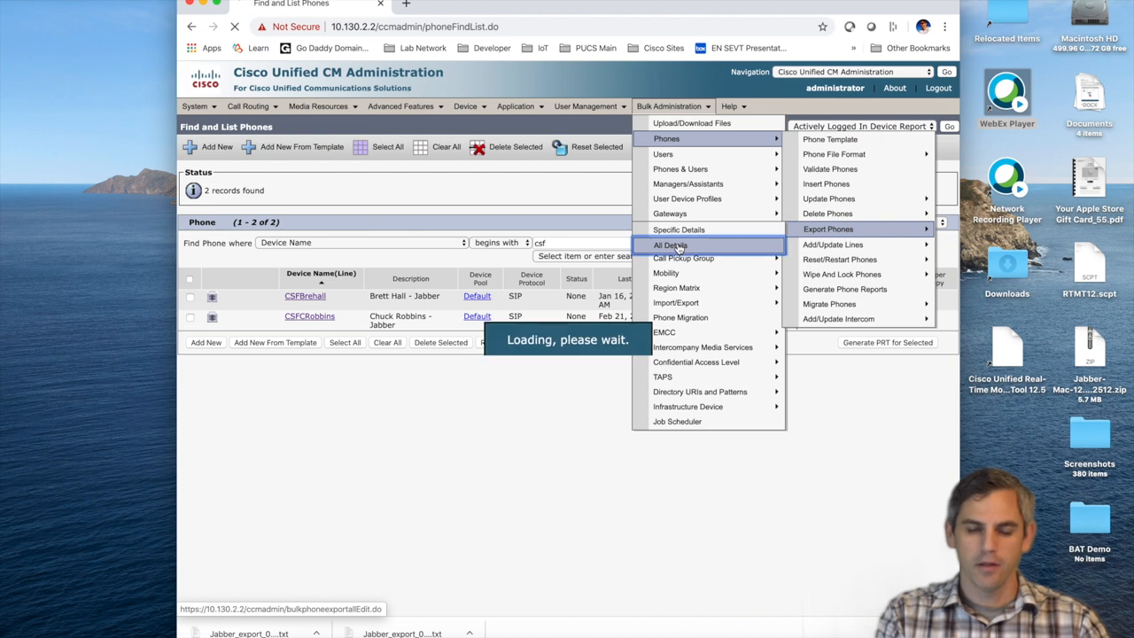
pyautogui.click(670, 244)
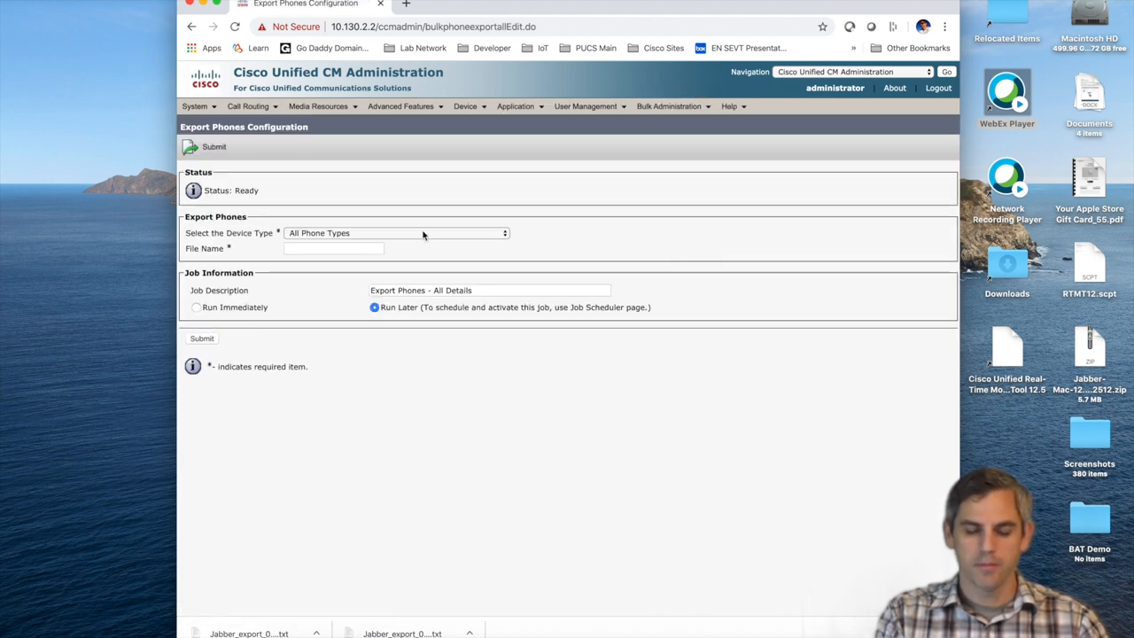
pyautogui.click(397, 232)
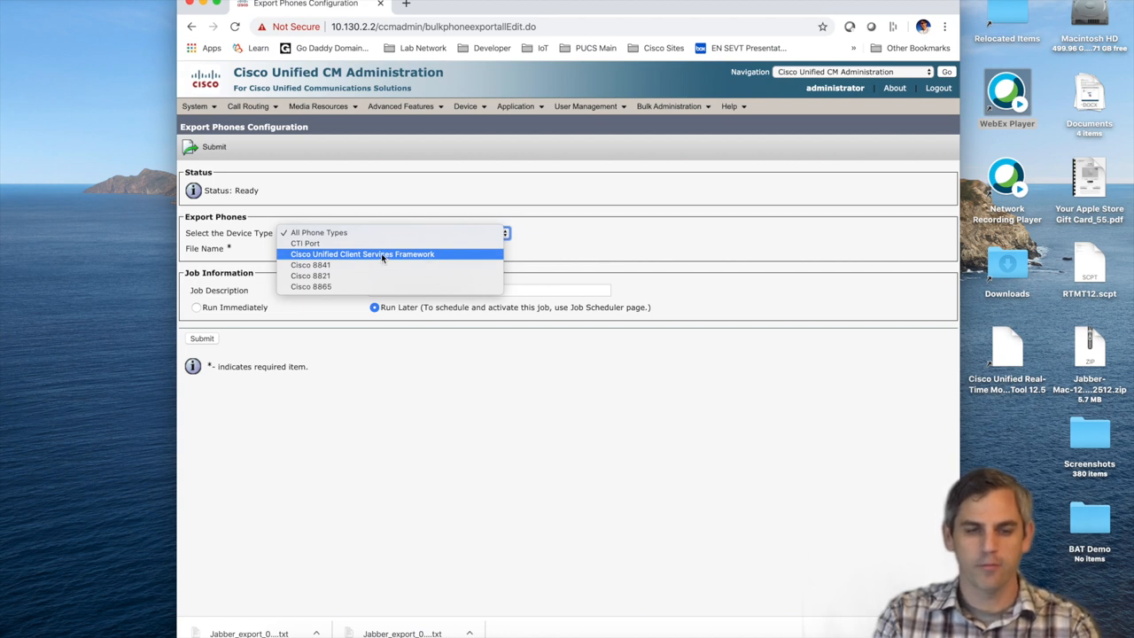
pyautogui.click(361, 256)
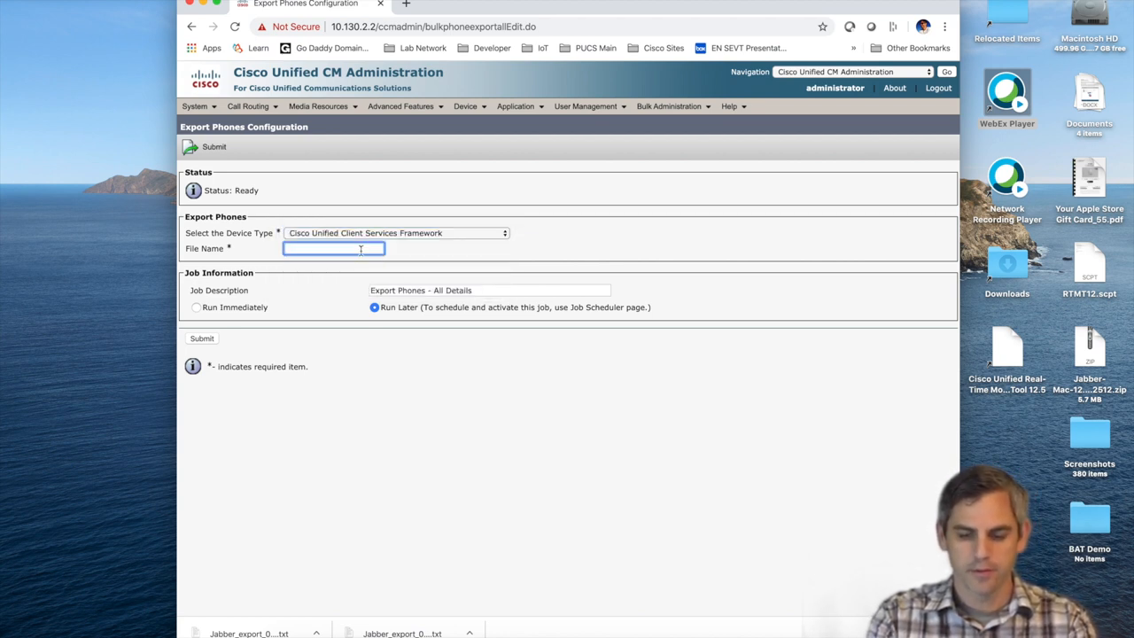
# Name the export file Jabber_export_031820, set it to Run Immediately and submit the job
pyautogui.write('Jabber_')
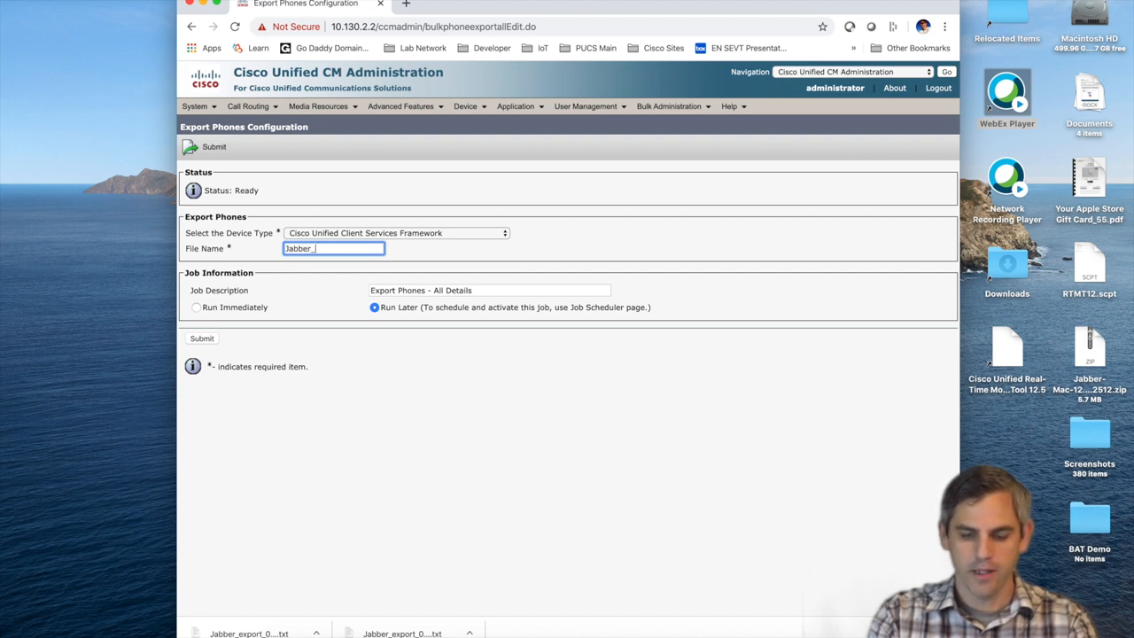
pyautogui.write('export')
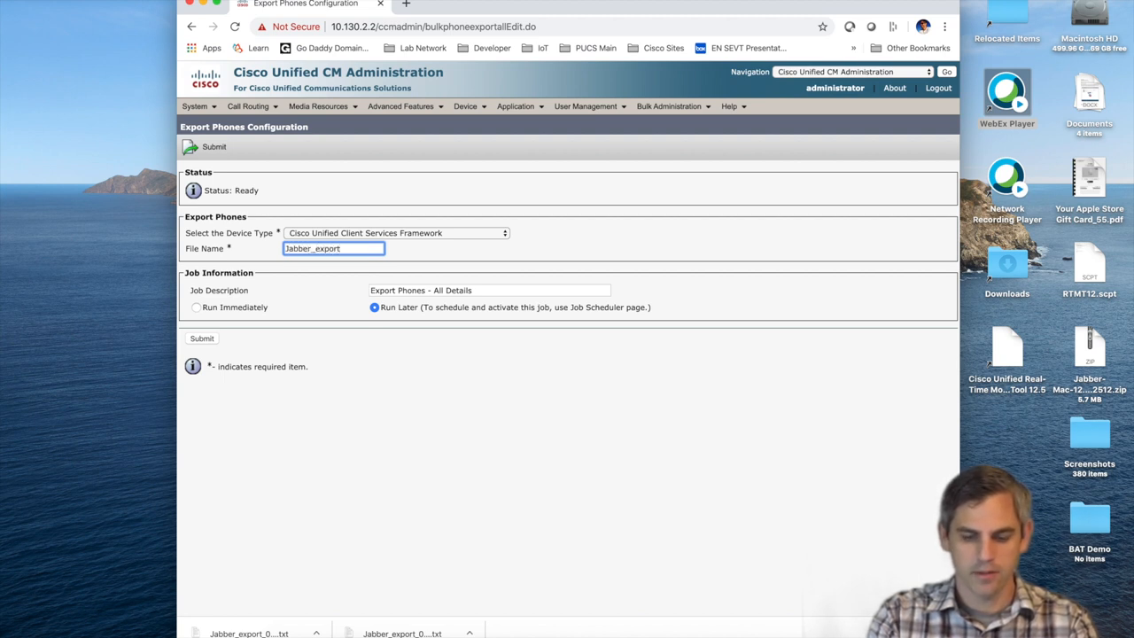
pyautogui.write('_03')
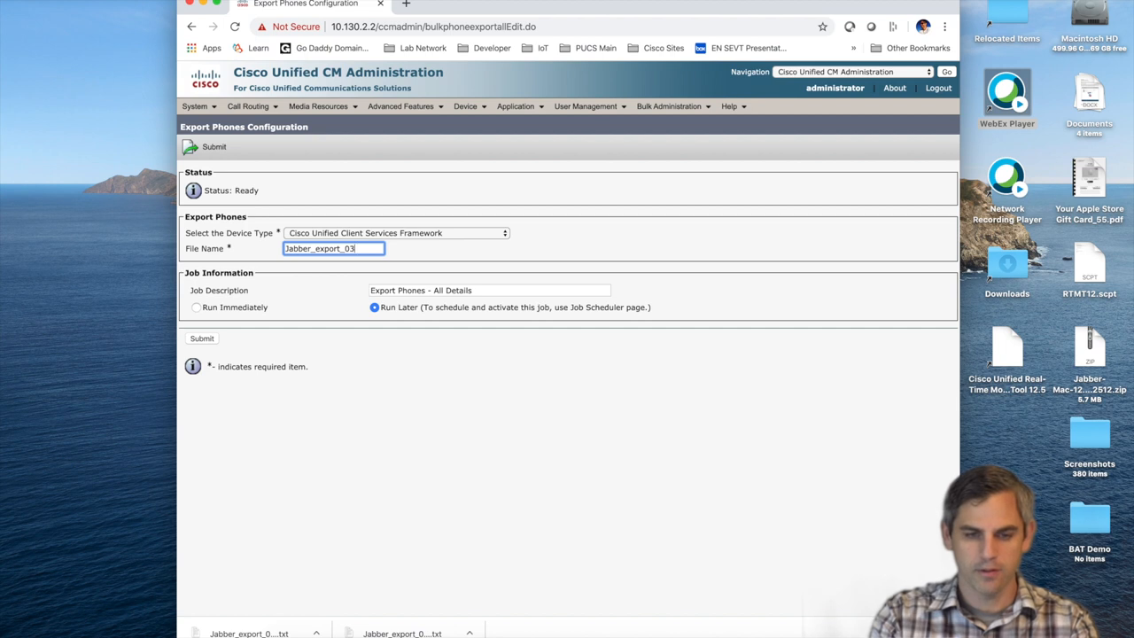
pyautogui.write('1820')
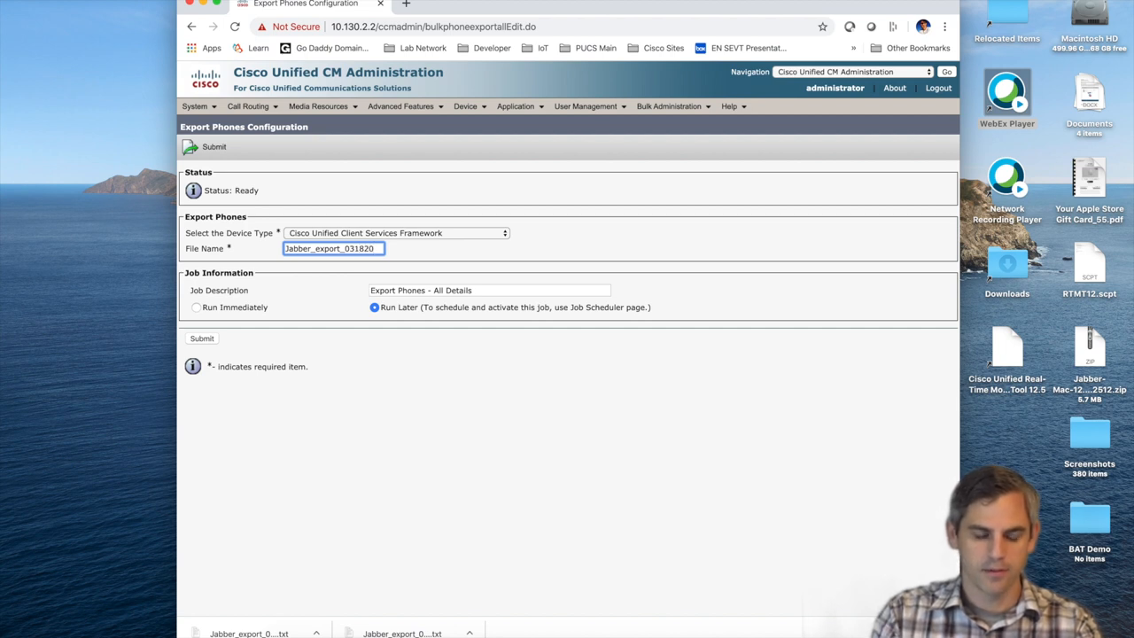
pyautogui.click(202, 338)
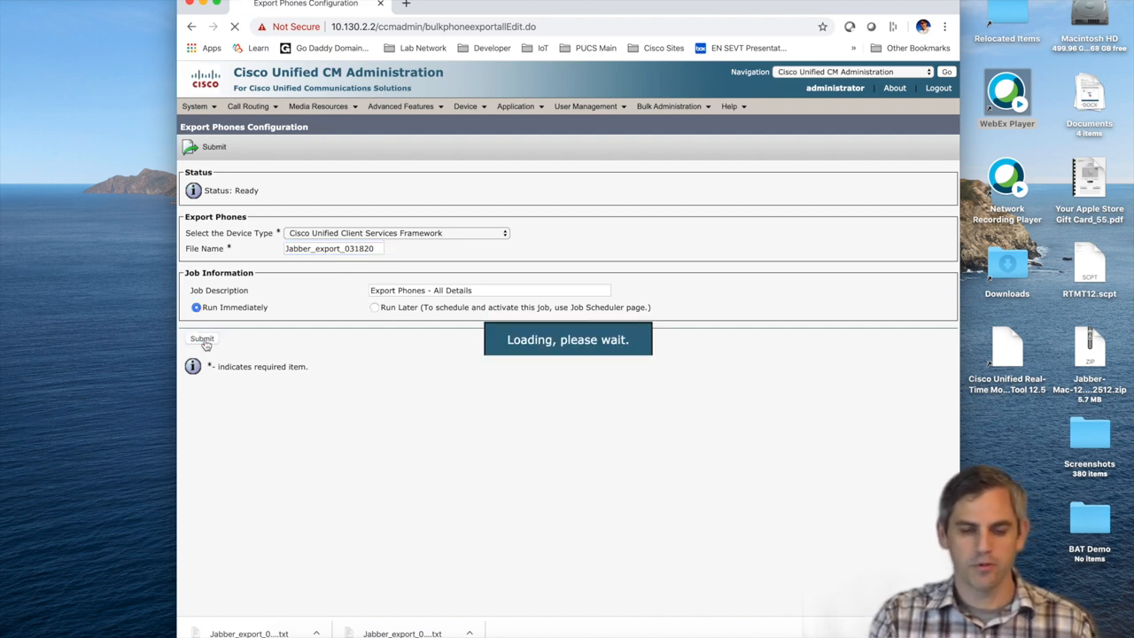
pyautogui.click(202, 338)
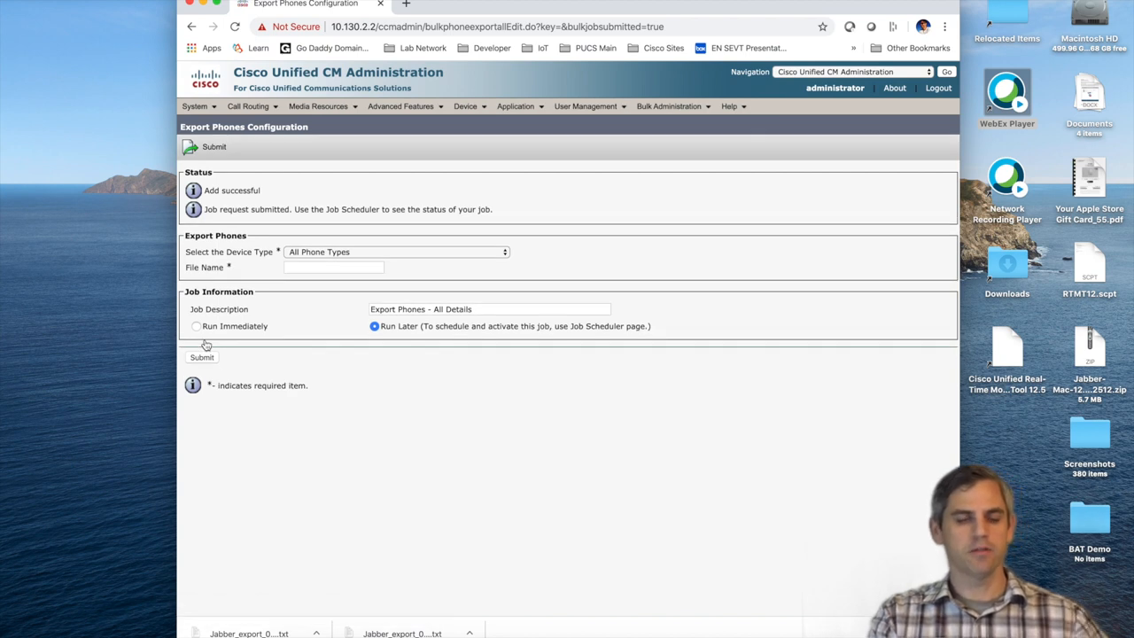
pyautogui.moveTo(292, 309)
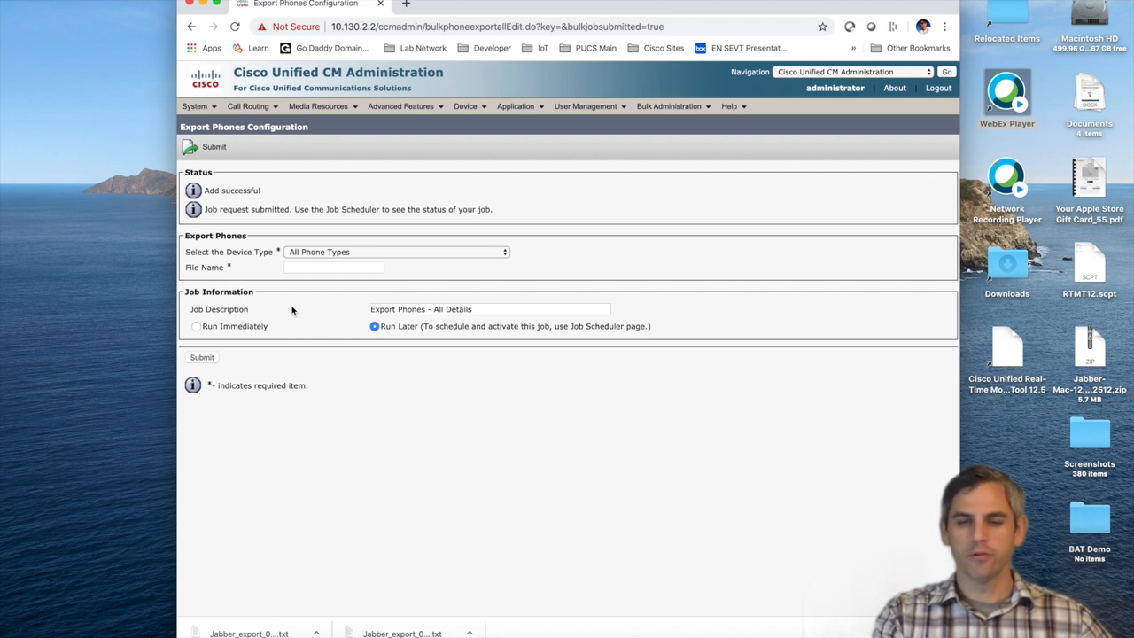
# Check the Job Scheduler and confirm the export job completed successfully
pyautogui.click(670, 106)
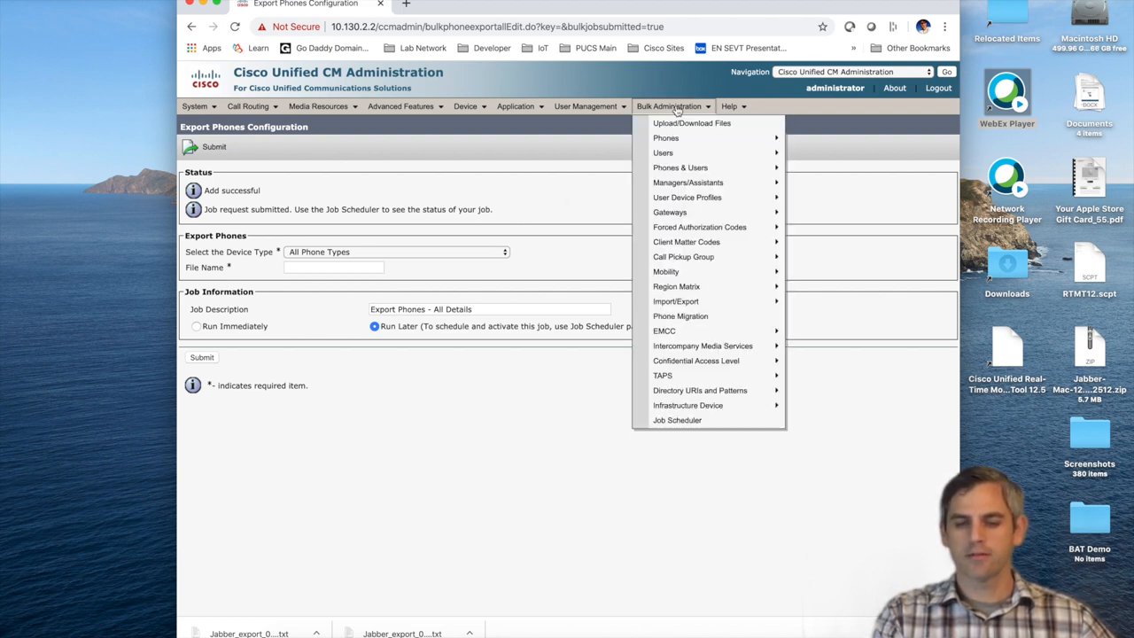
pyautogui.moveTo(688, 404)
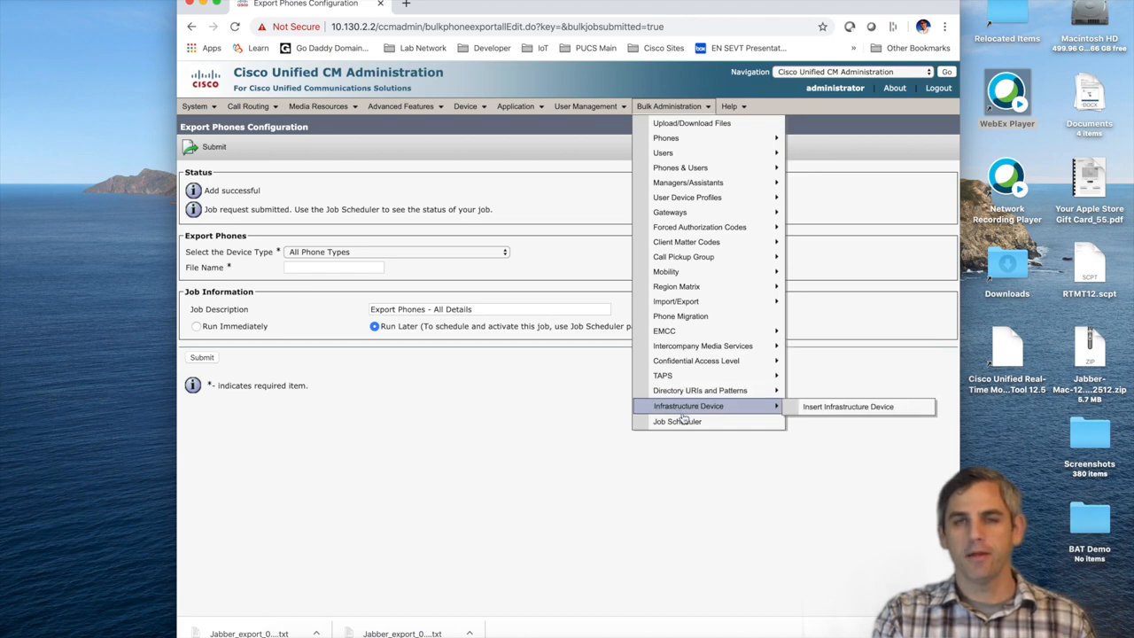
pyautogui.click(677, 422)
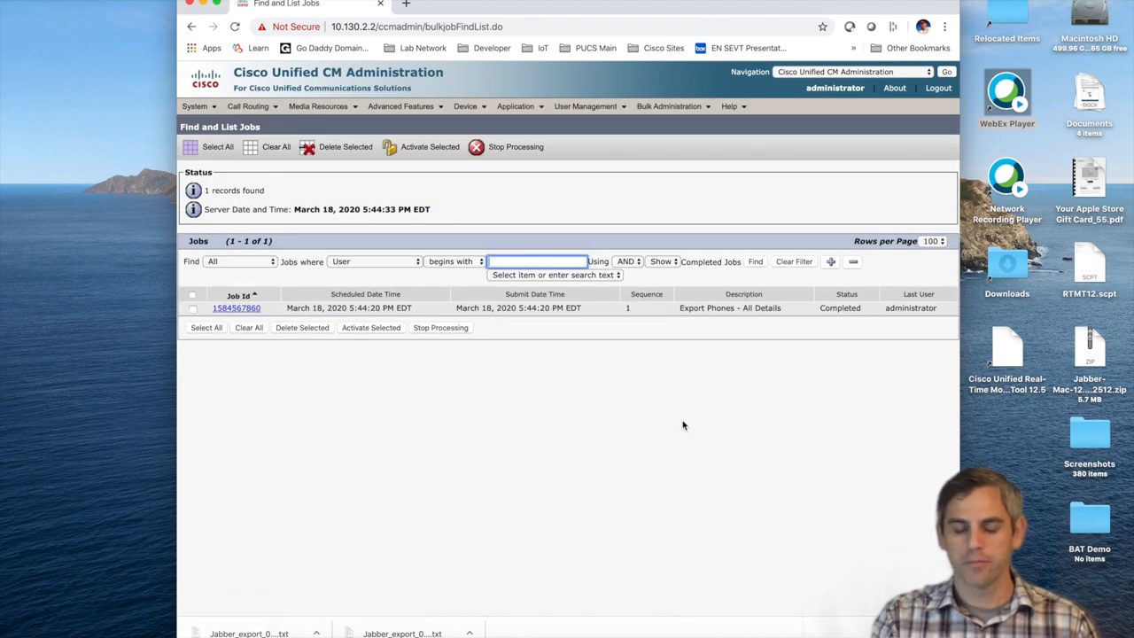
pyautogui.moveTo(659, 427)
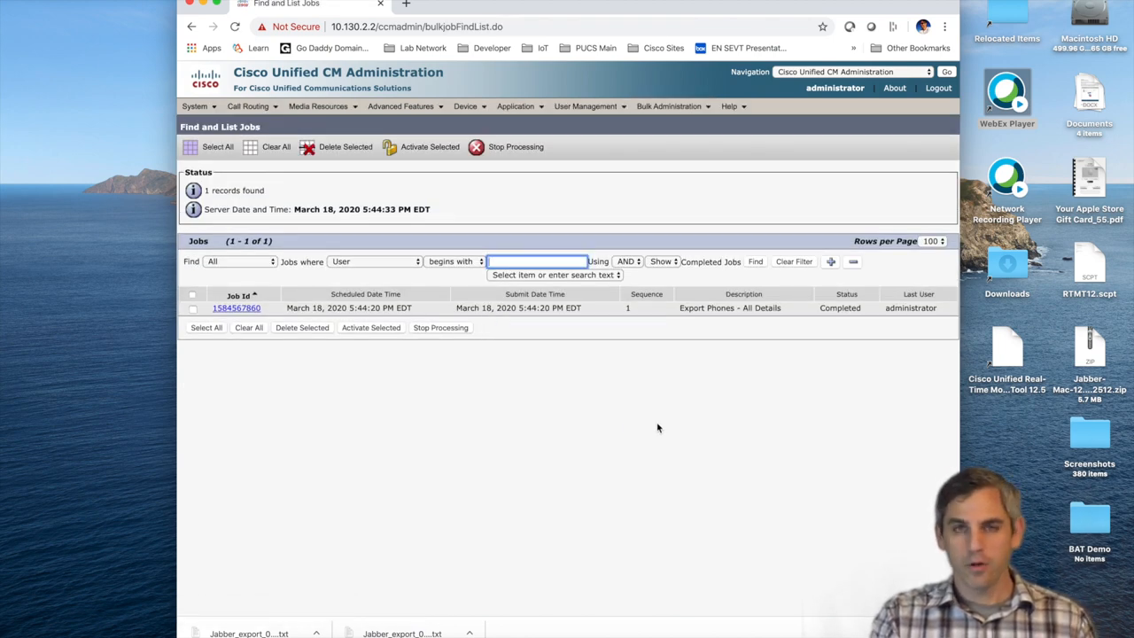
pyautogui.moveTo(652, 433)
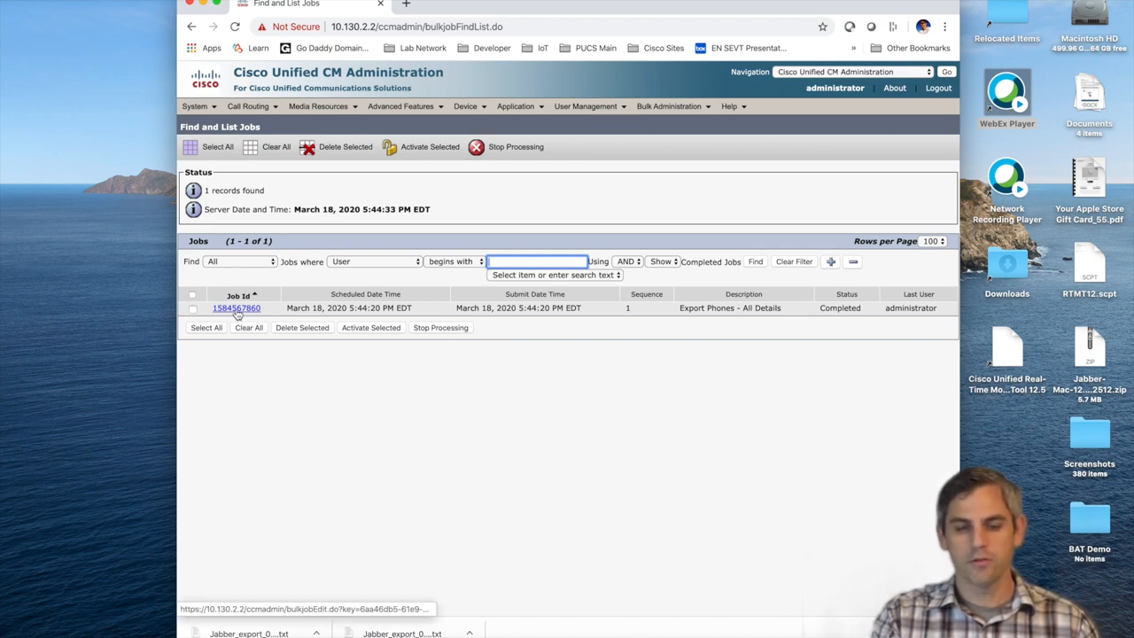
pyautogui.click(237, 308)
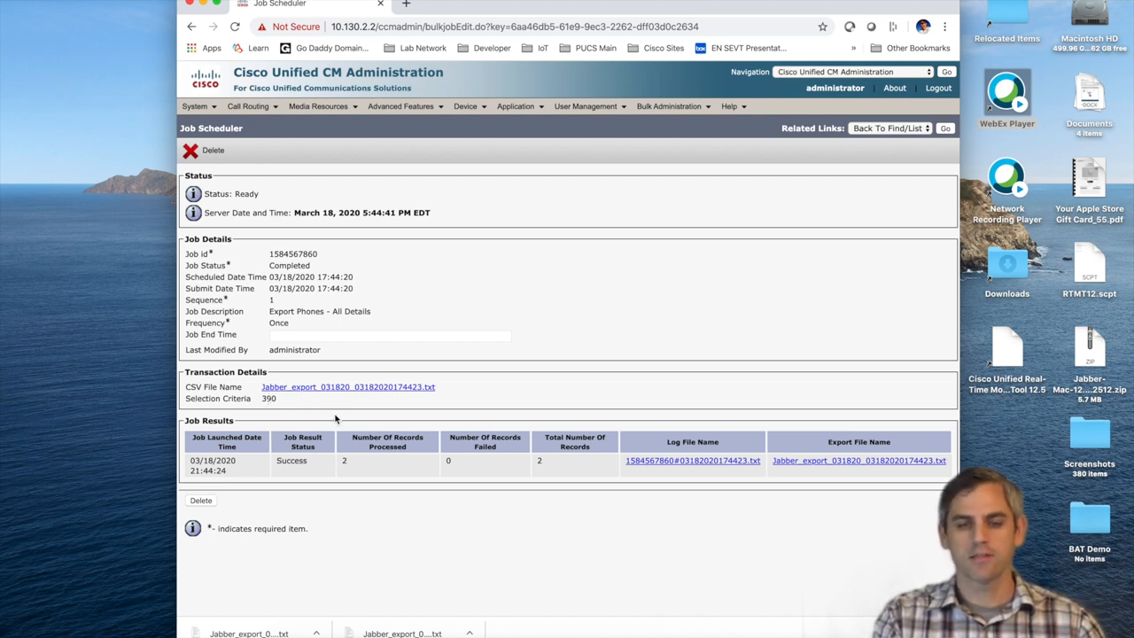
pyautogui.moveTo(453, 434)
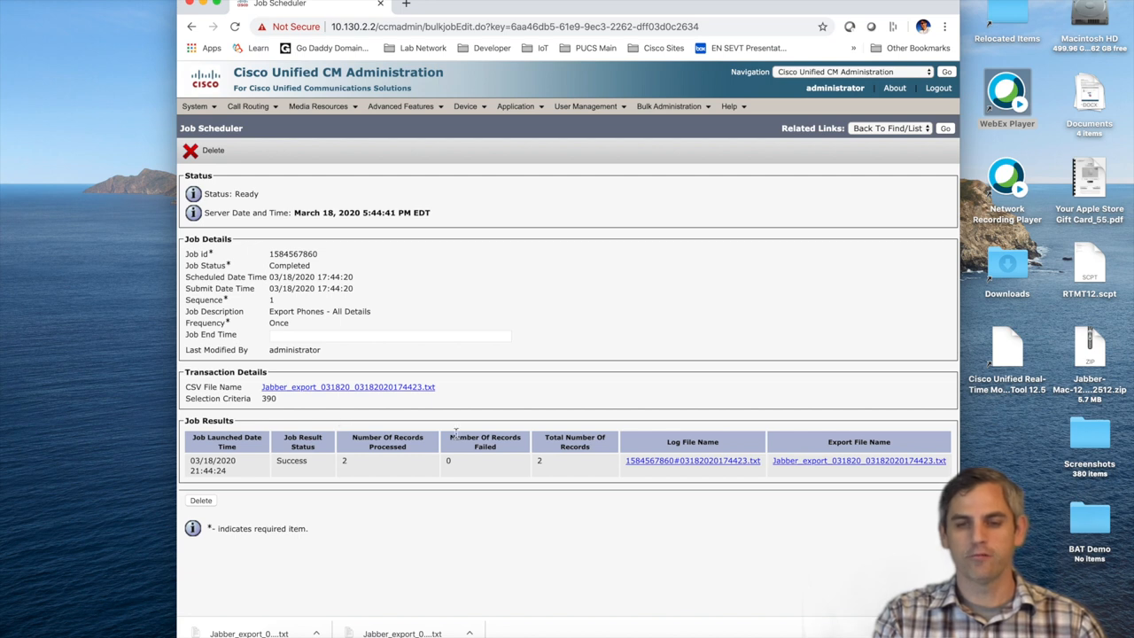
pyautogui.moveTo(668, 191)
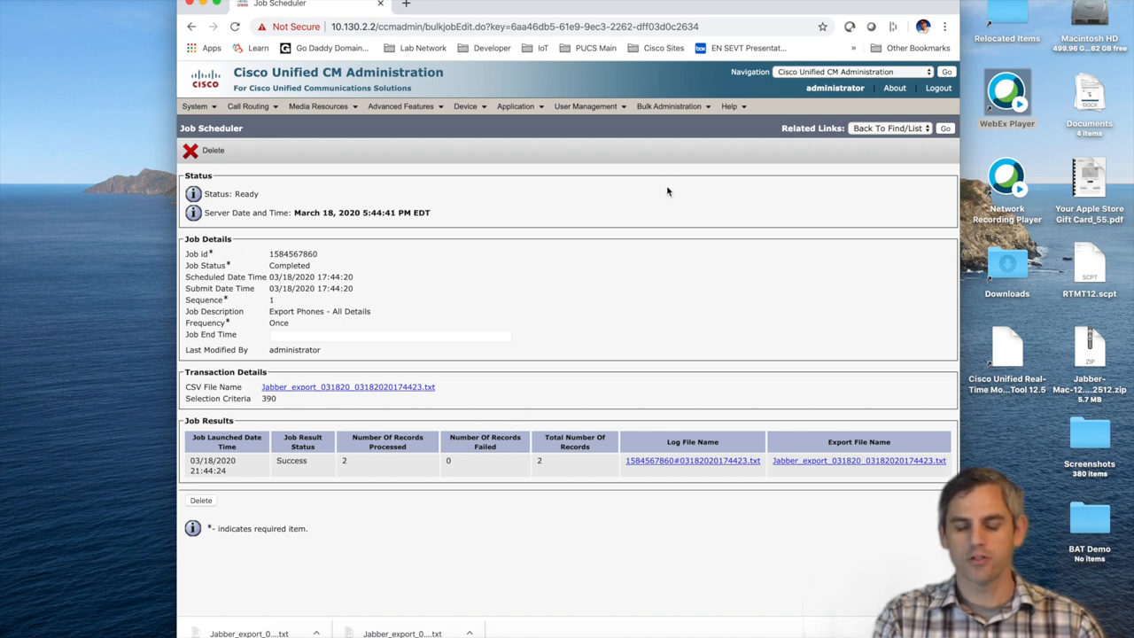
# Download the Jabber_export_031820 text file from Upload/Download Files to the Mac
pyautogui.click(668, 107)
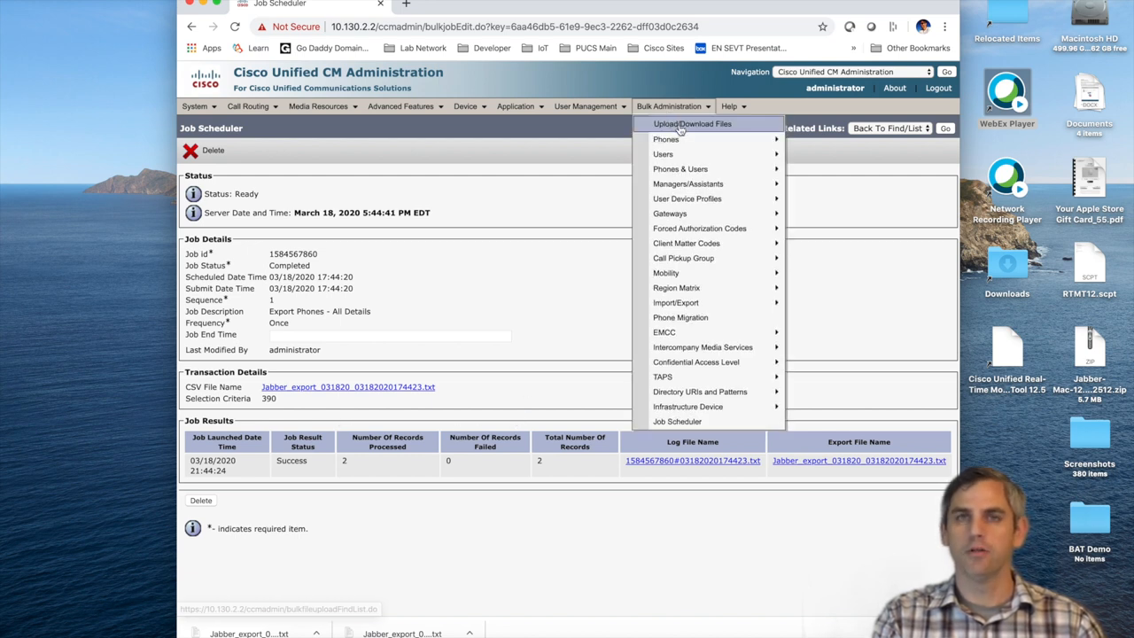
pyautogui.click(691, 124)
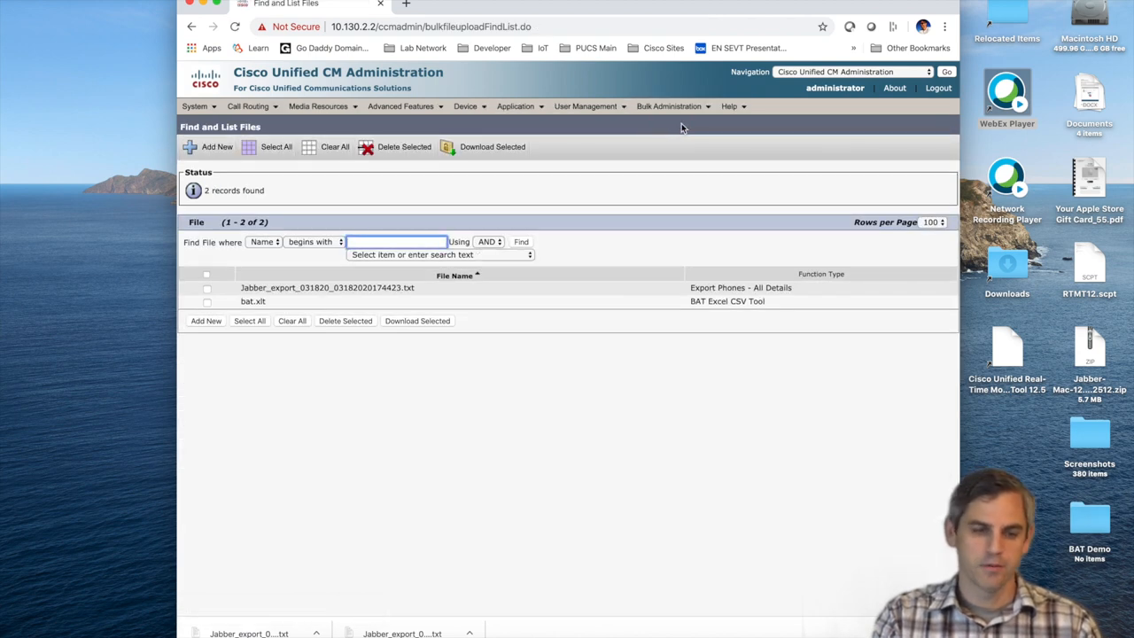
pyautogui.moveTo(211, 298)
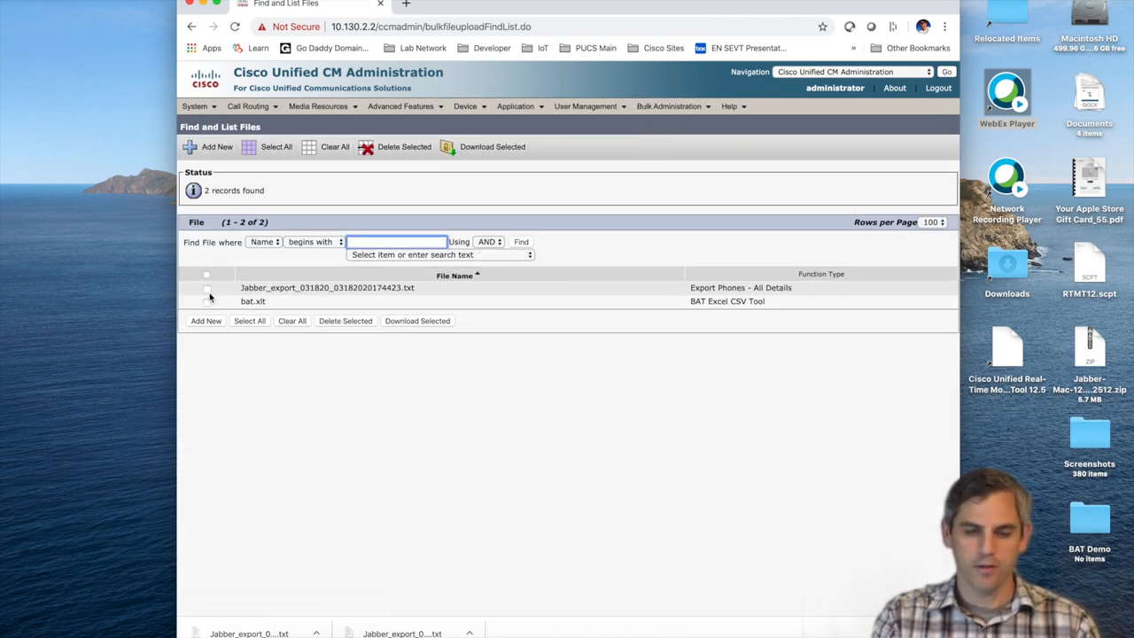
pyautogui.click(206, 288)
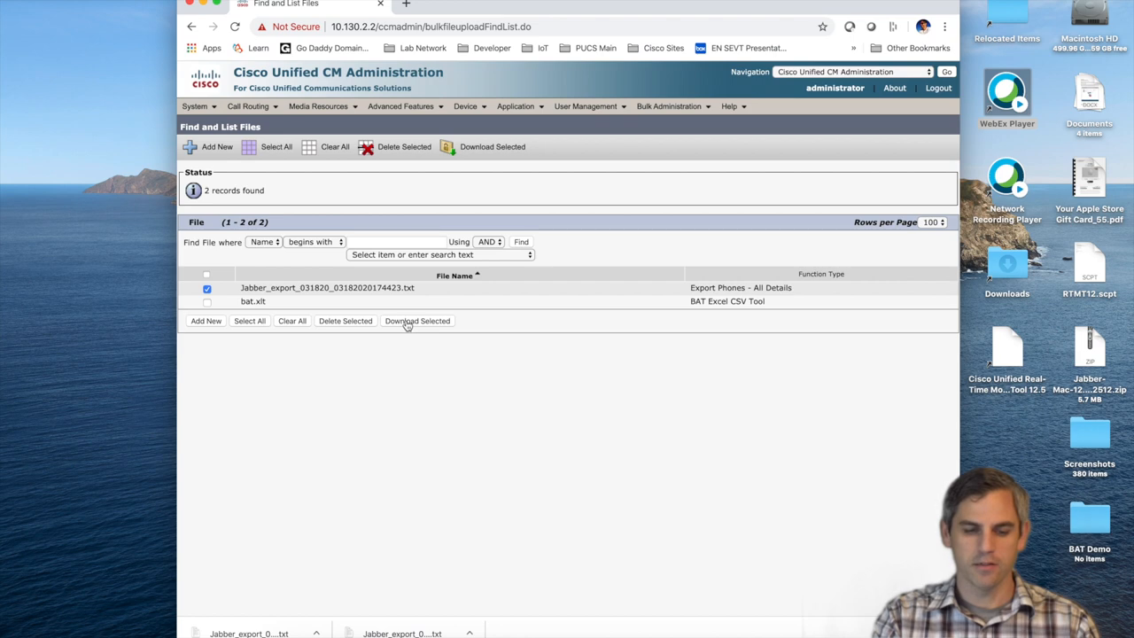
pyautogui.click(418, 320)
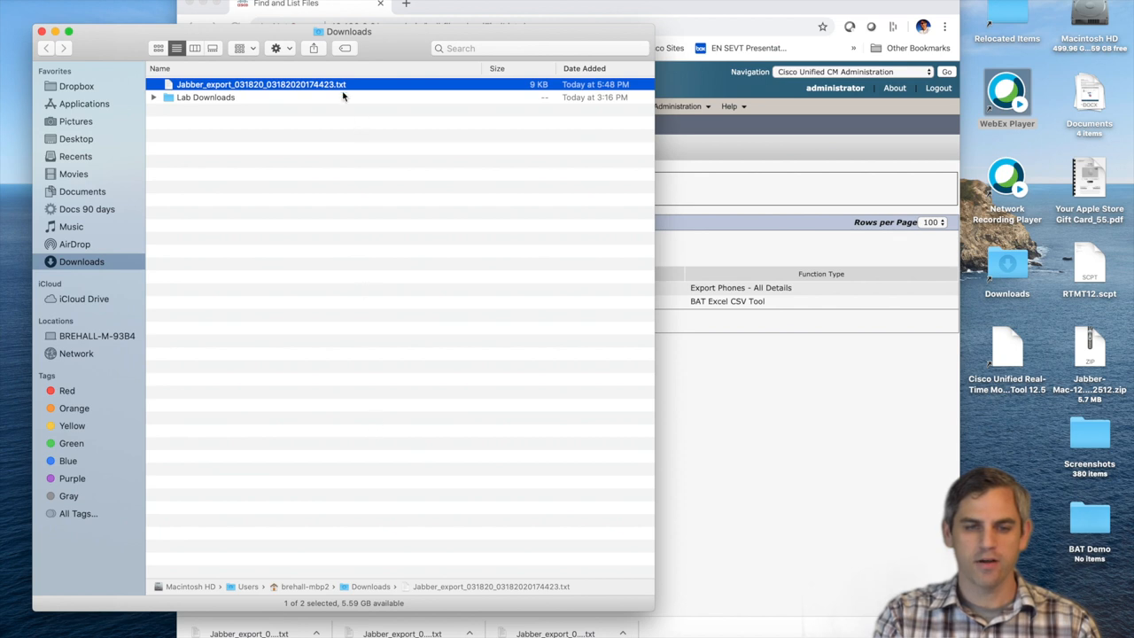
# Rename the downloaded export to a .csv file and open it with Microsoft Excel
pyautogui.doubleClick(261, 85)
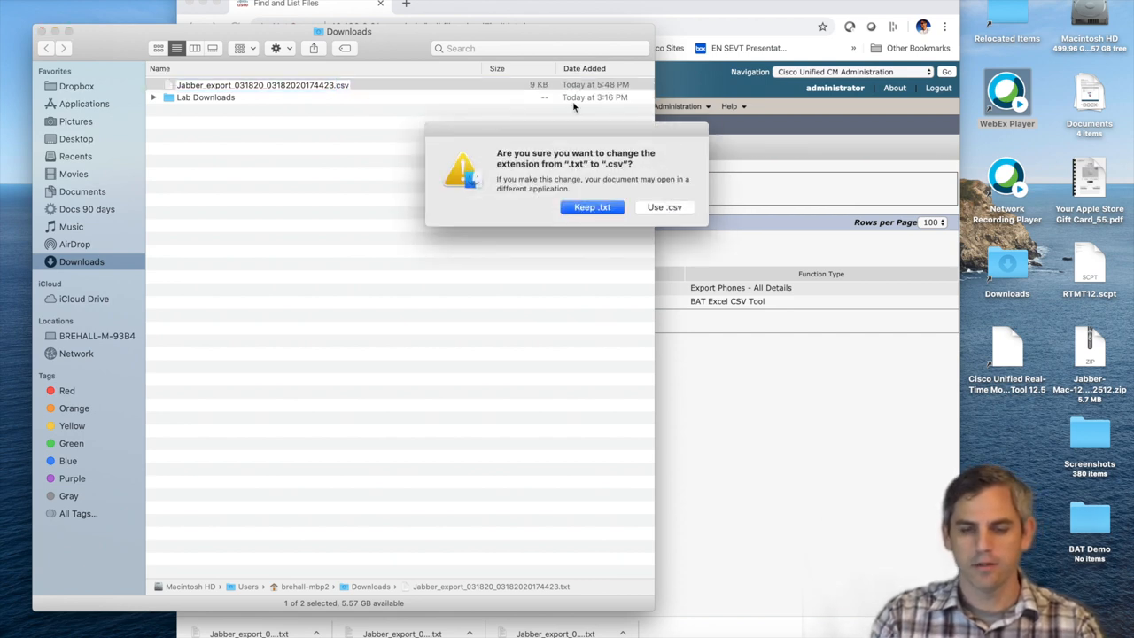
pyautogui.click(664, 206)
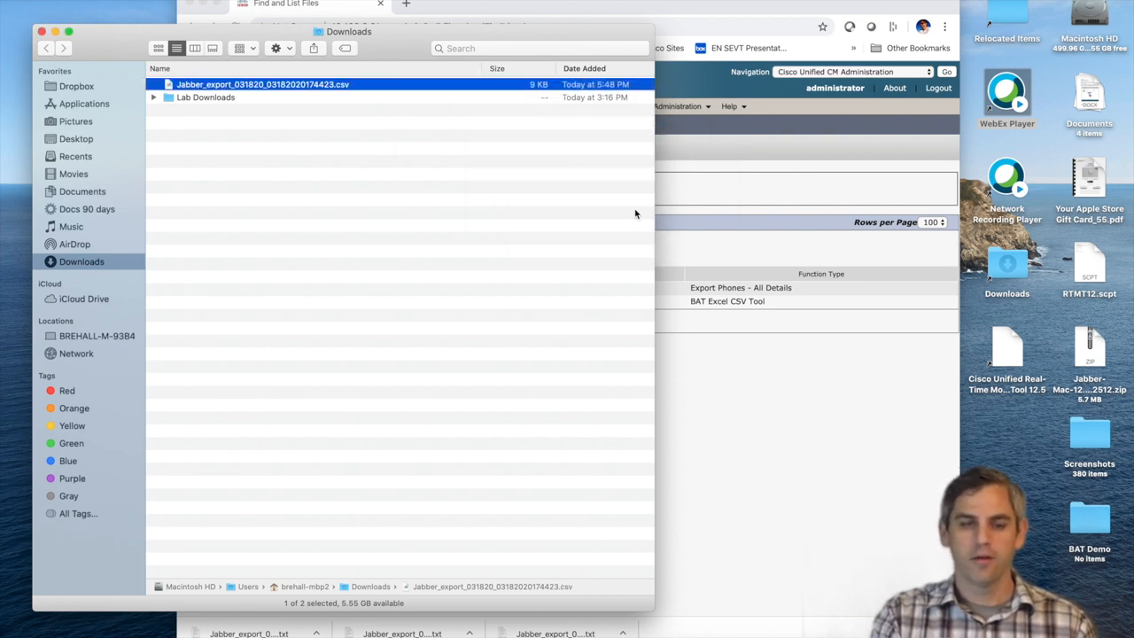
pyautogui.moveTo(323, 99)
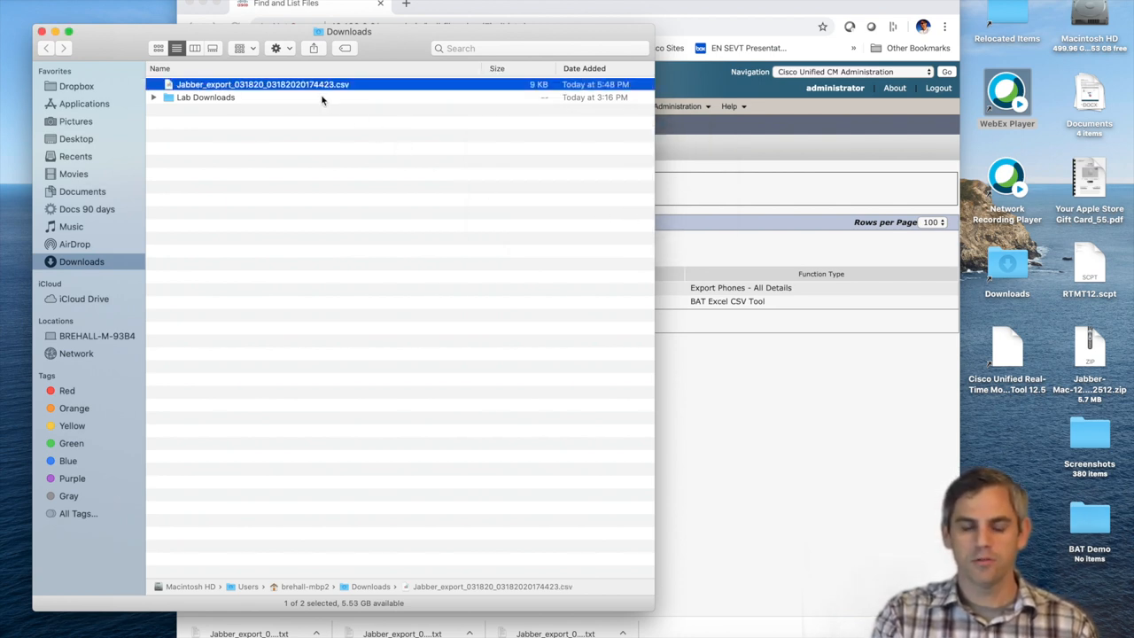
pyautogui.rightClick(262, 85)
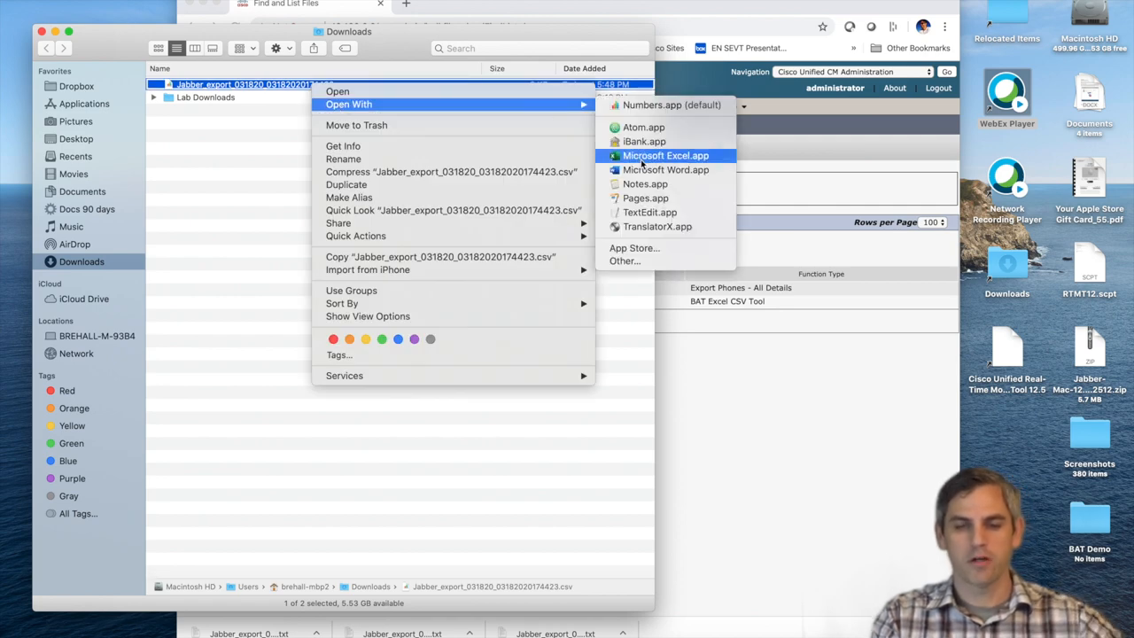
pyautogui.click(666, 156)
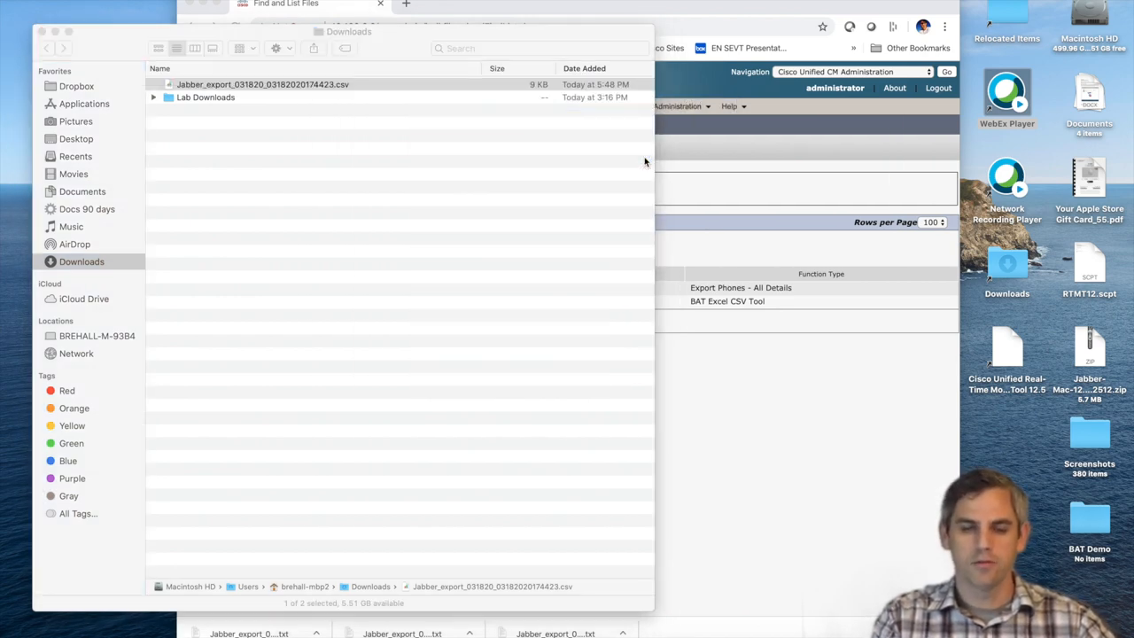
# Widen the Description column and start a new CSFN device name in cell A4
pyautogui.doubleClick(262, 85)
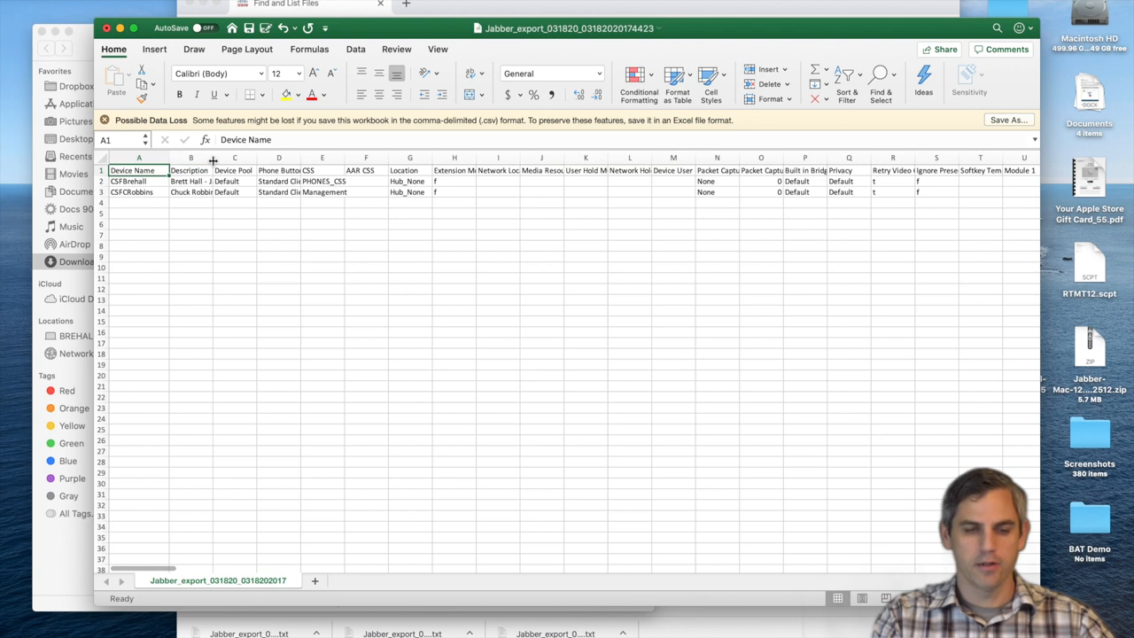
pyautogui.moveTo(213, 158); pyautogui.dragTo(263, 158)
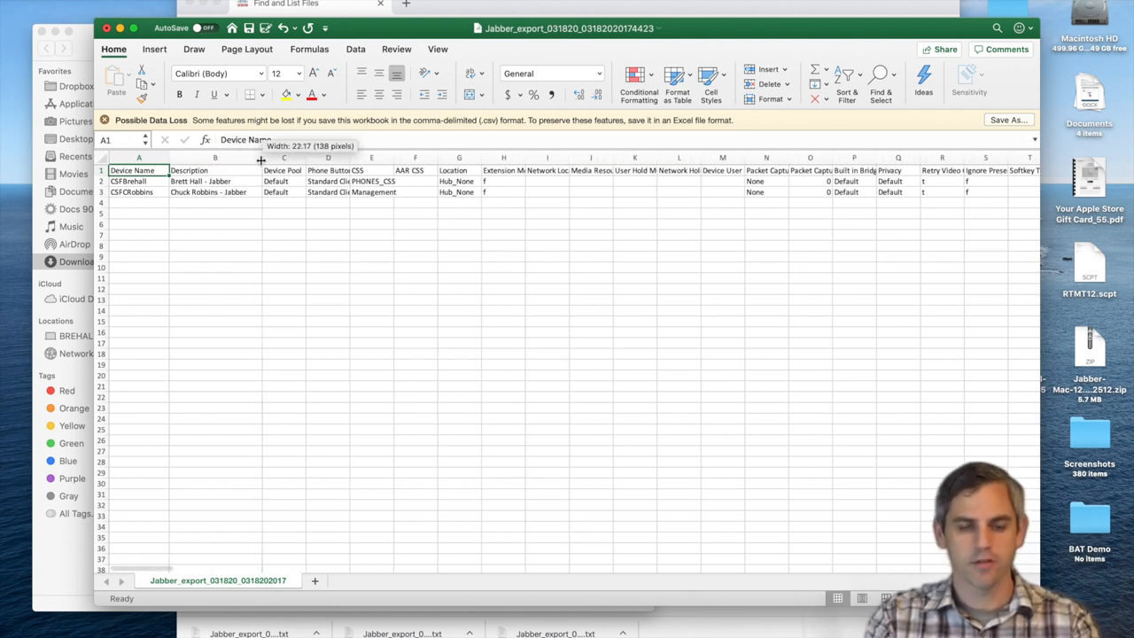
pyautogui.click(139, 202)
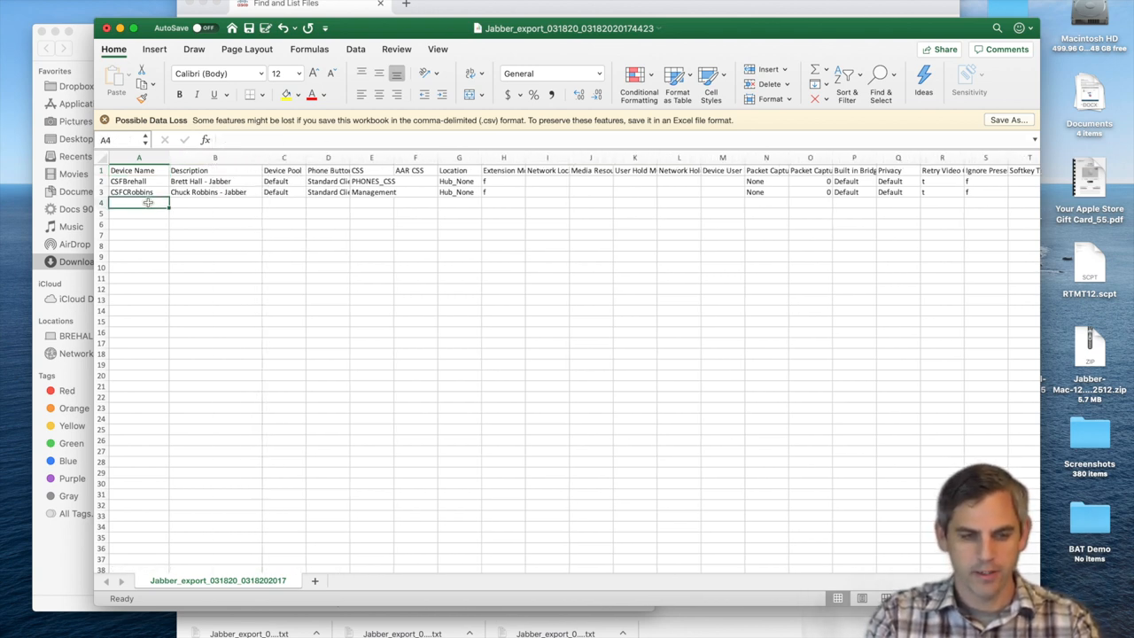
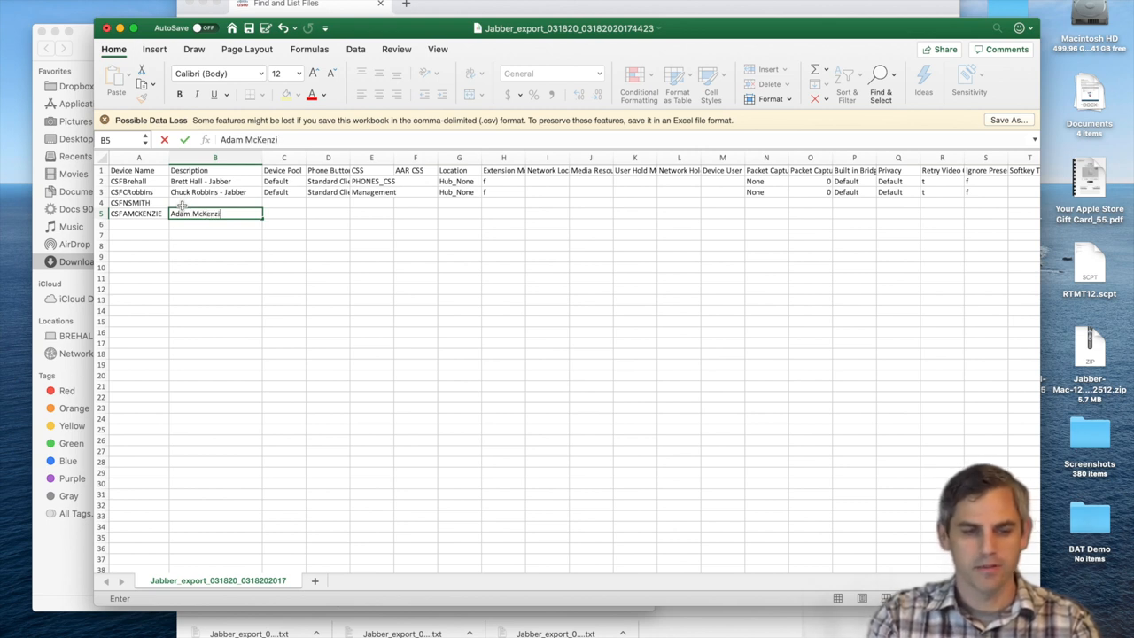
pyautogui.press('Return')
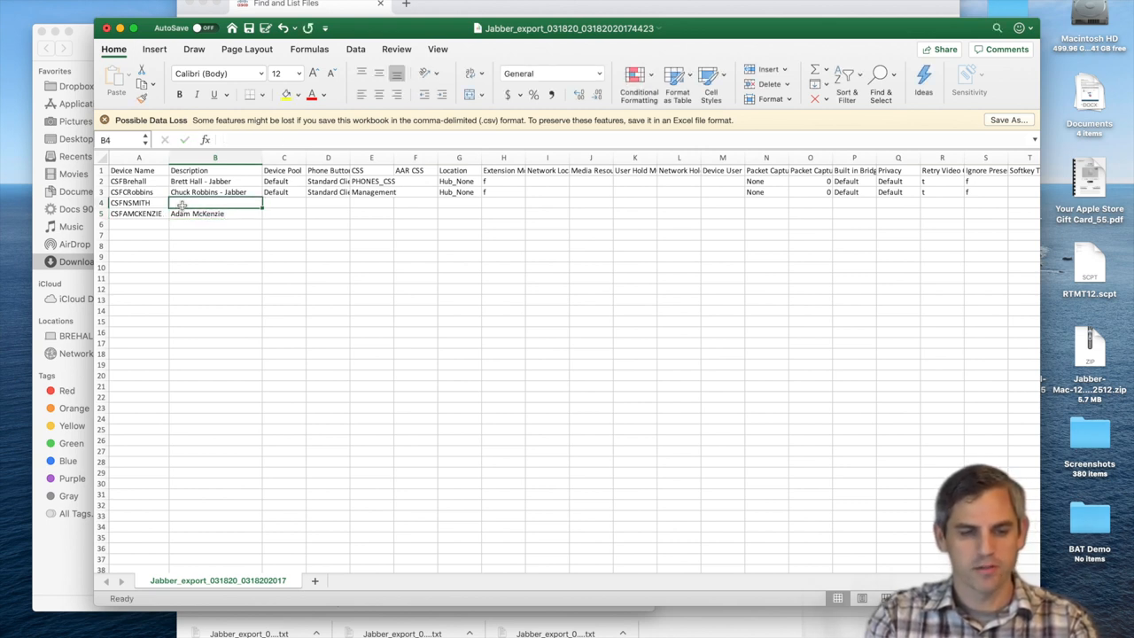
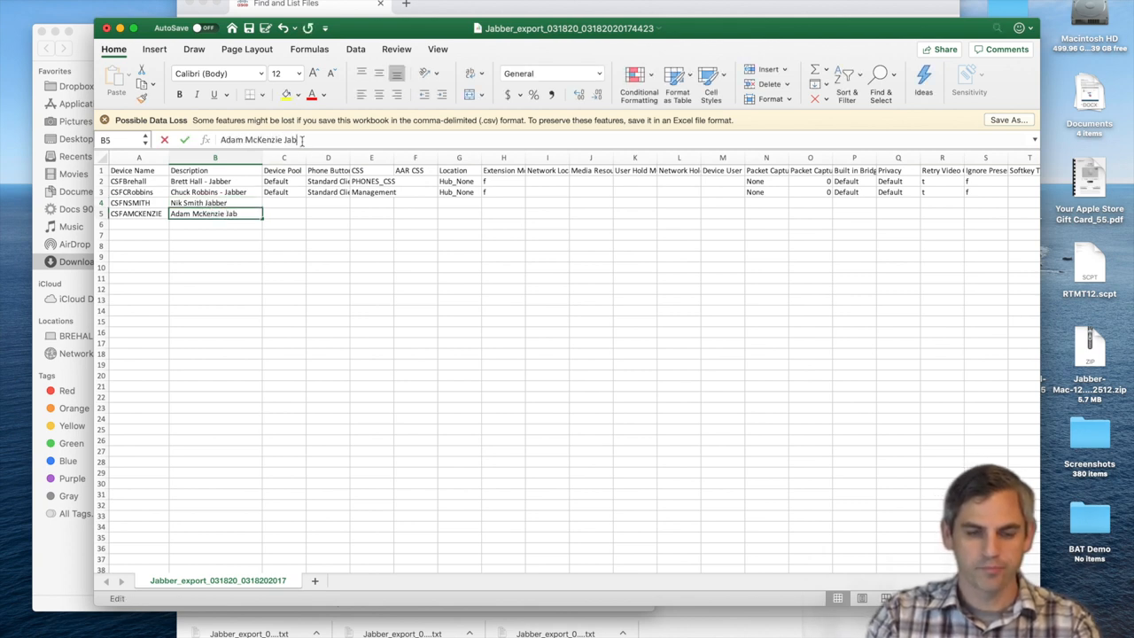
pyautogui.press('Tab')
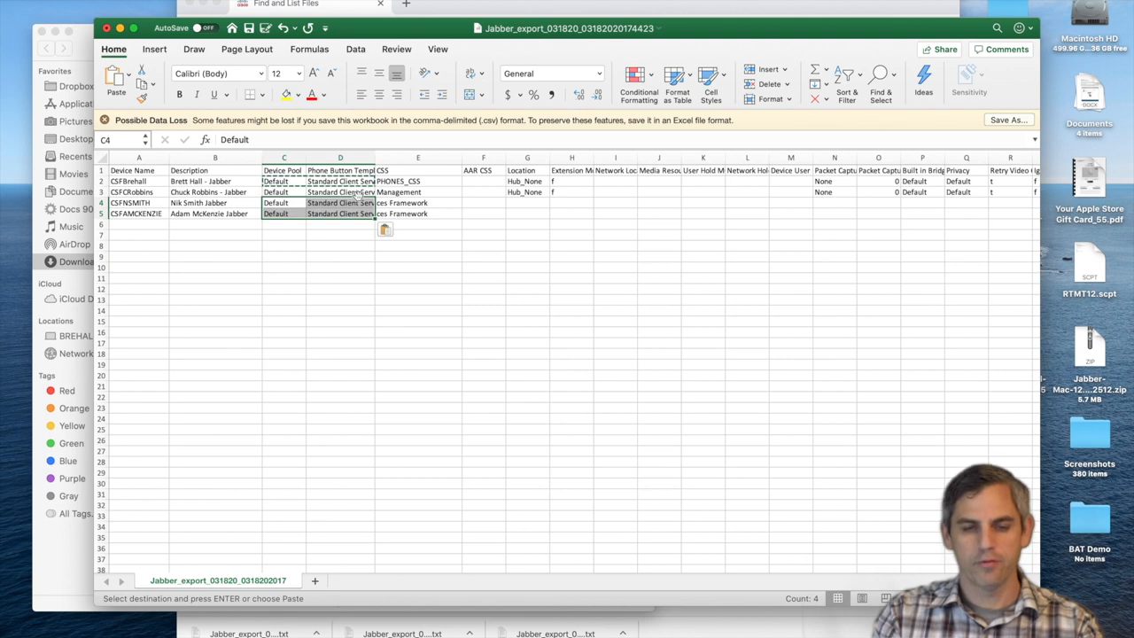
# Copy PHONES_CSS and the existing settings through Retry Video into both new rows
pyautogui.click(418, 181)
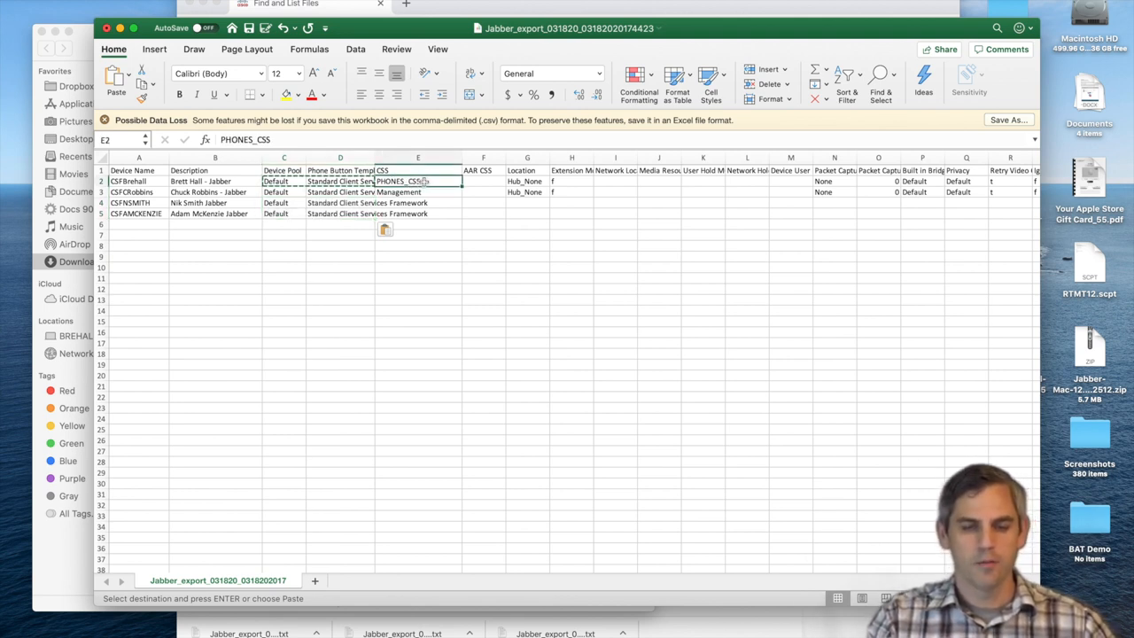
pyautogui.click(418, 192)
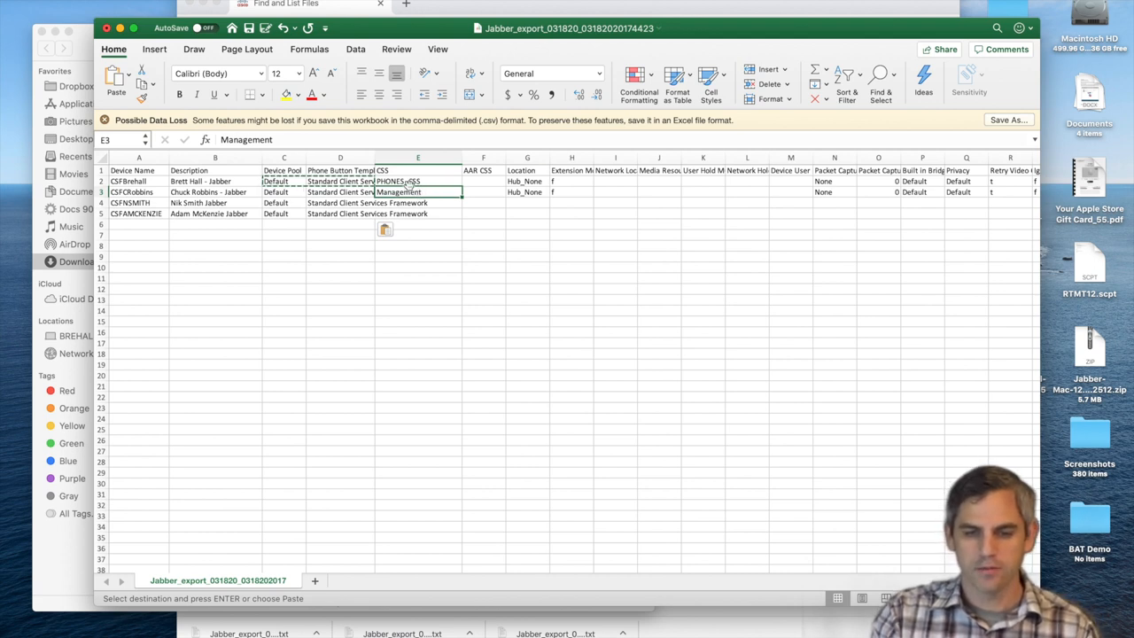
pyautogui.moveTo(399, 181); pyautogui.dragTo(617, 191)
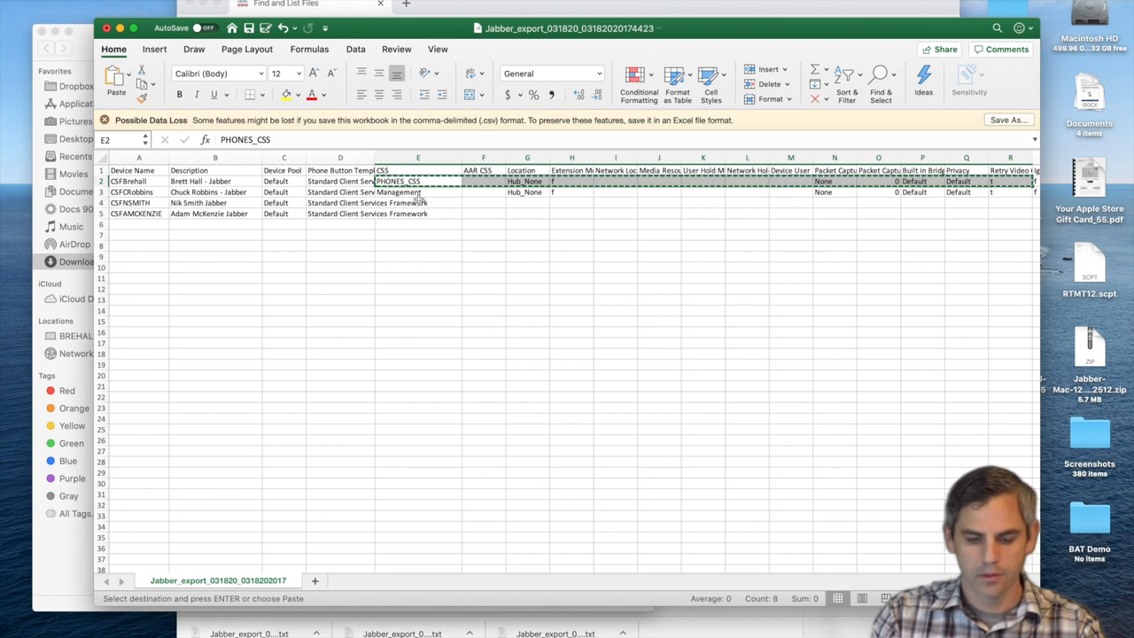
pyautogui.click(418, 213)
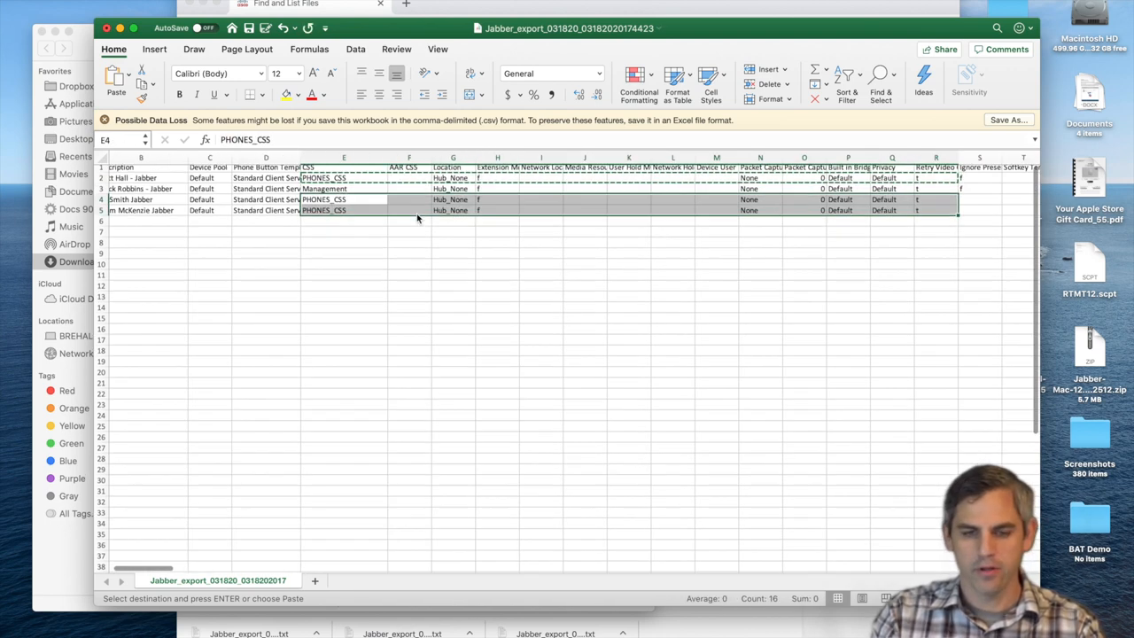
pyautogui.hscroll(3)
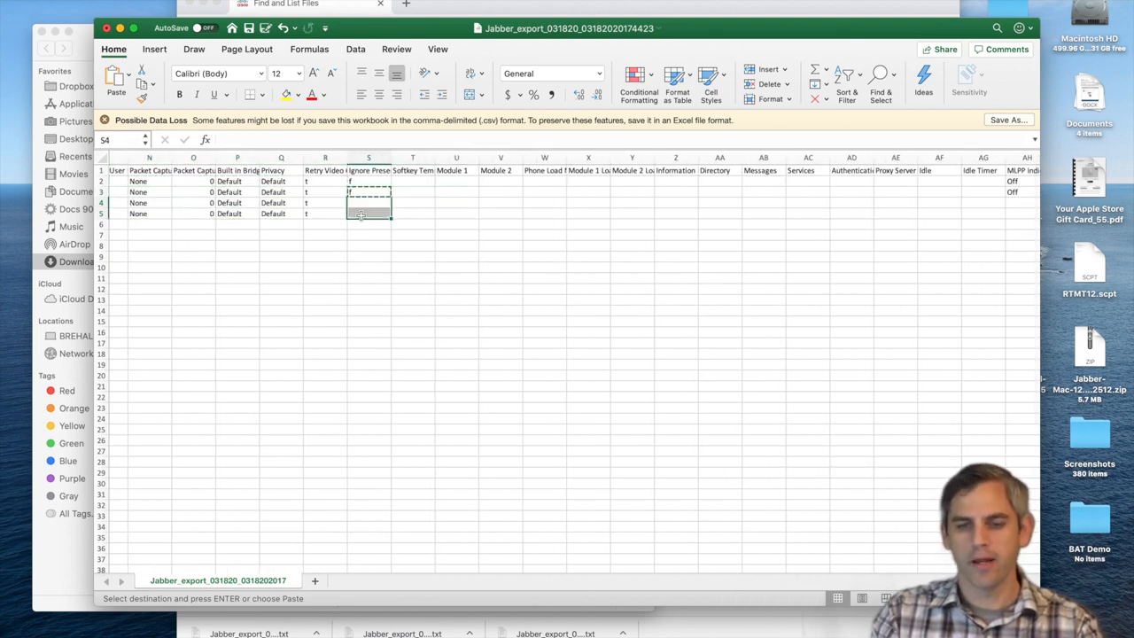
pyautogui.hscroll(3)
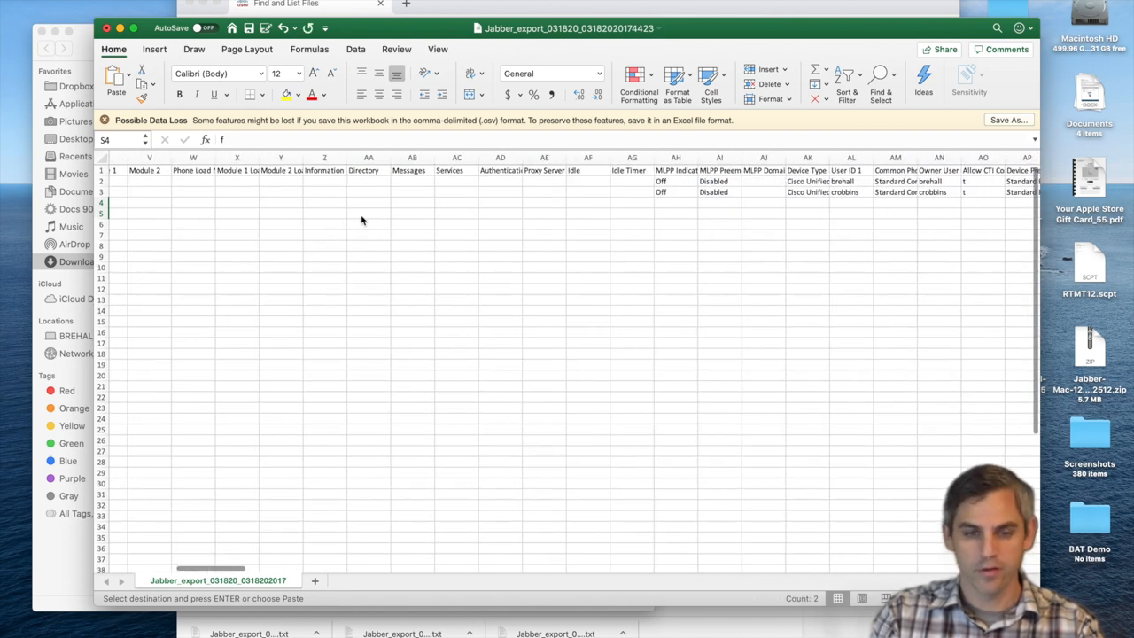
pyautogui.hscroll(3)
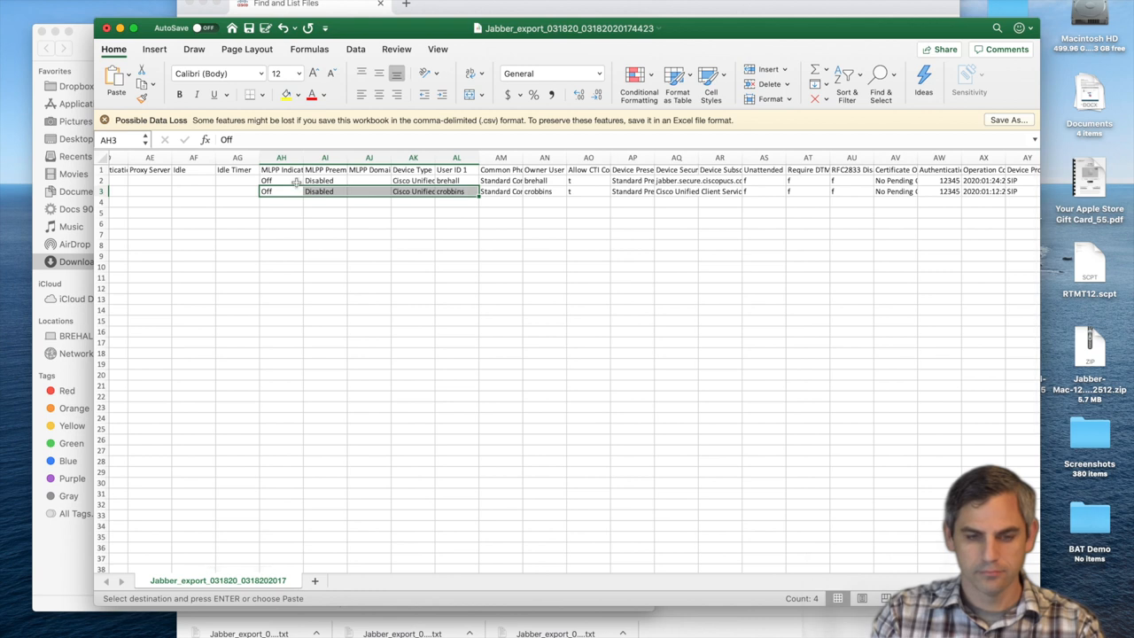
pyautogui.click(280, 181)
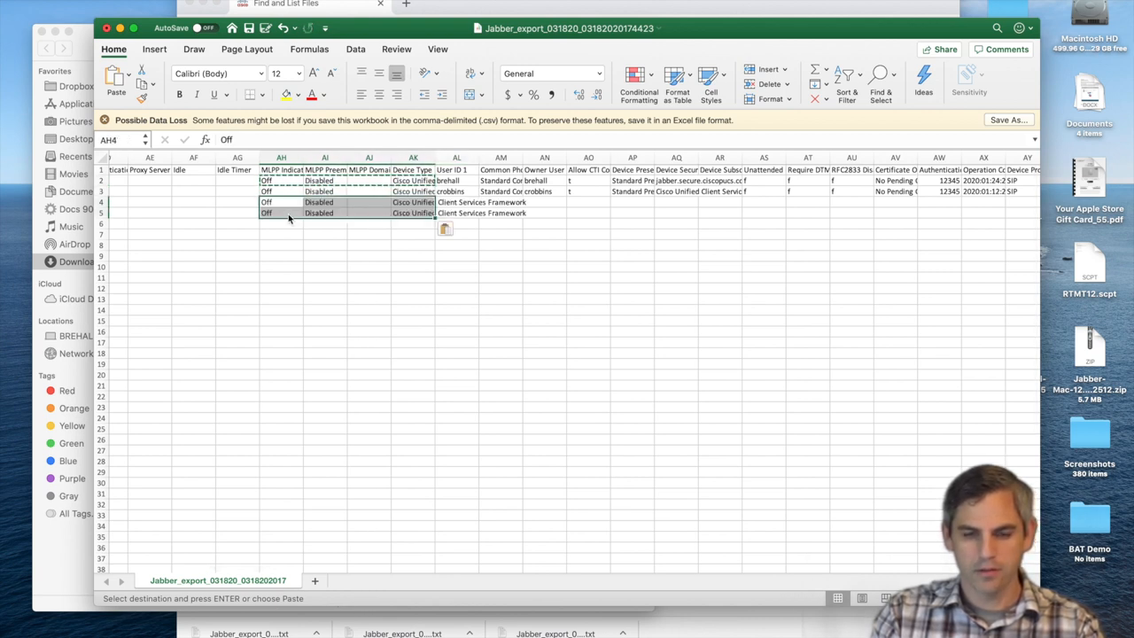
pyautogui.click(458, 202)
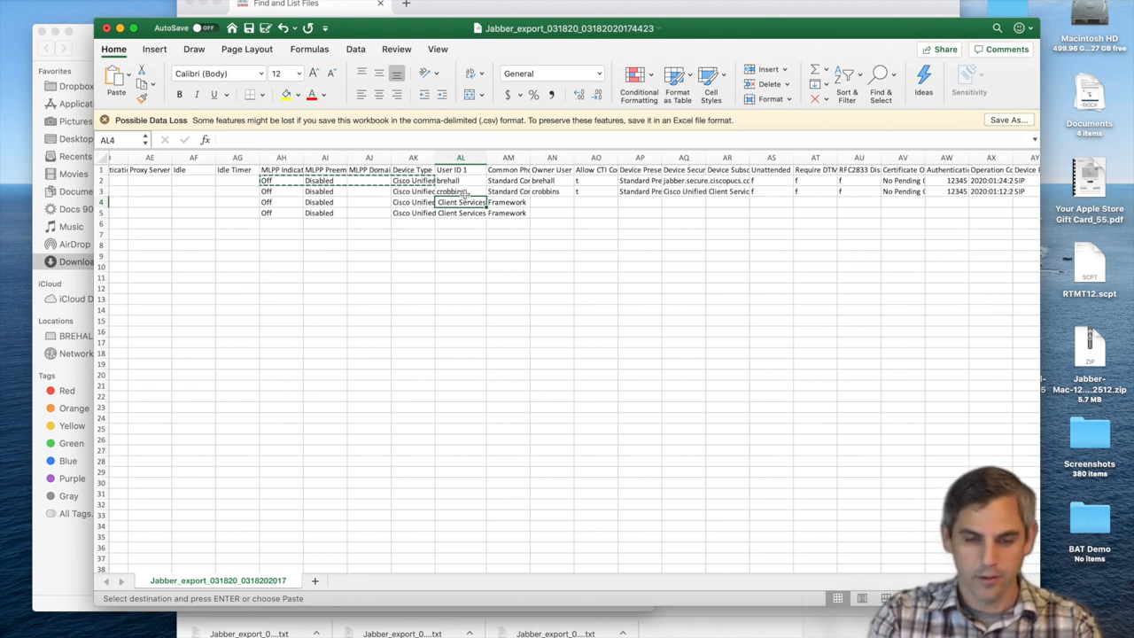
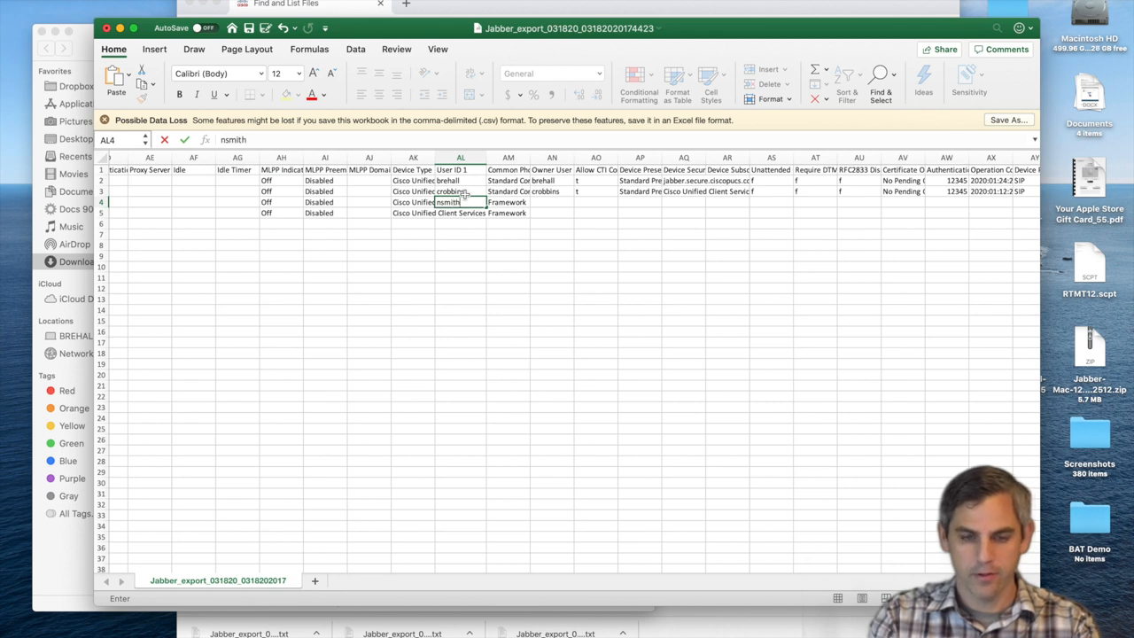
pyautogui.press('Return')
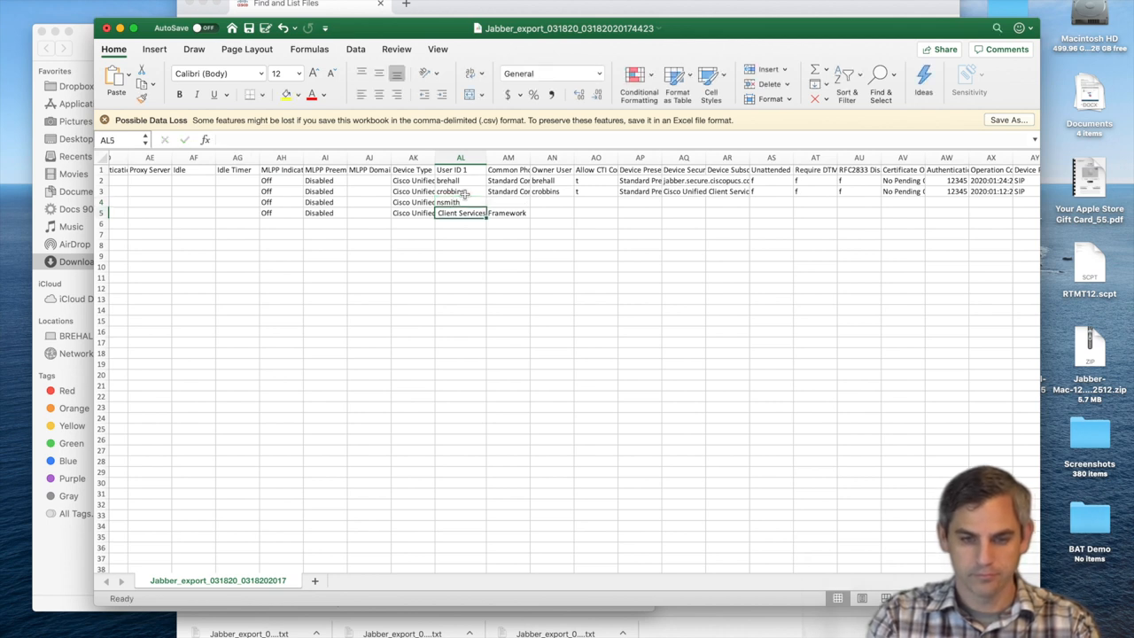
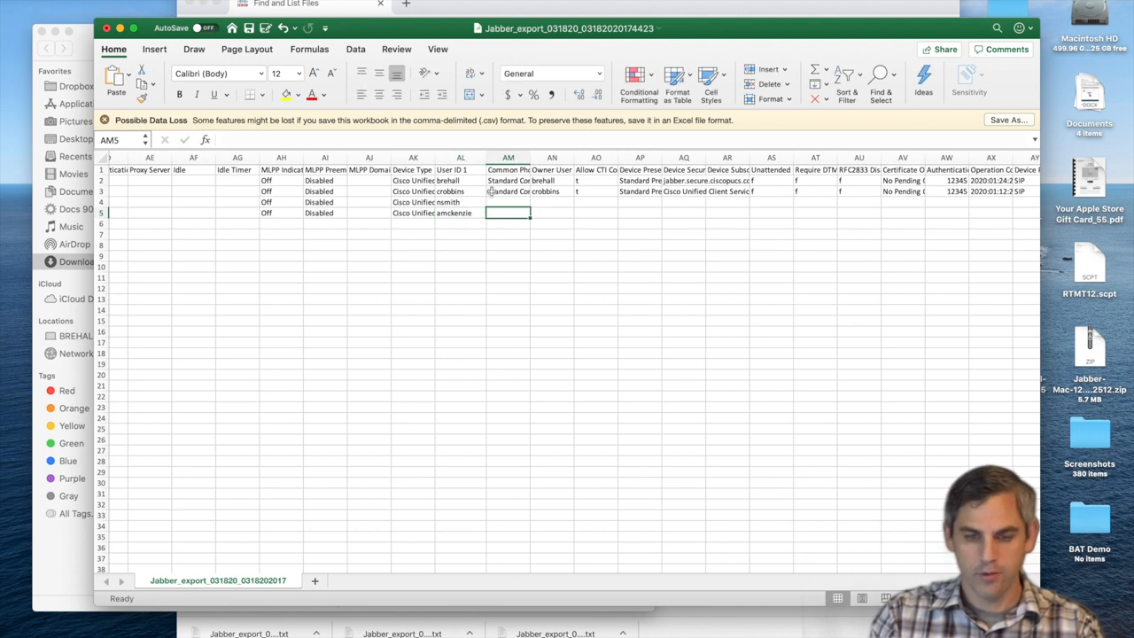
# Copy the existing common phone profile from AM2:AM3 into AM4:AM5
pyautogui.click(507, 192)
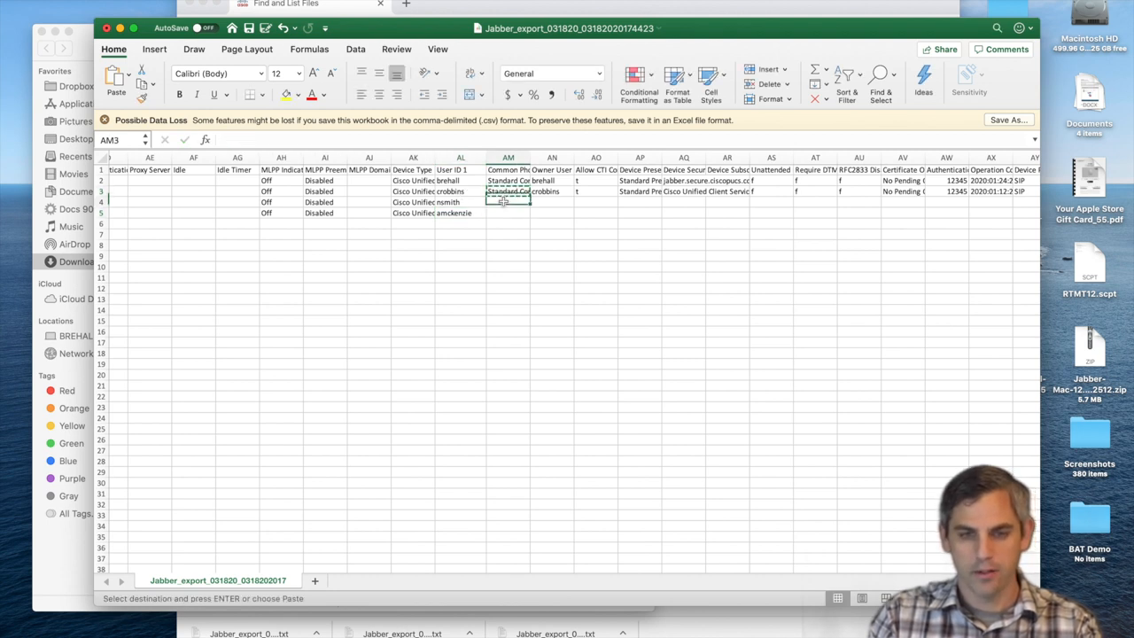
pyautogui.click(507, 213)
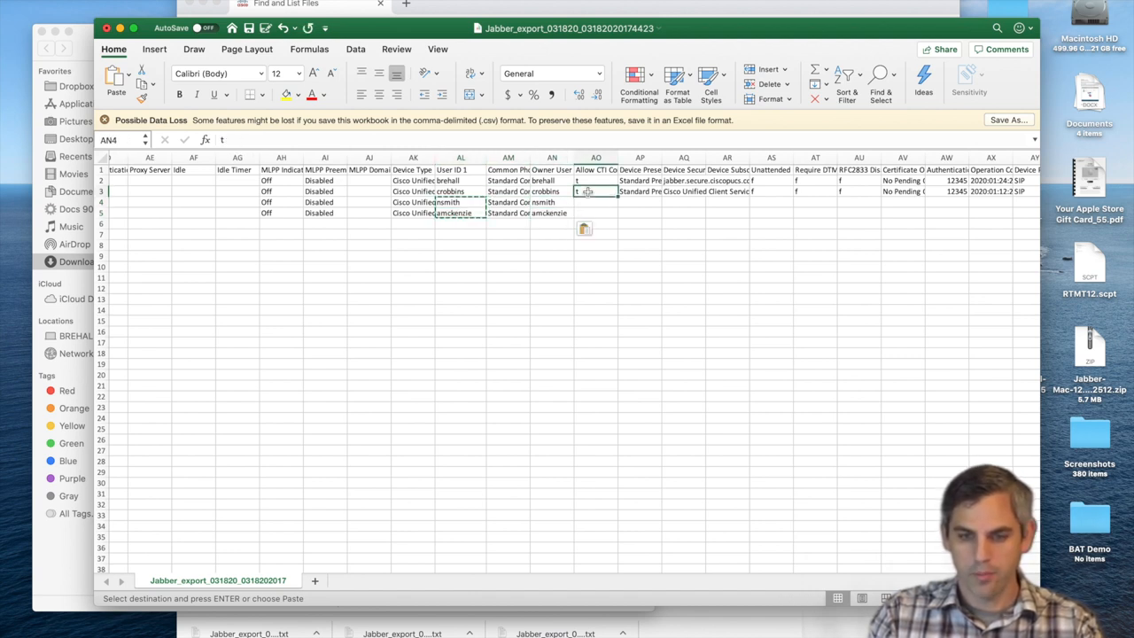
# Paste the CTI flag, Standard Presence group and non-secure SIP security profile into rows 4–5
pyautogui.click(596, 191)
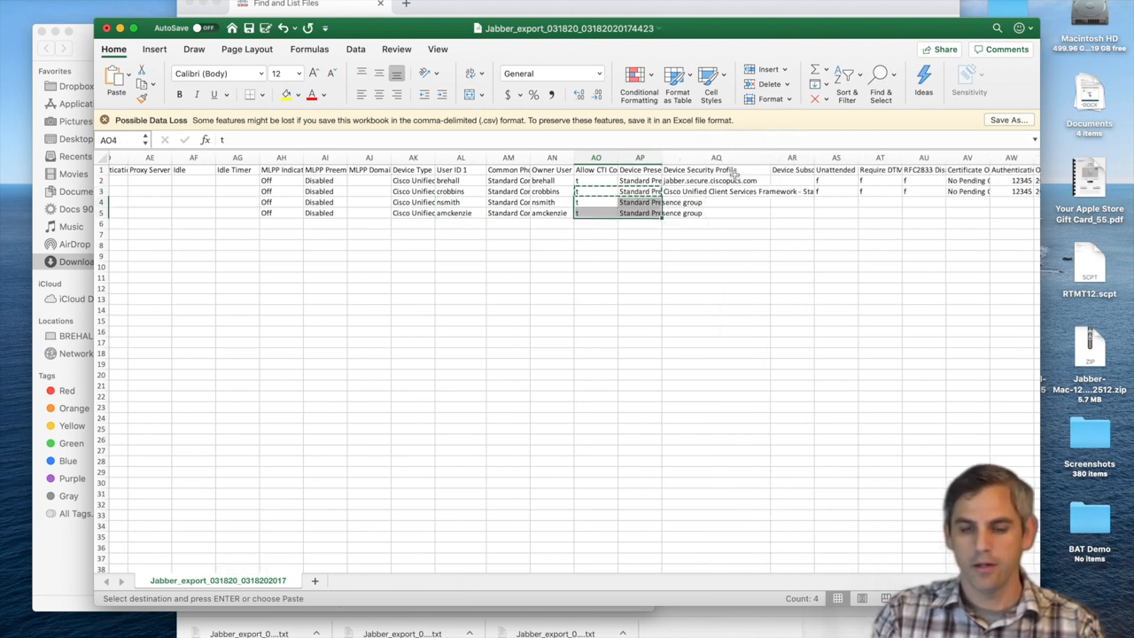
pyautogui.click(716, 192)
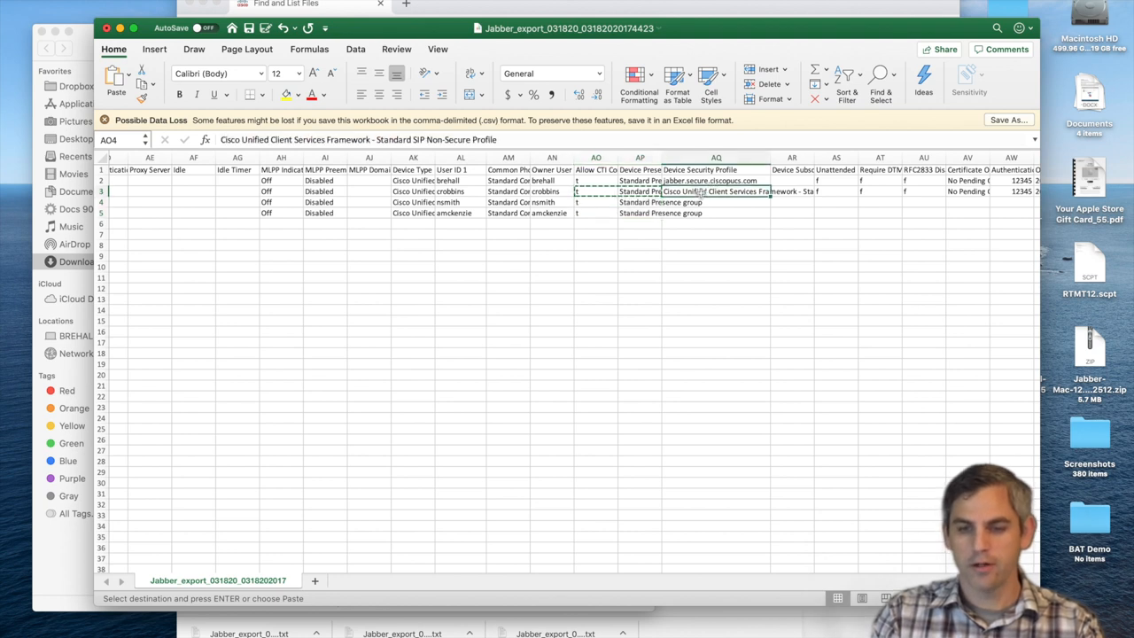
pyautogui.click(716, 191)
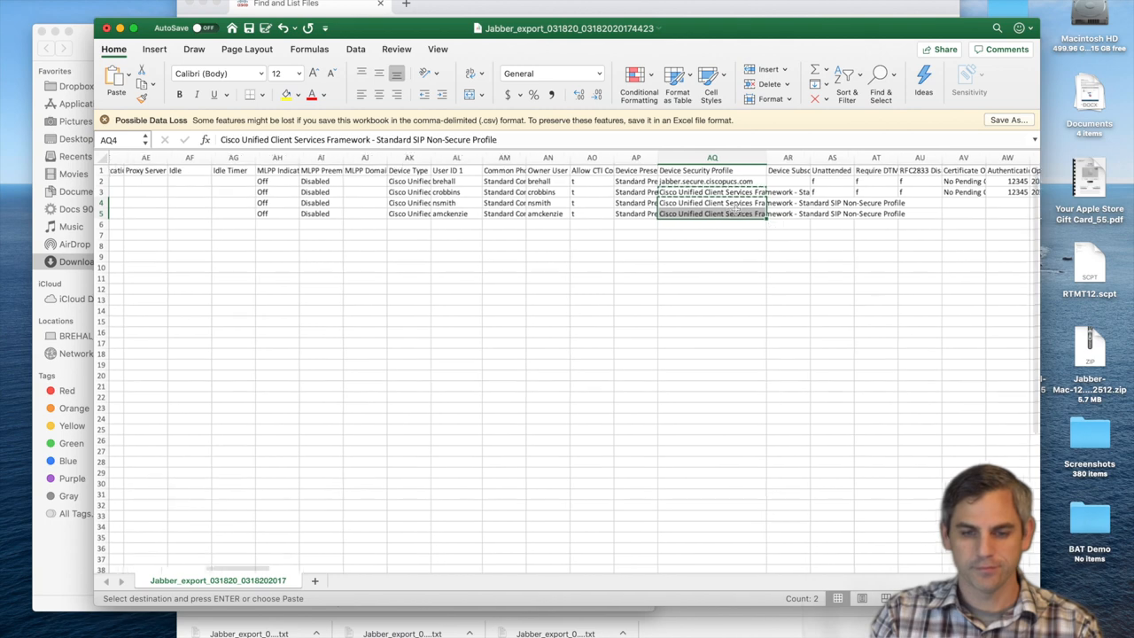
pyautogui.hscroll(3)
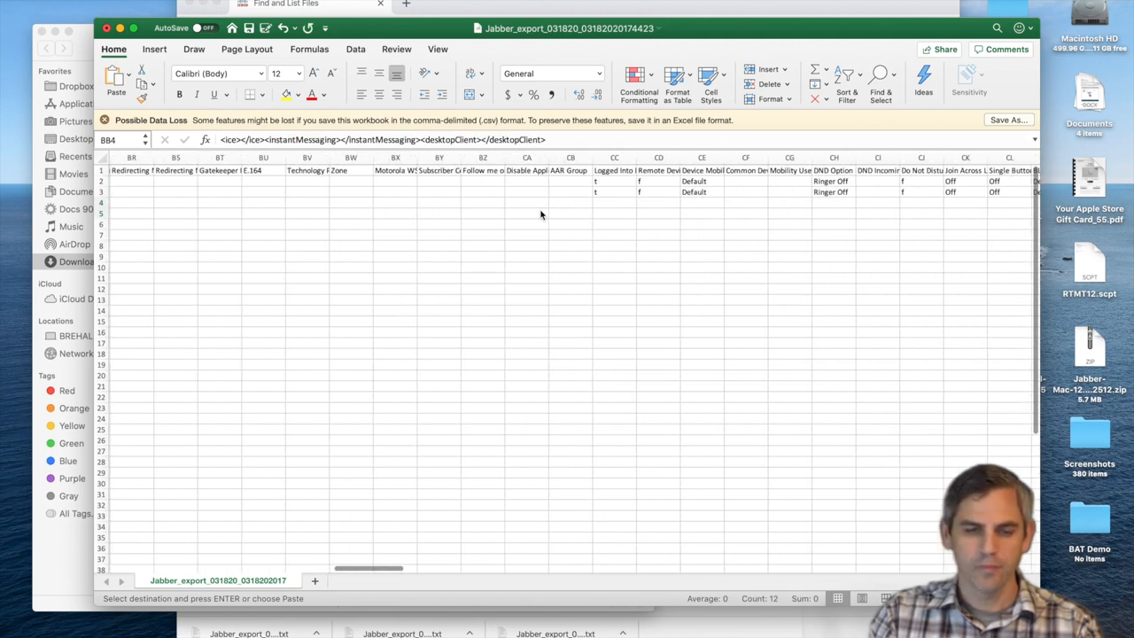
pyautogui.hscroll(3)
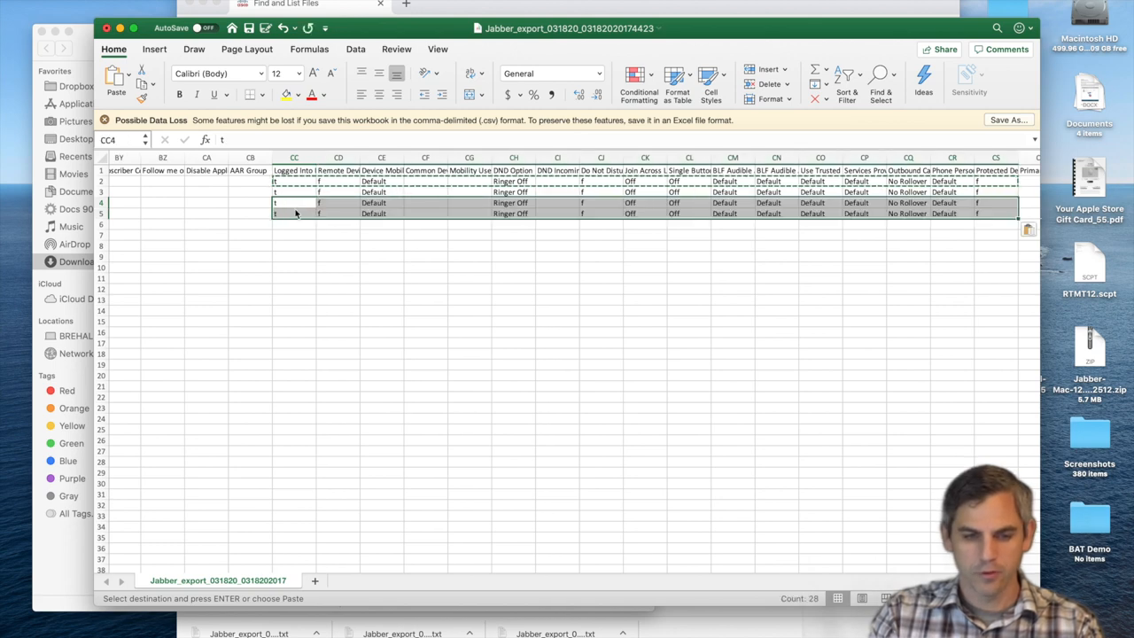
# Copy the Not Trusted device trust and -1 flag values from rows 2–3 into the new rows
pyautogui.hscroll(3)
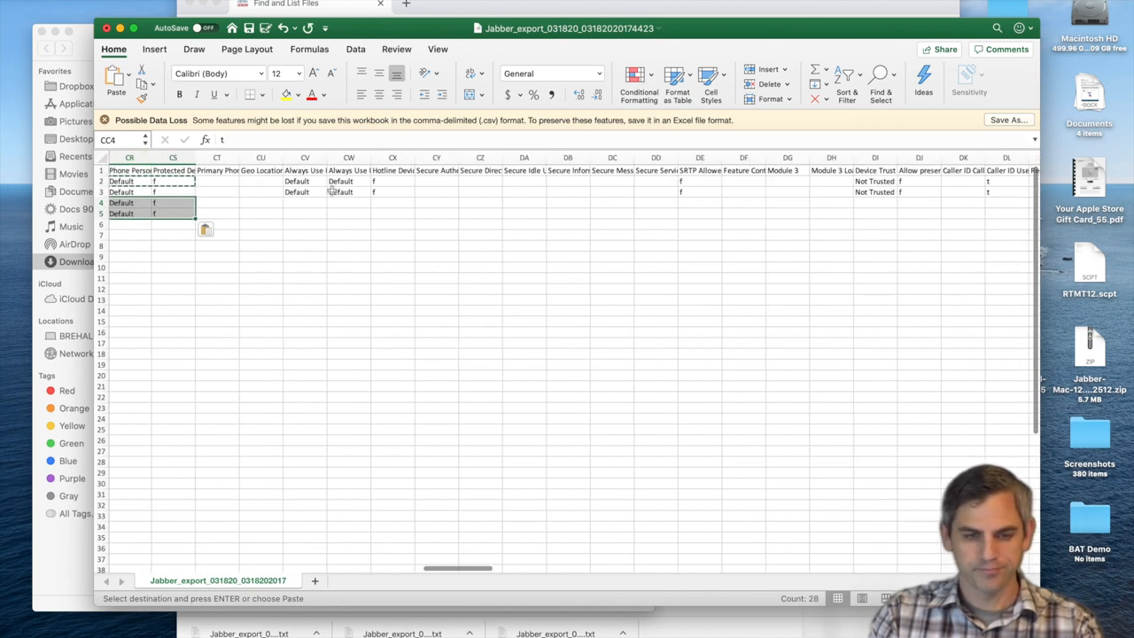
pyautogui.click(304, 181)
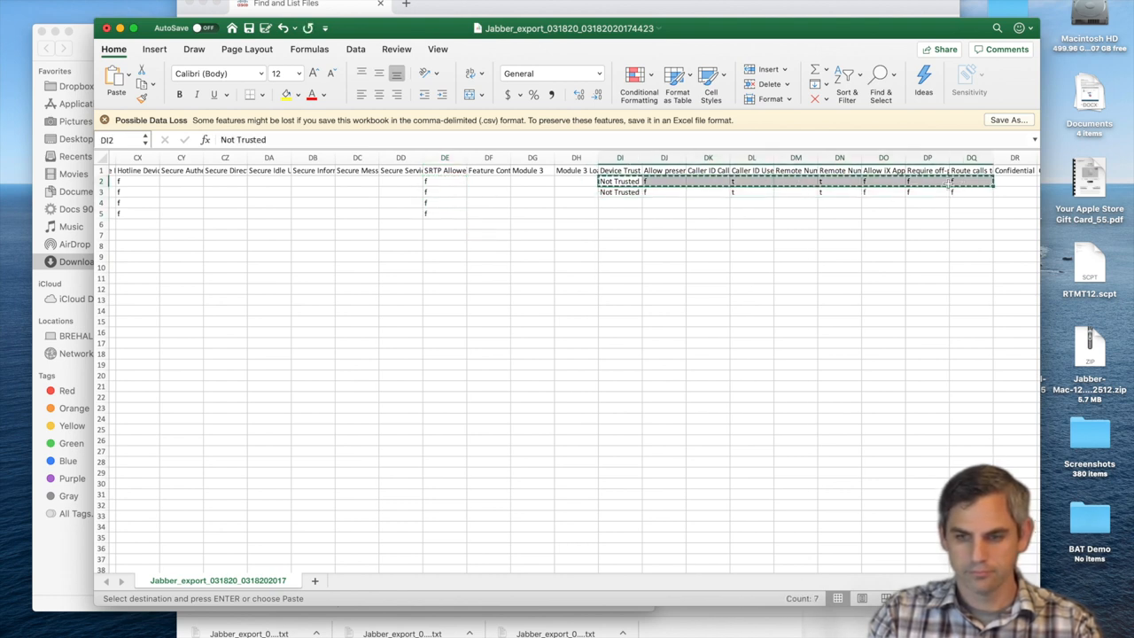
pyautogui.click(614, 212)
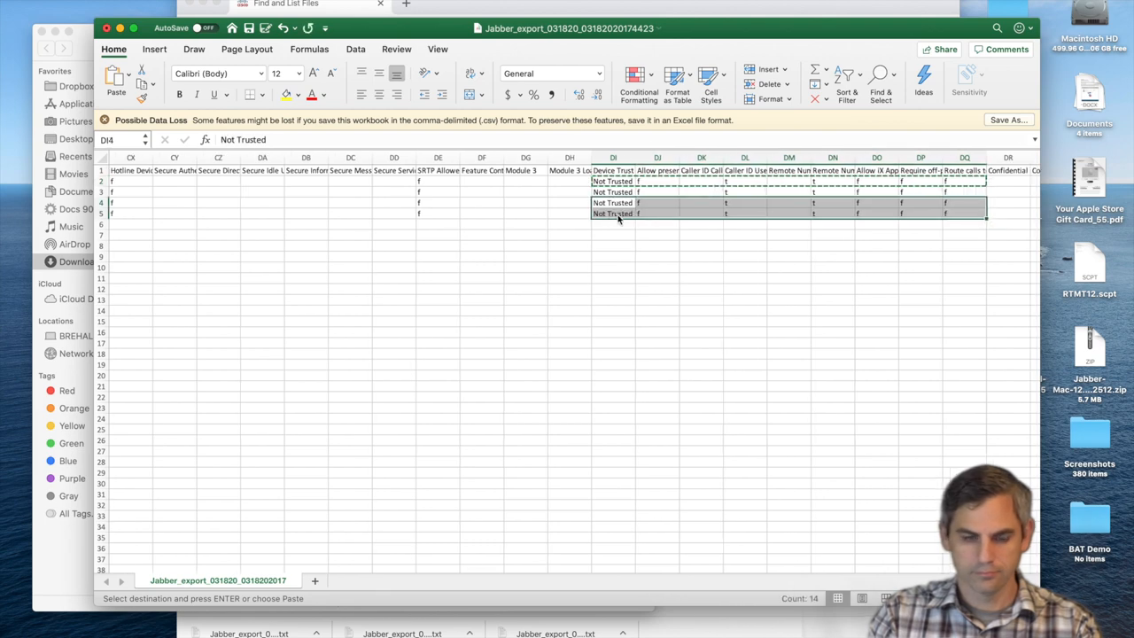
pyautogui.hscroll(3)
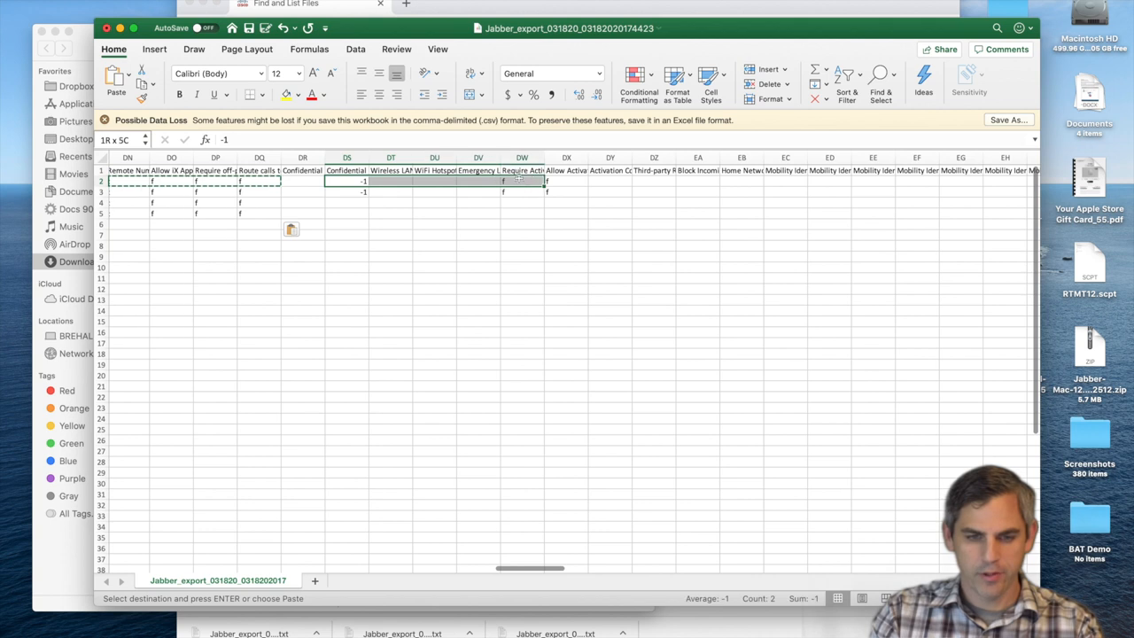
pyautogui.click(348, 180)
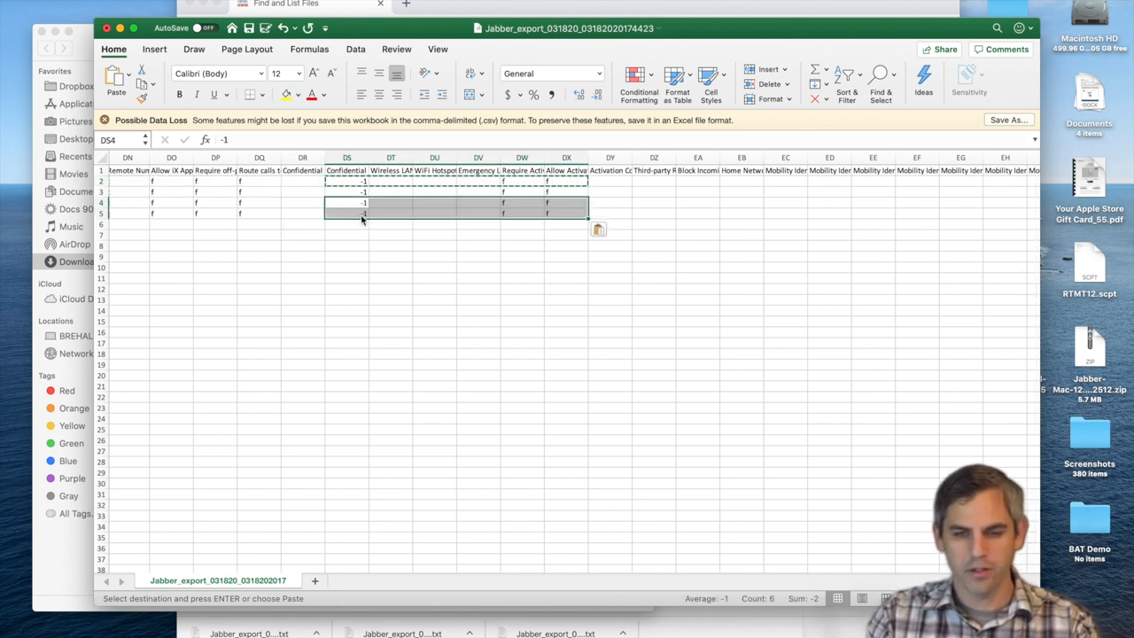
pyautogui.hscroll(3)
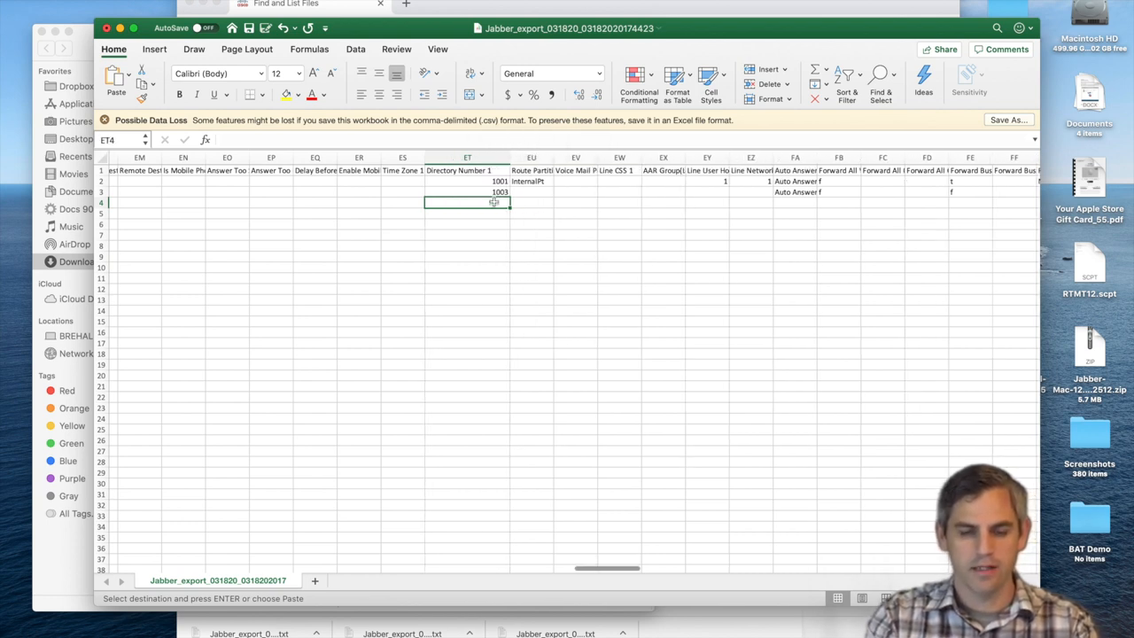
pyautogui.moveTo(492, 215)
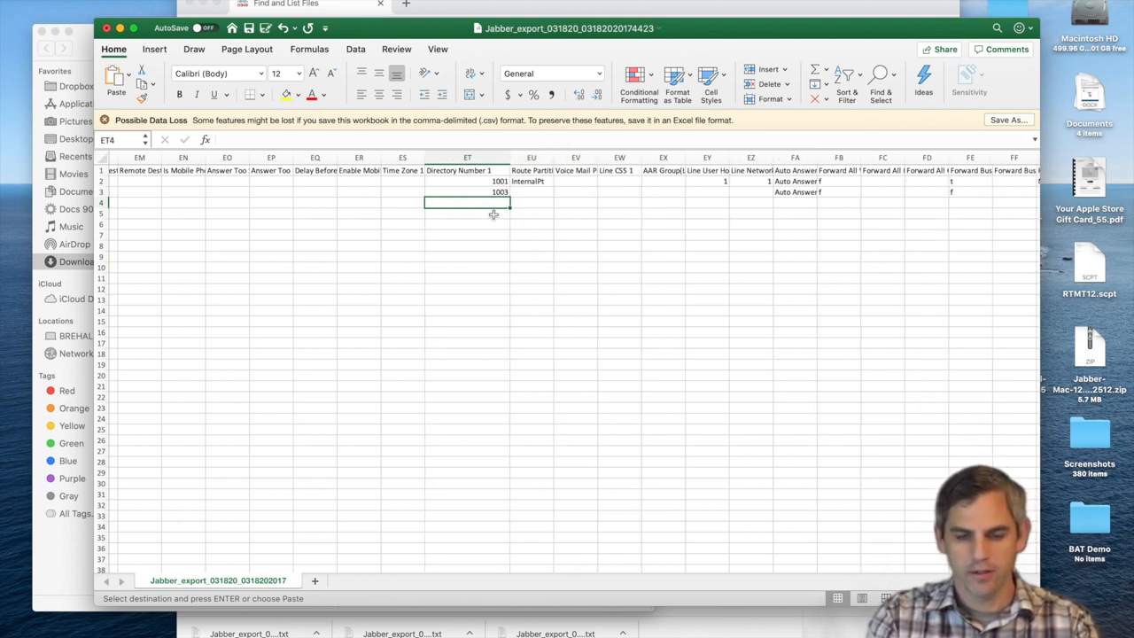
# Enter the new rows' values and paste the Management forwarding settings into them
pyautogui.write('10')
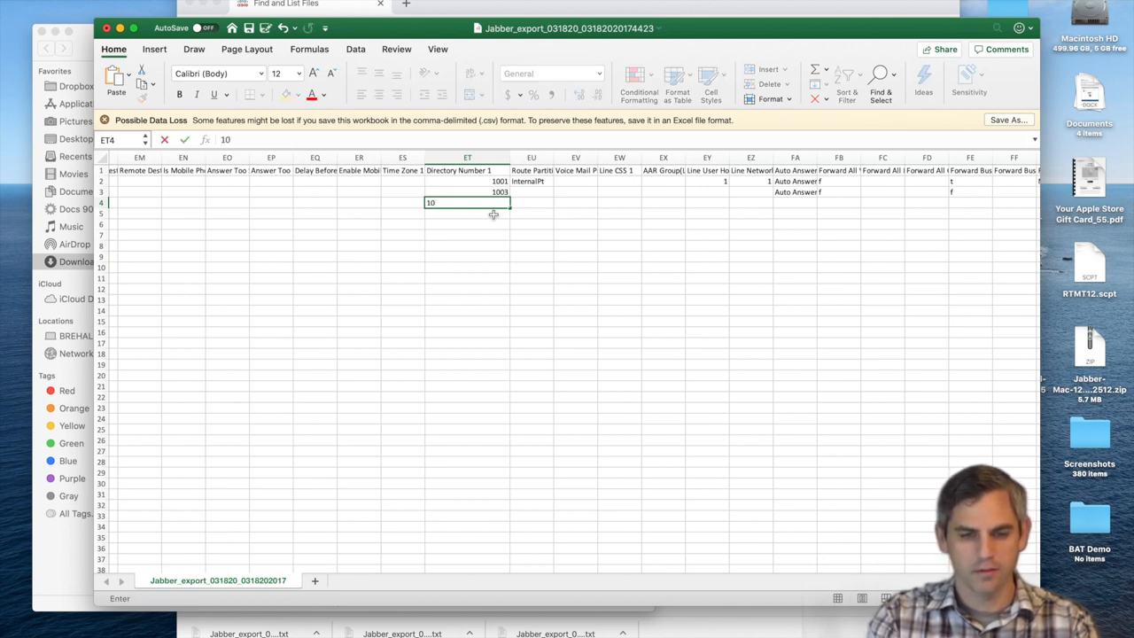
pyautogui.write('100')
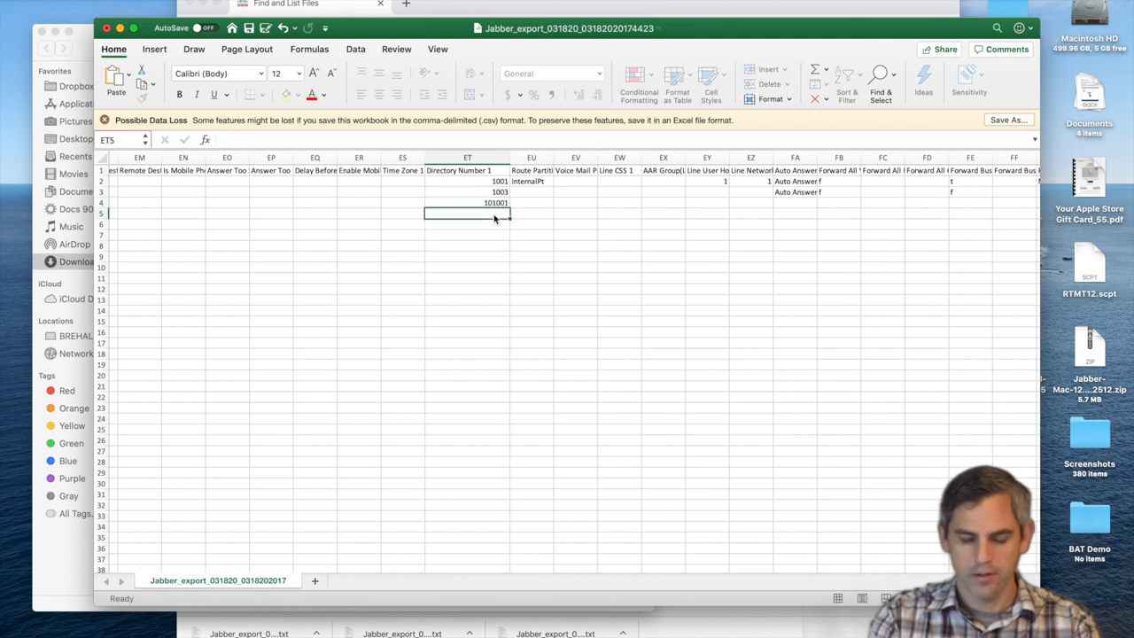
pyautogui.write('101002')
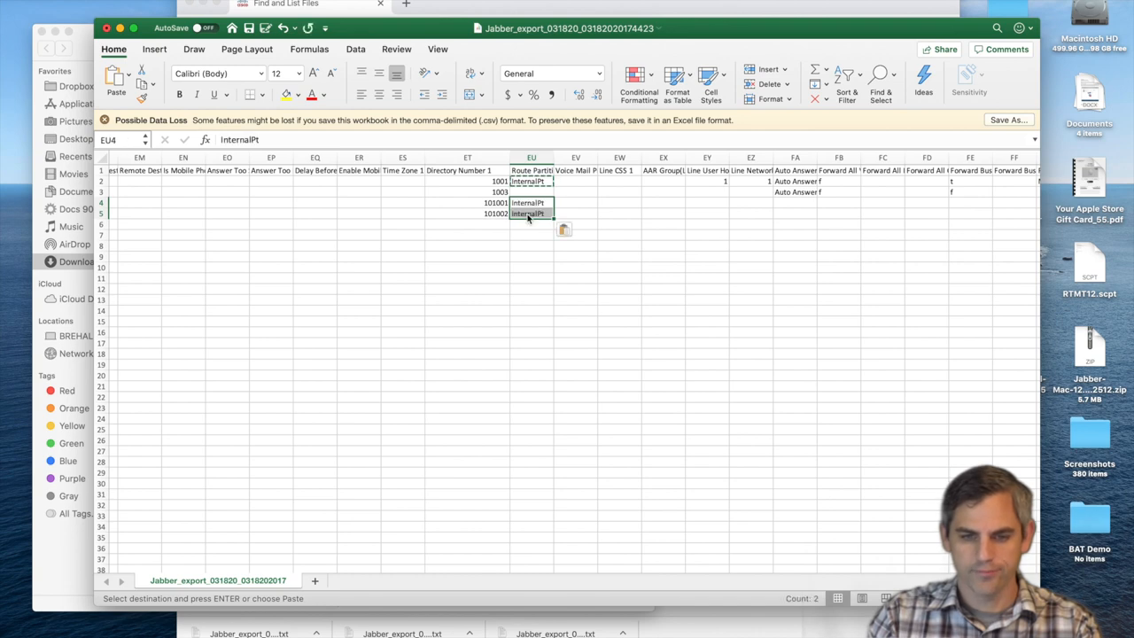
pyautogui.hscroll(3)
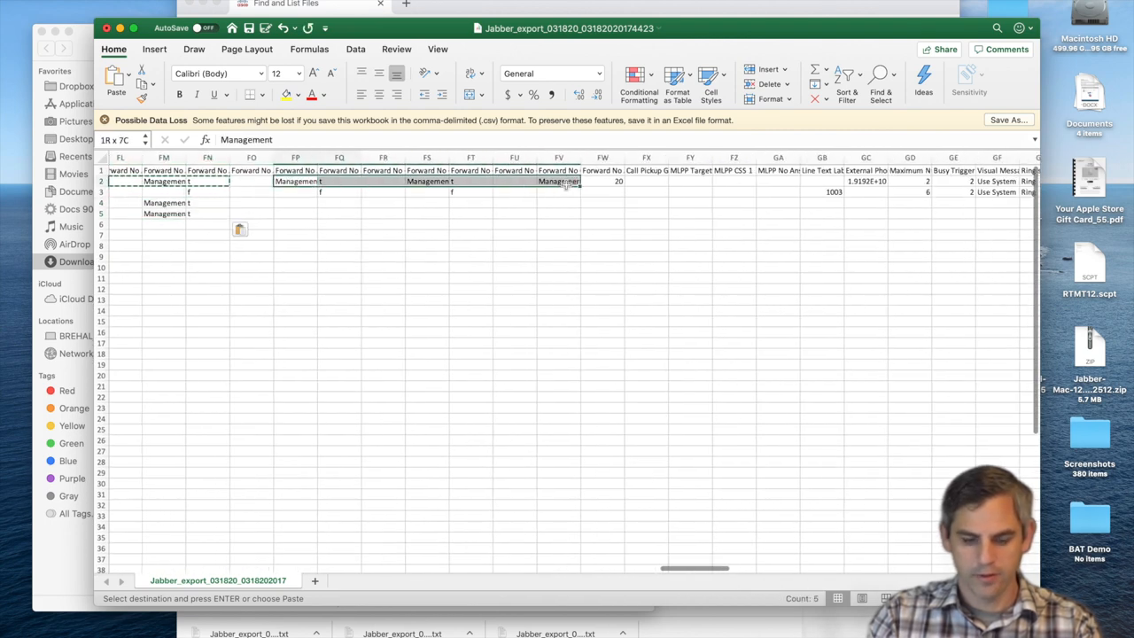
pyautogui.click(616, 180)
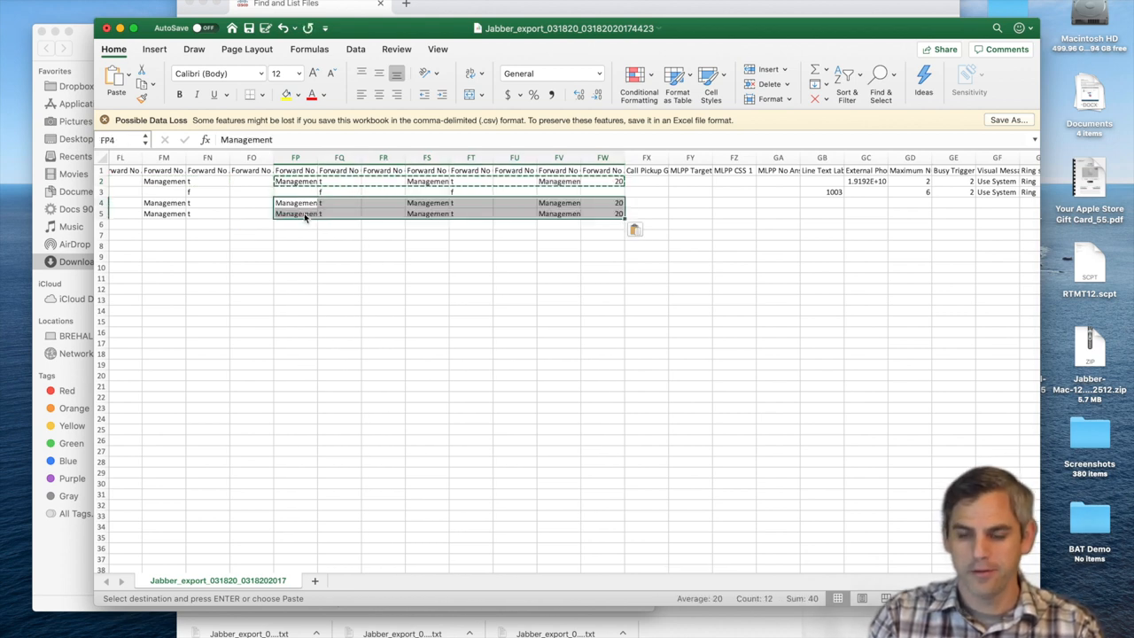
pyautogui.moveTo(723, 220)
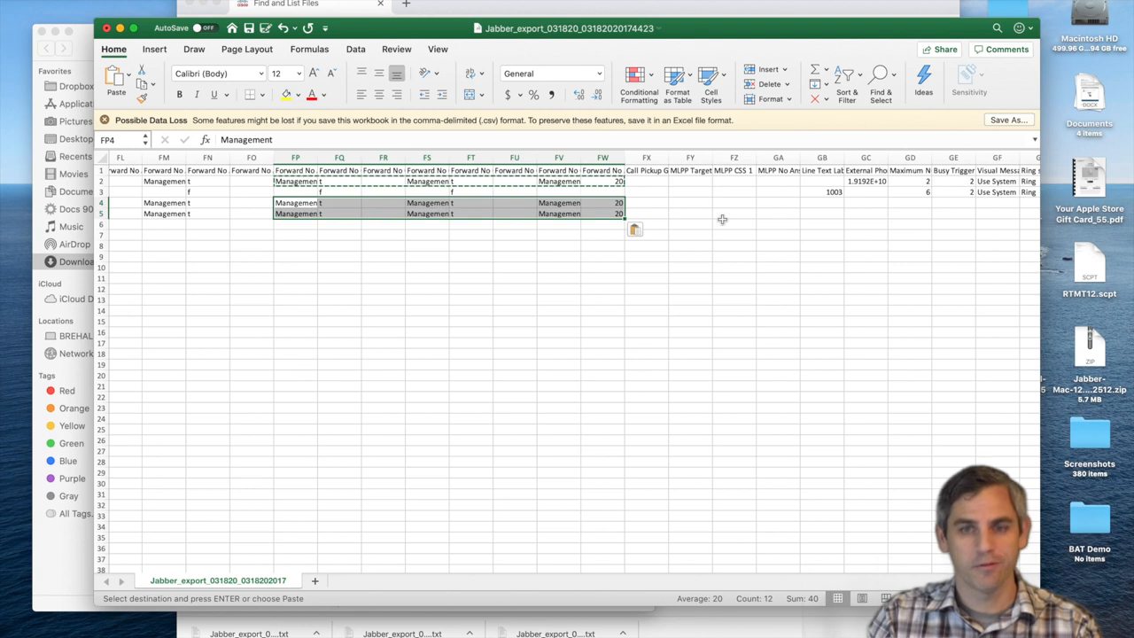
# Enter the first new row's line label value 10 and move right to the call-setting columns
pyautogui.click(822, 202)
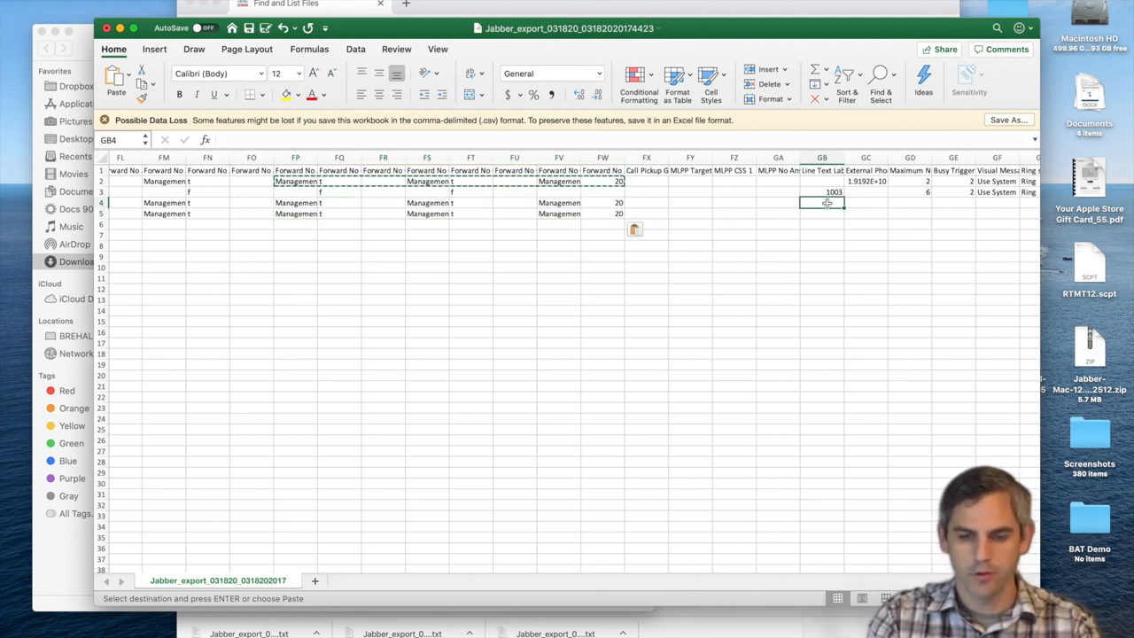
pyautogui.write('10')
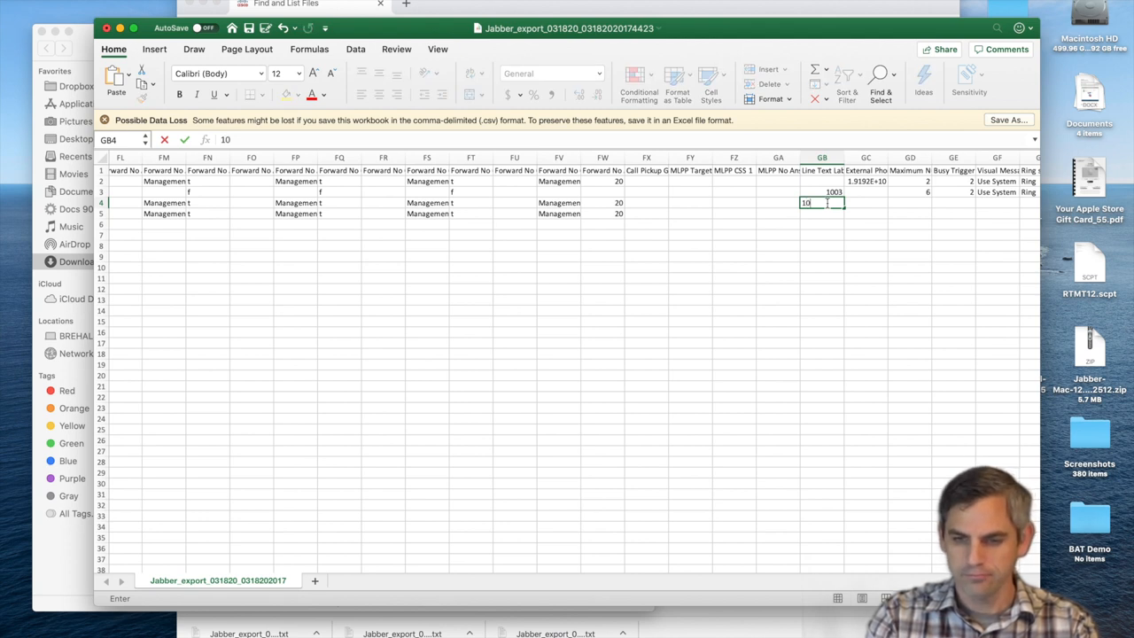
pyautogui.press('Return')
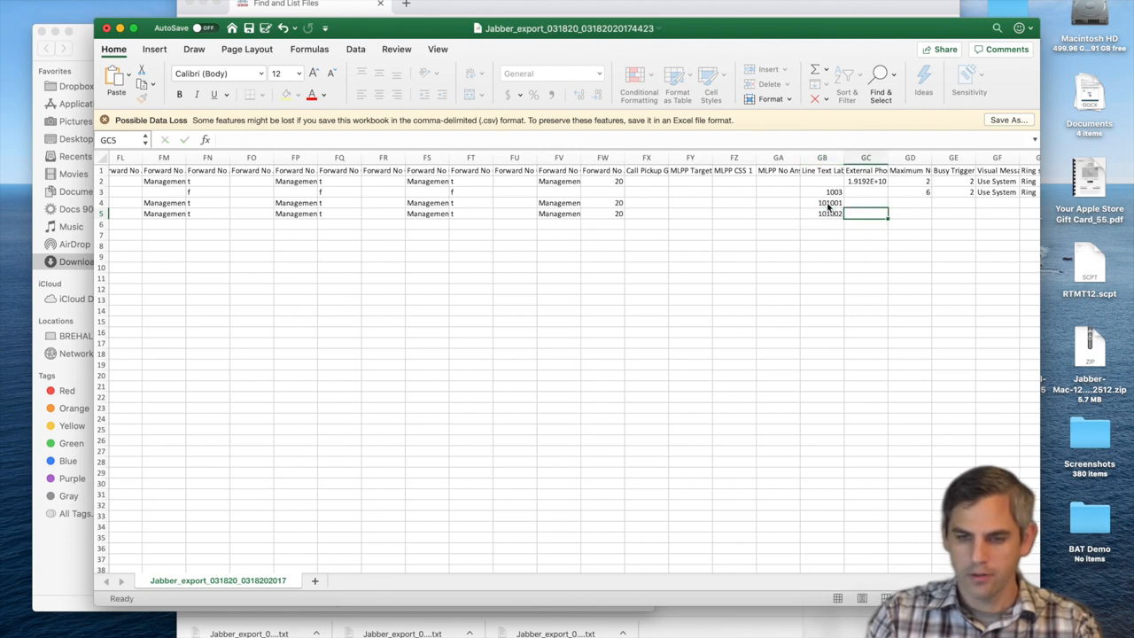
pyautogui.hscroll(3)
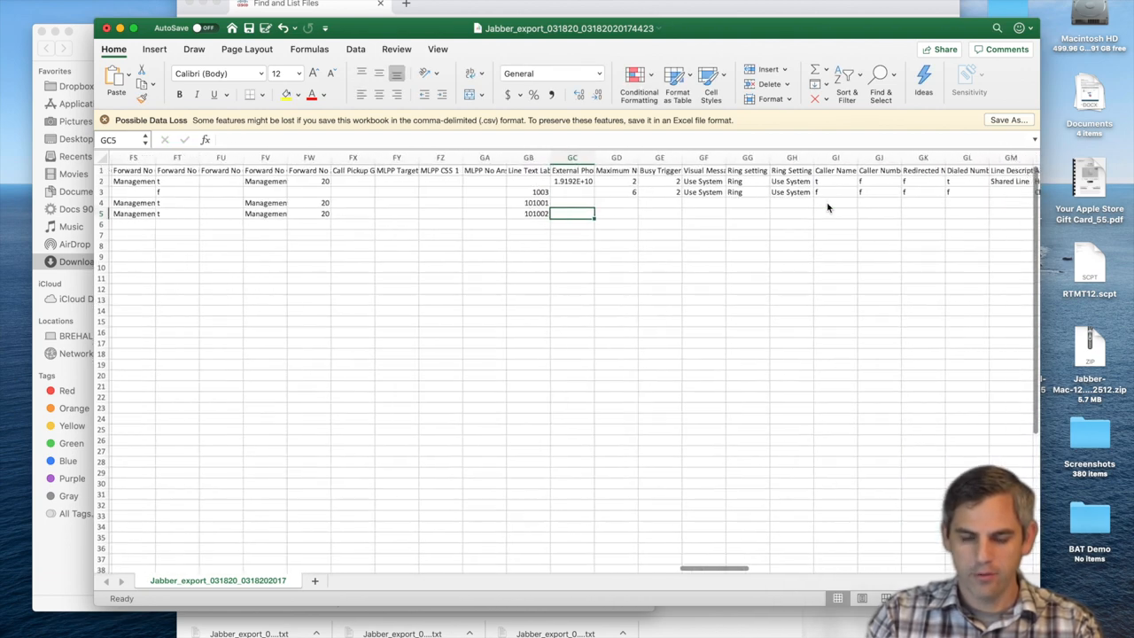
pyautogui.hscroll(3)
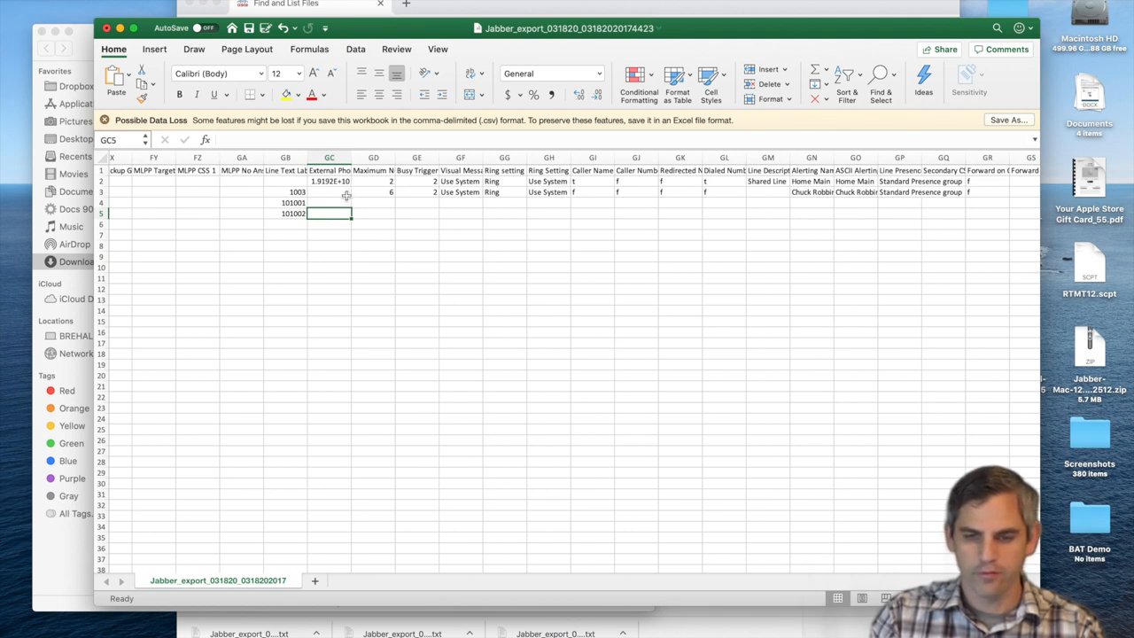
# Copy the existing phones' call limit, busy trigger, ring and caller-ID settings into the new rows
pyautogui.moveTo(372, 181); pyautogui.dragTo(637, 192)
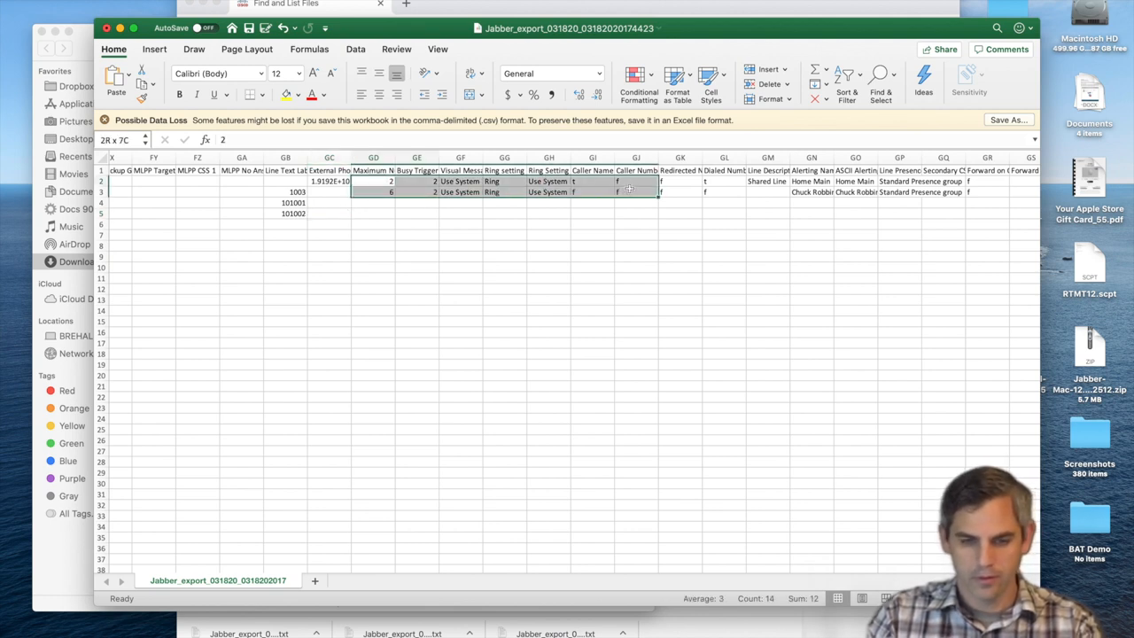
pyautogui.press('Ctrl+C')
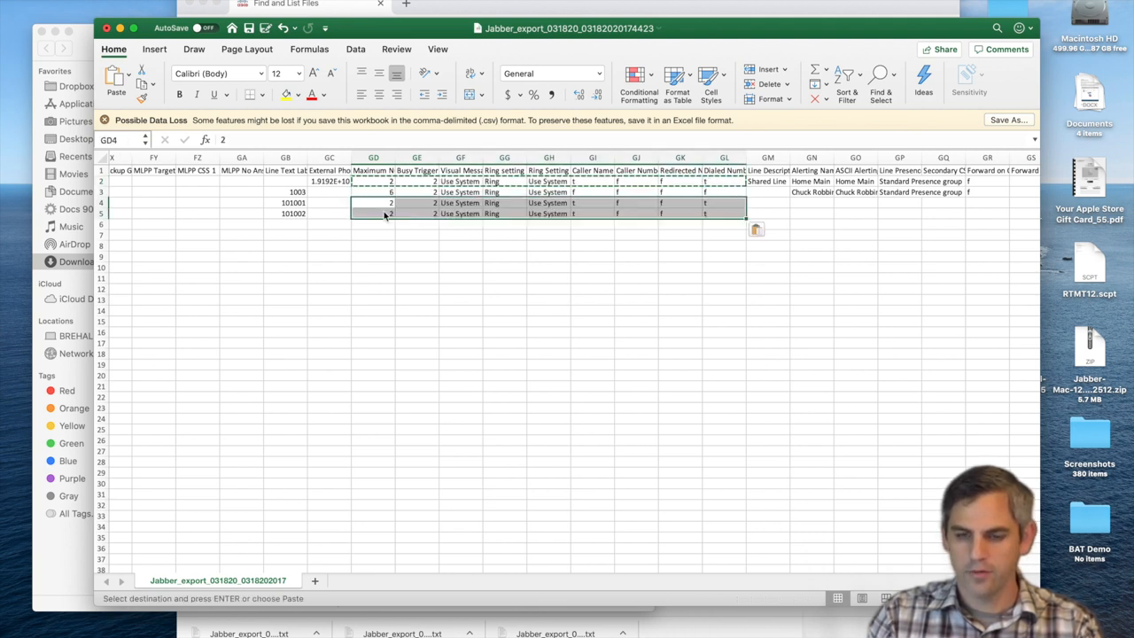
pyautogui.click(768, 202)
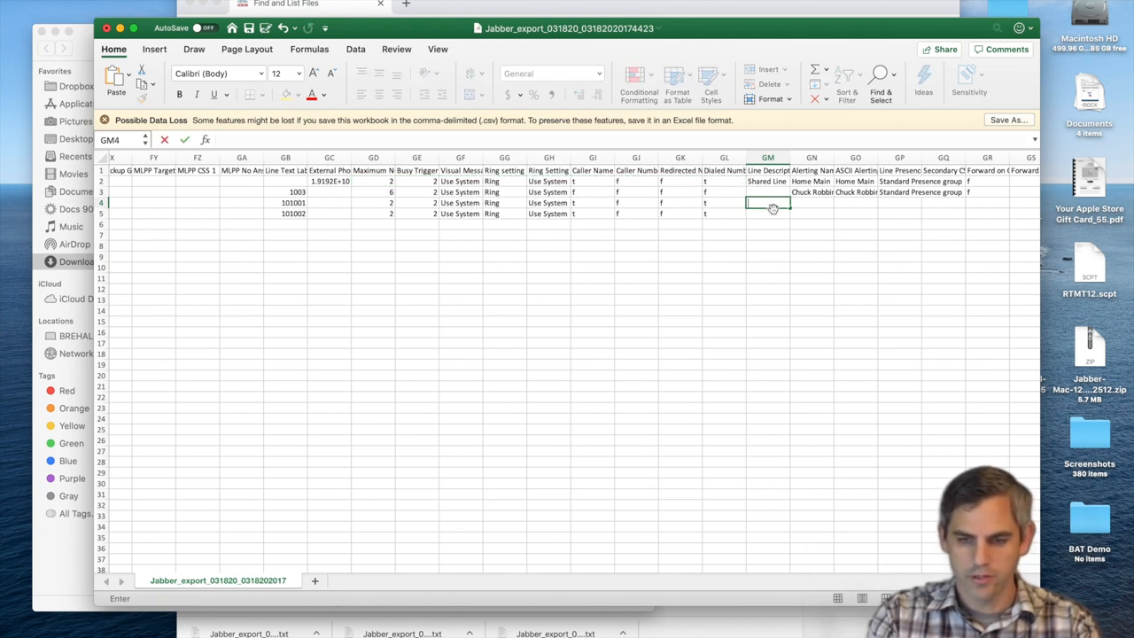
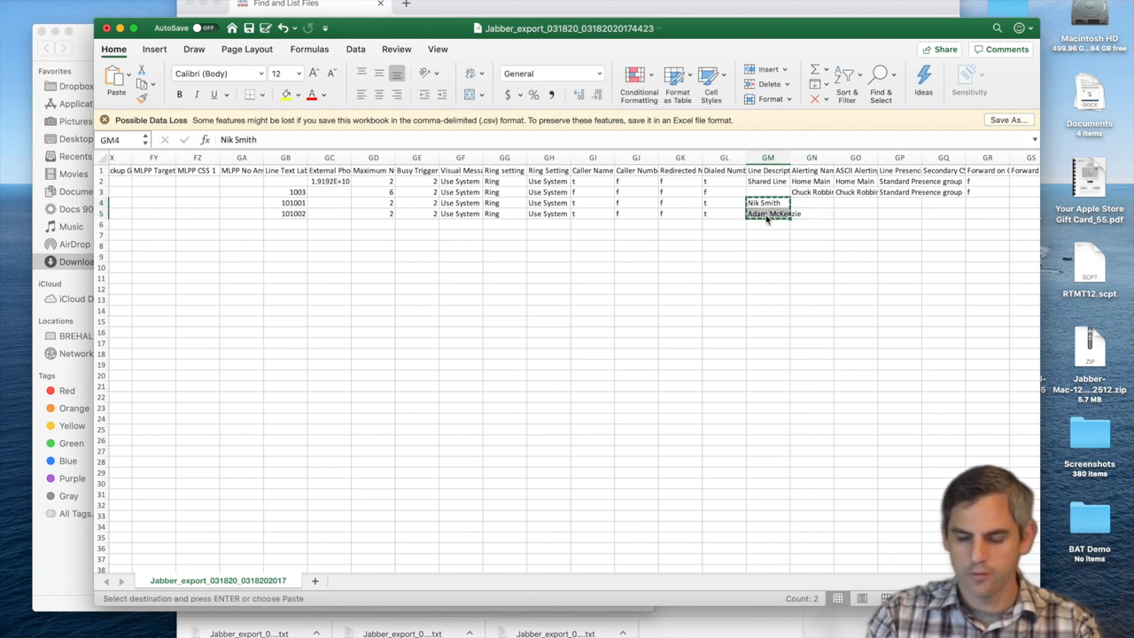
pyautogui.click(812, 202)
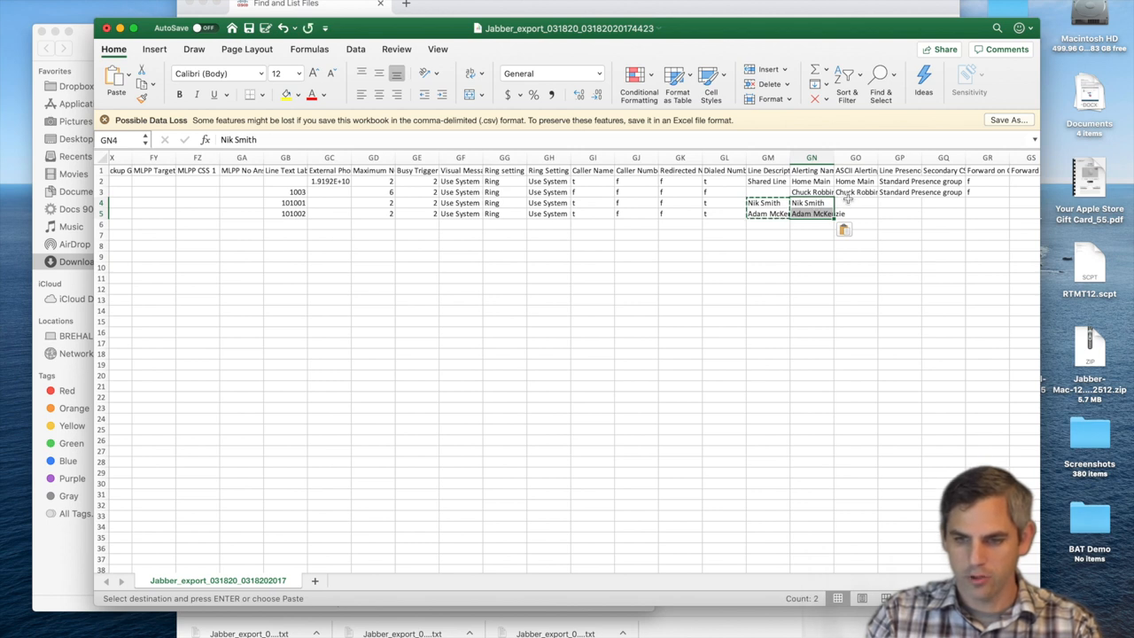
pyautogui.click(854, 202)
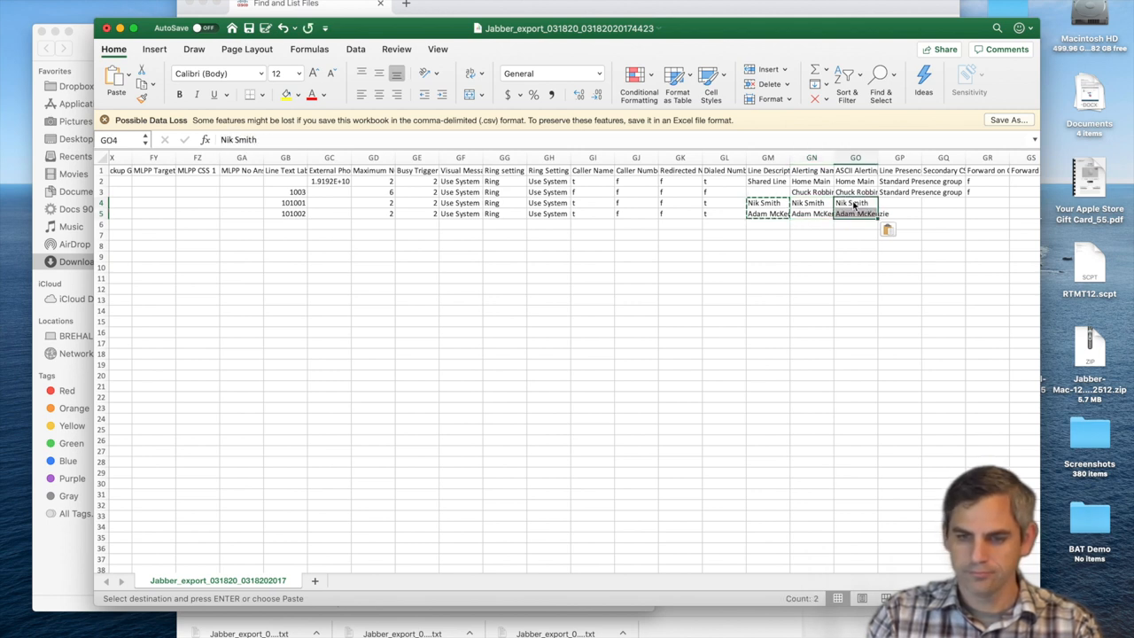
# Paste Standard Presence group into both rows and the two names as display names
pyautogui.hscroll(3)
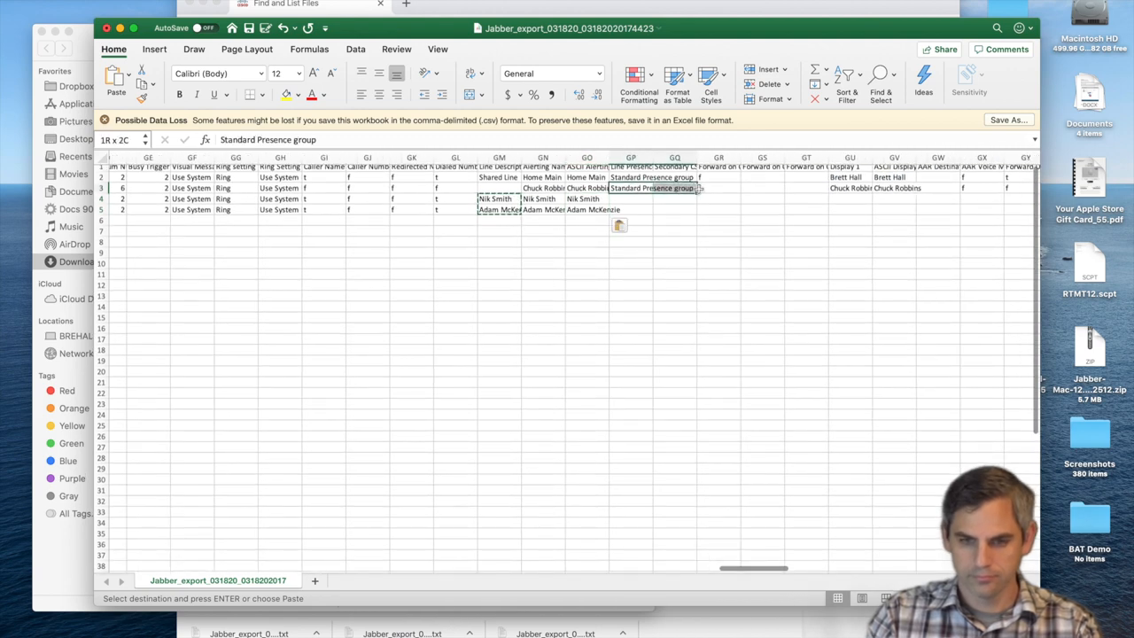
pyautogui.click(631, 198)
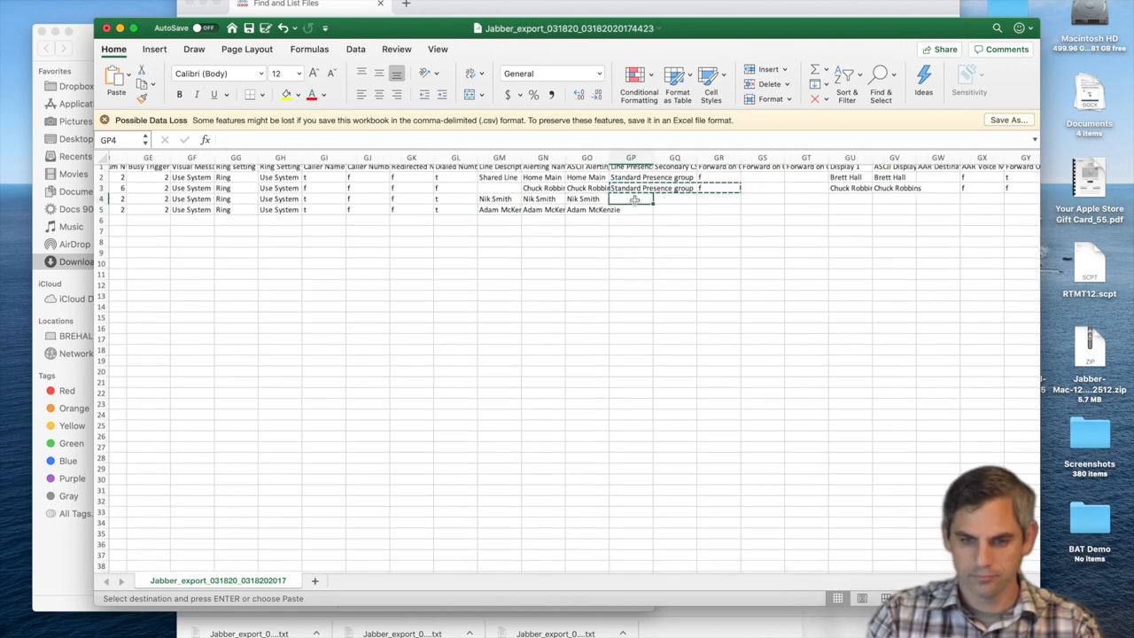
pyautogui.click(587, 203)
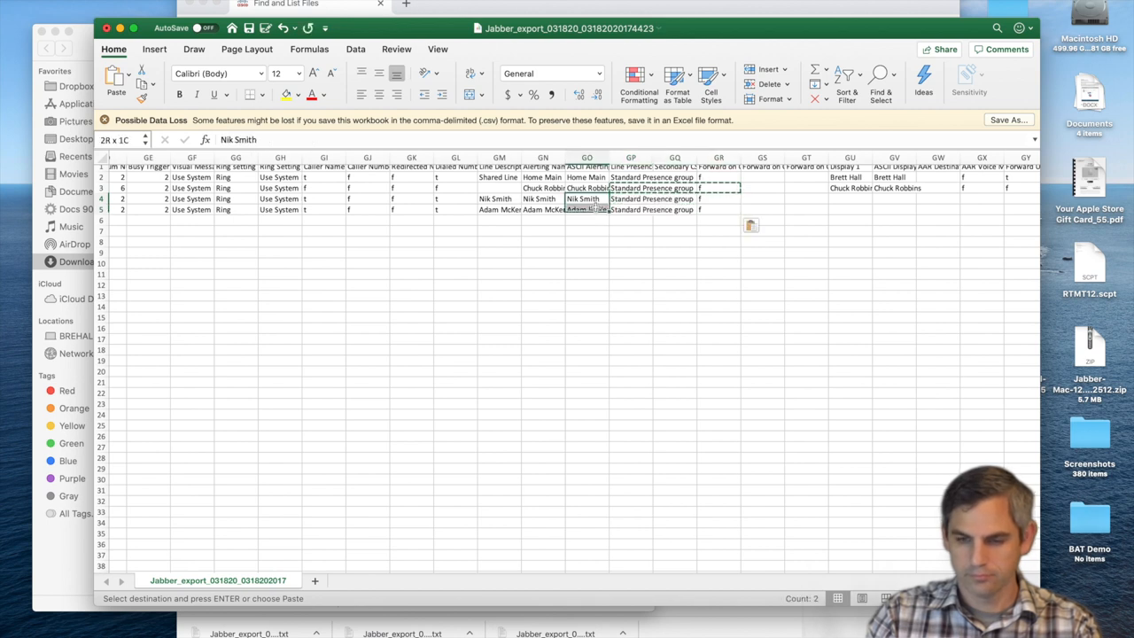
pyautogui.click(850, 199)
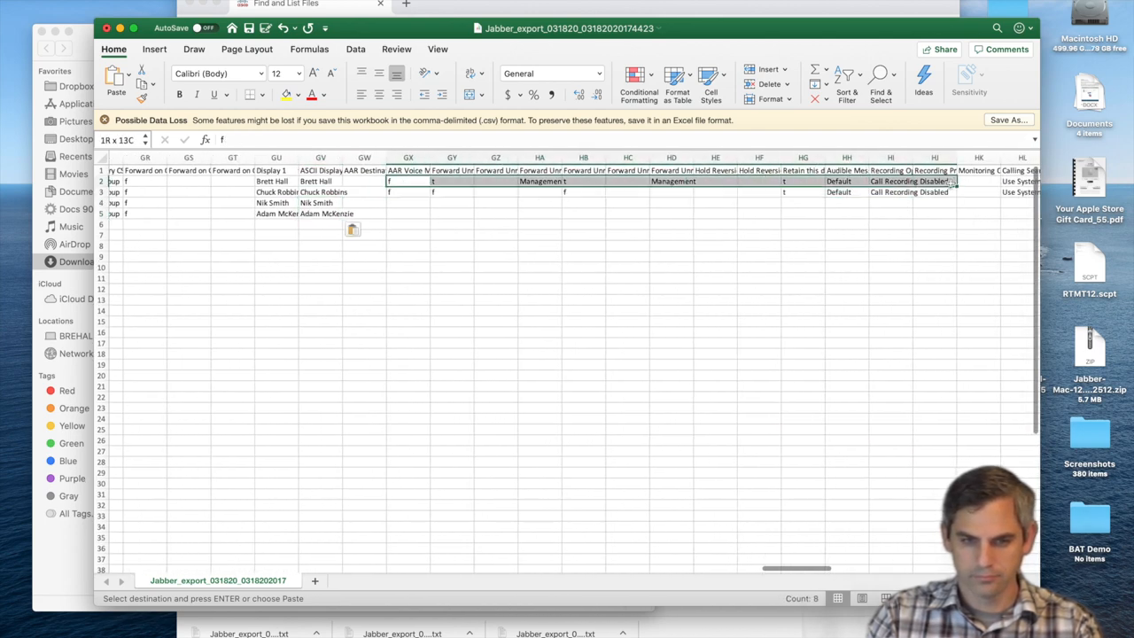
# Paste the Management forwarding, Default, Call Recording Disabled and park monitoring values into rows 4–5
pyautogui.click(407, 202)
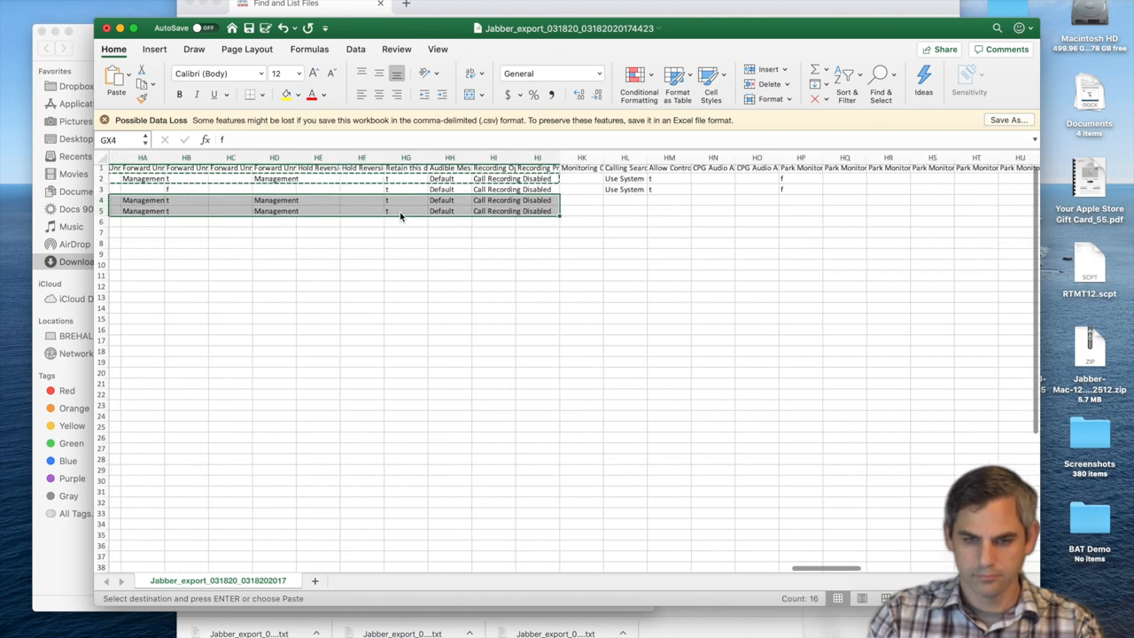
pyautogui.hscroll(3)
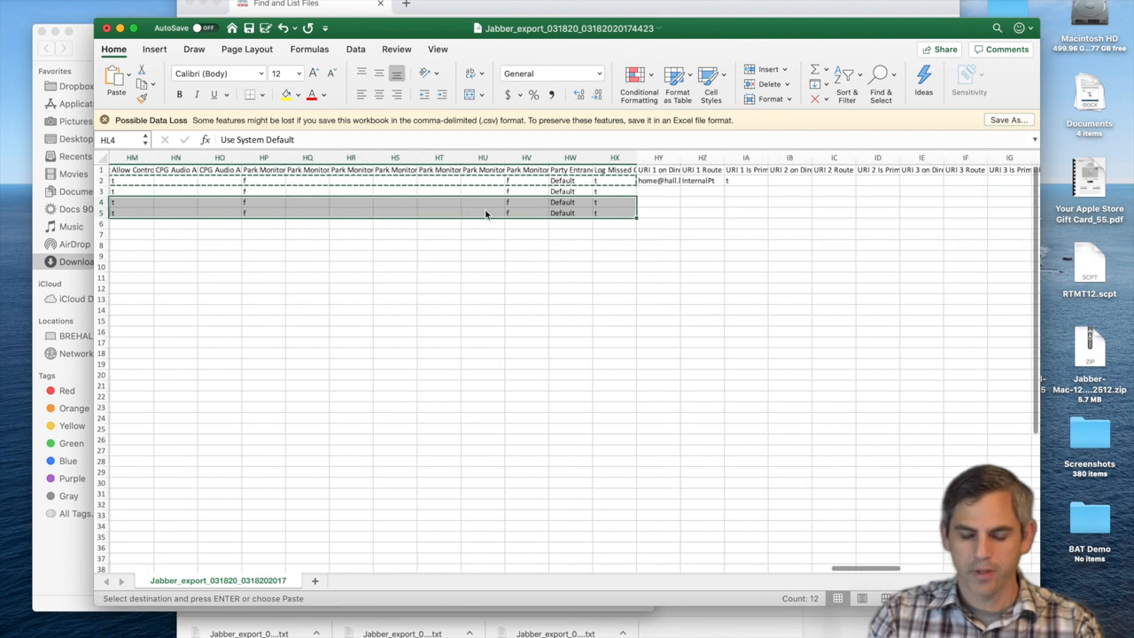
pyautogui.hscroll(3)
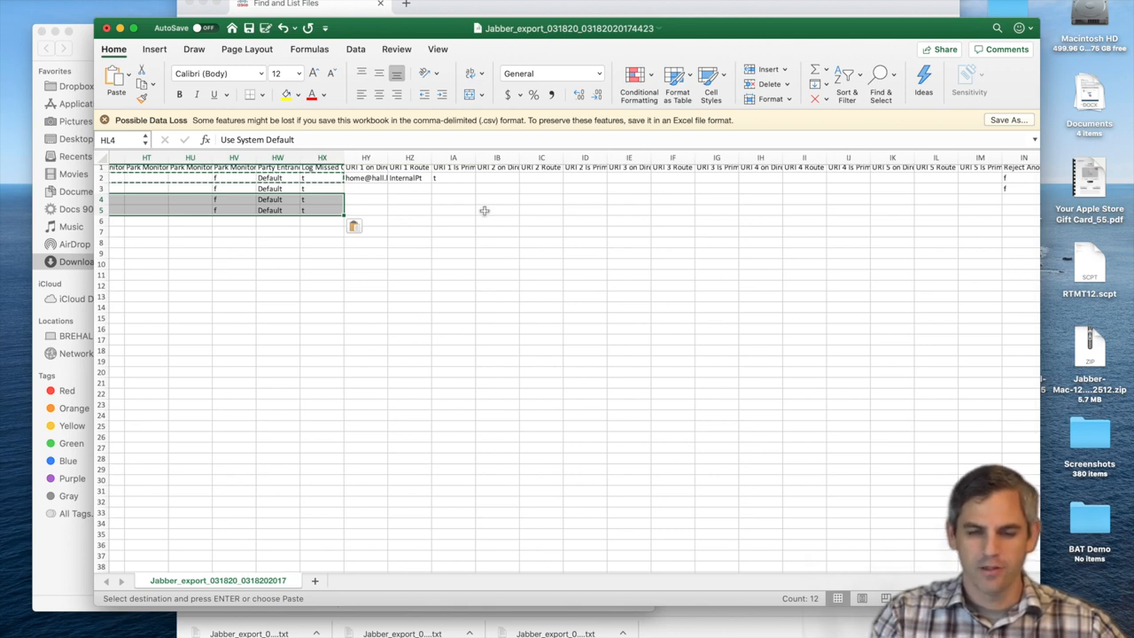
pyautogui.hscroll(3)
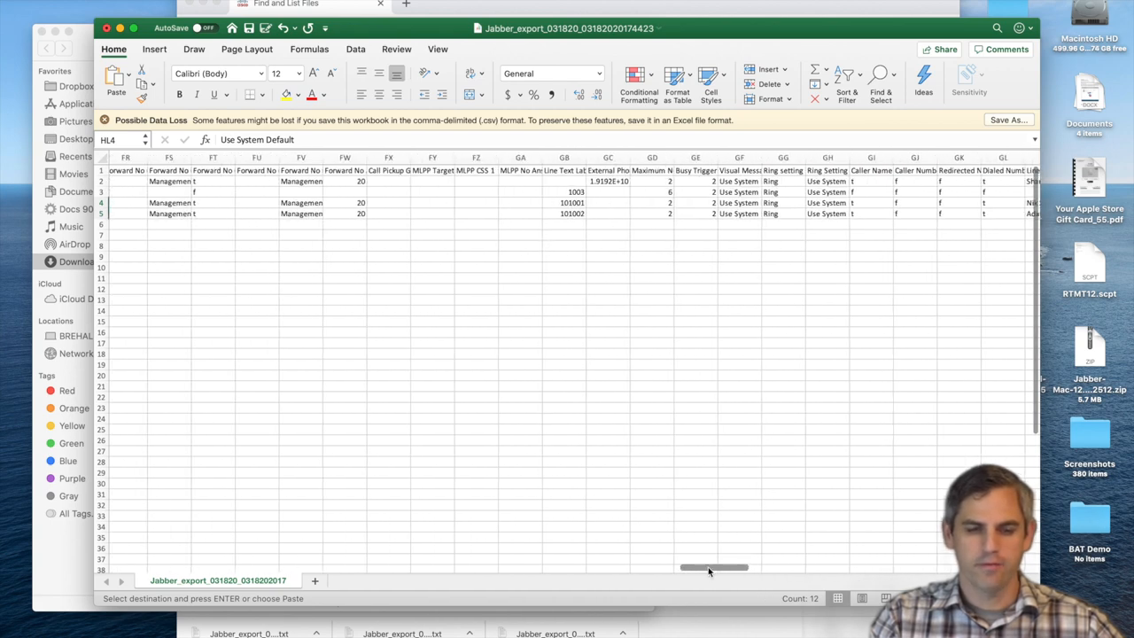
pyautogui.hscroll(-3)
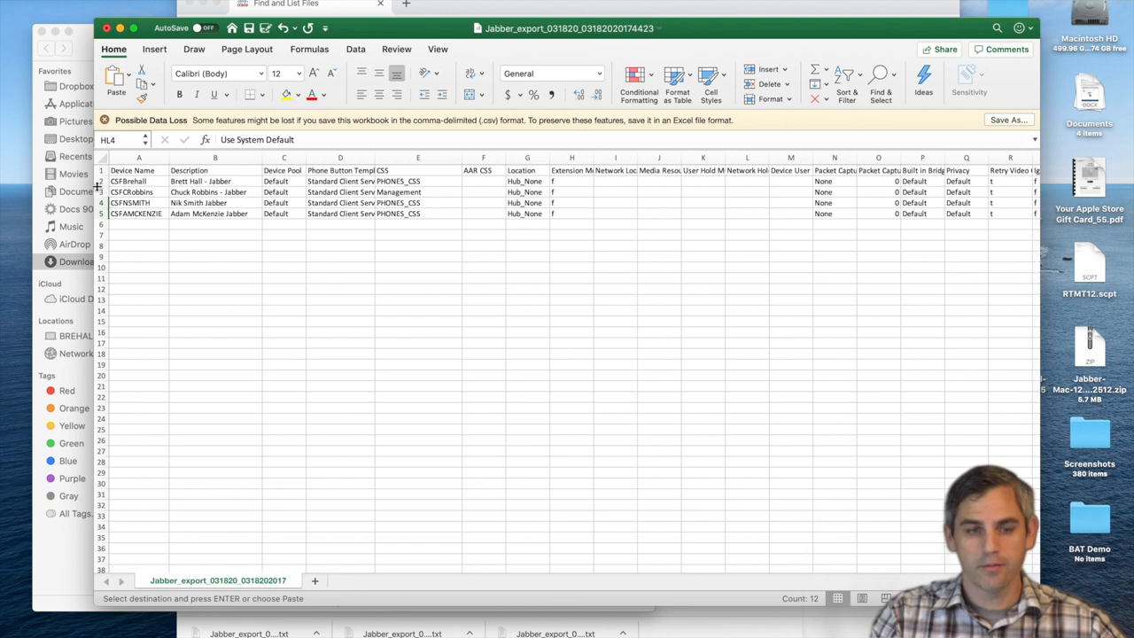
pyautogui.click(138, 181)
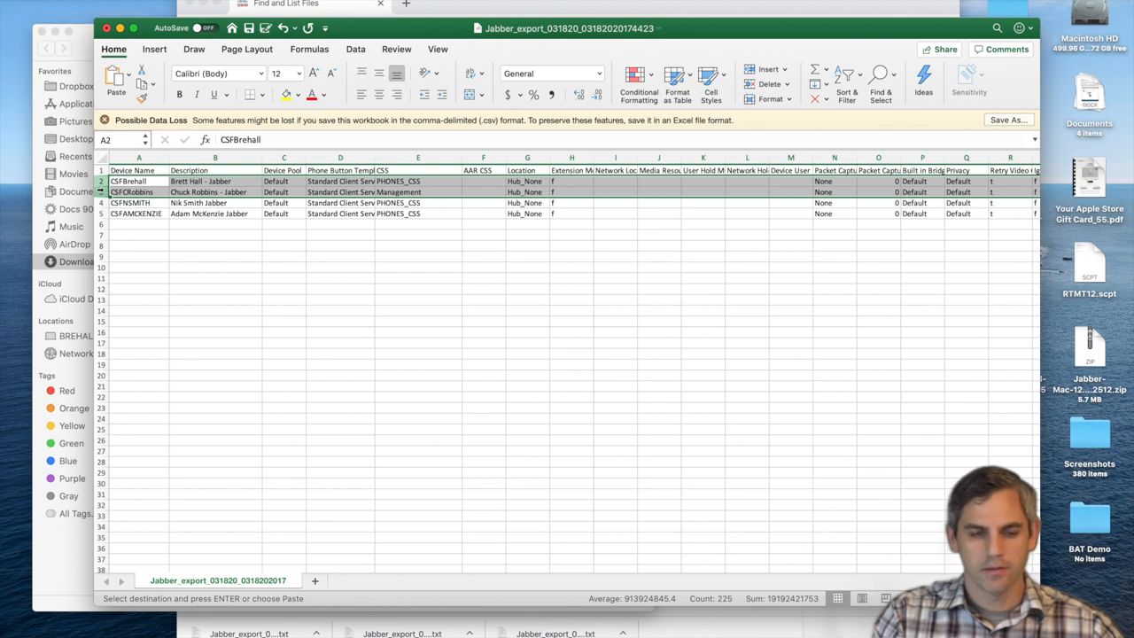
pyautogui.rightClick(133, 186)
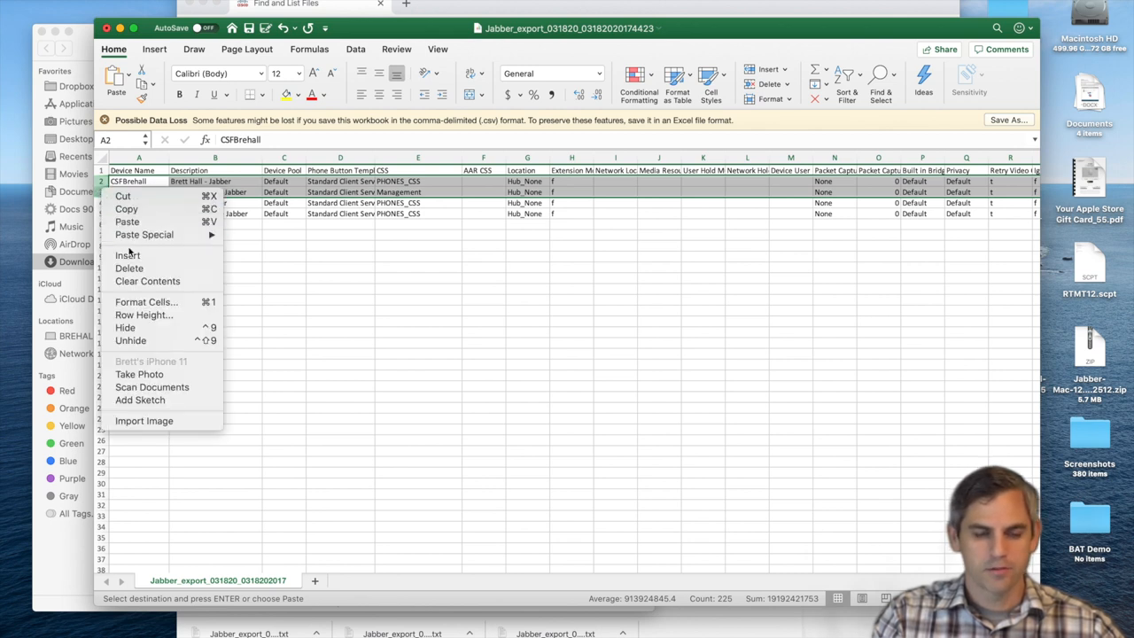
pyautogui.moveTo(127, 267)
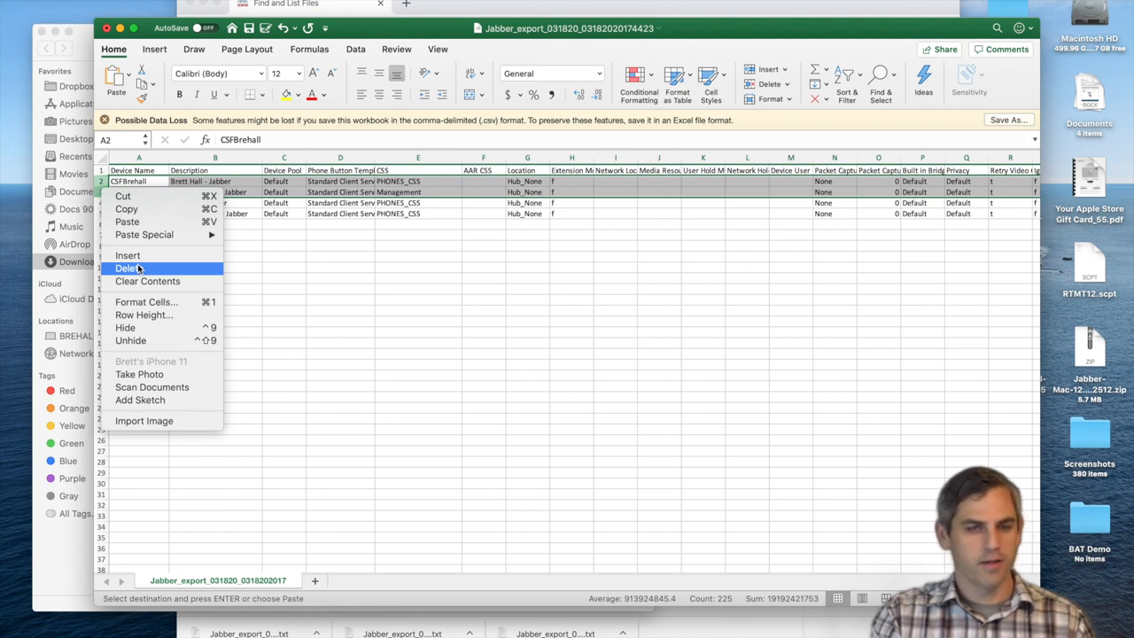
pyautogui.click(128, 270)
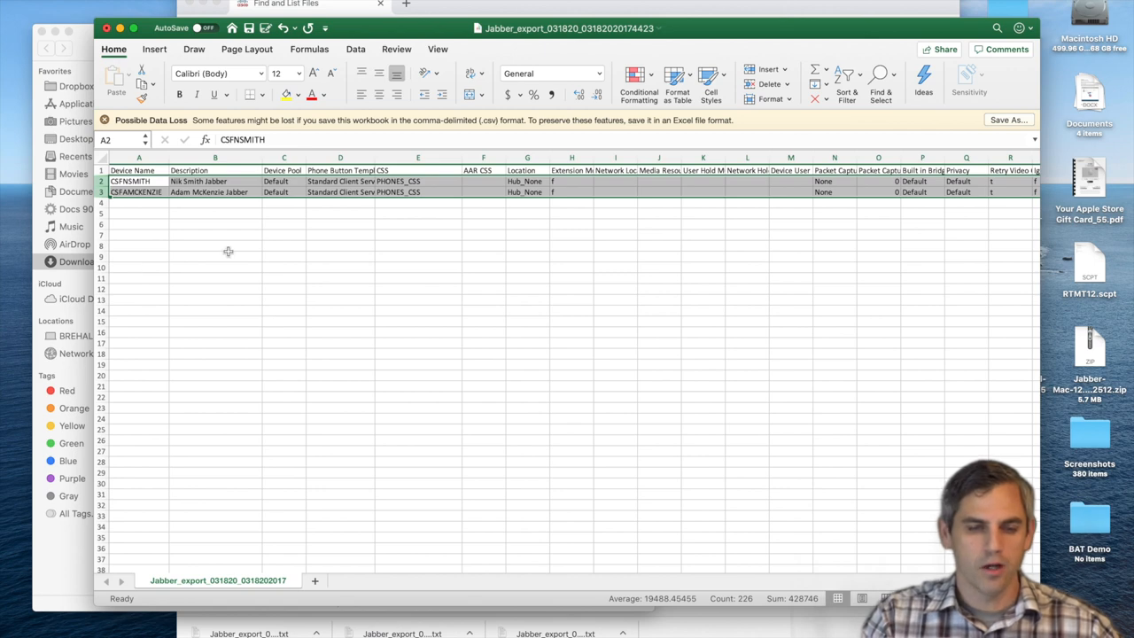
pyautogui.moveTo(312, 245)
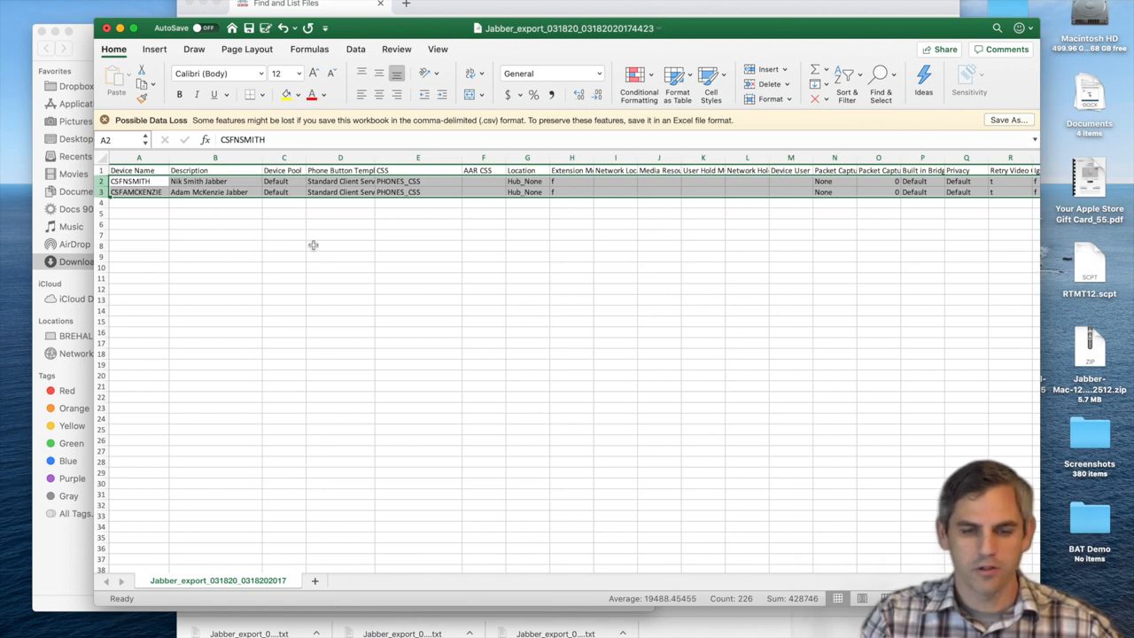
pyautogui.hscroll(3)
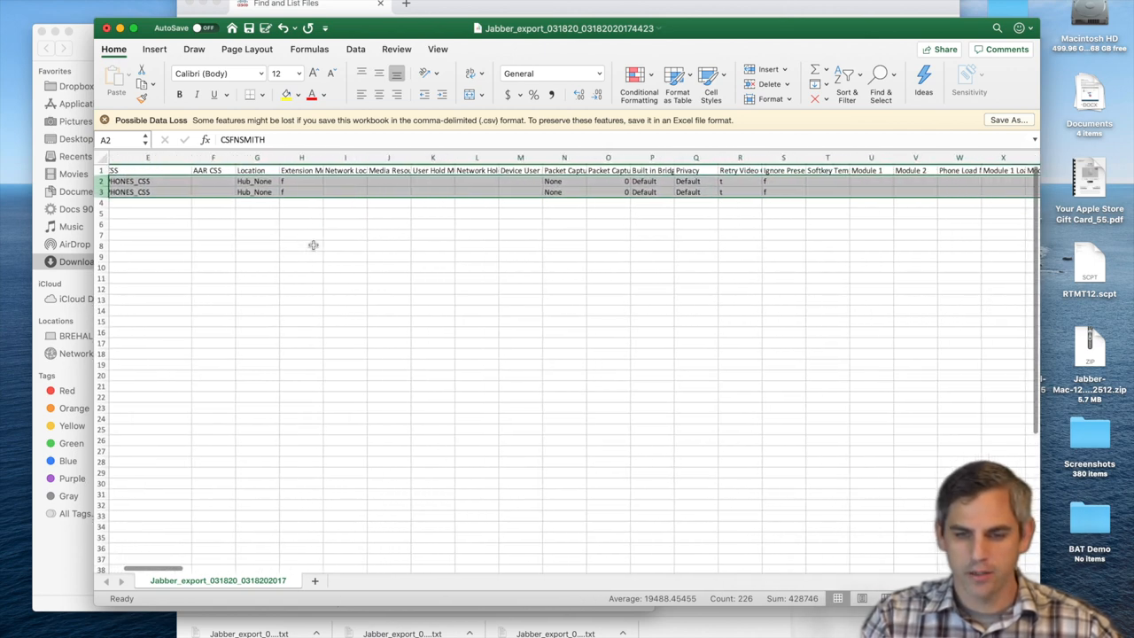
pyautogui.hscroll(3)
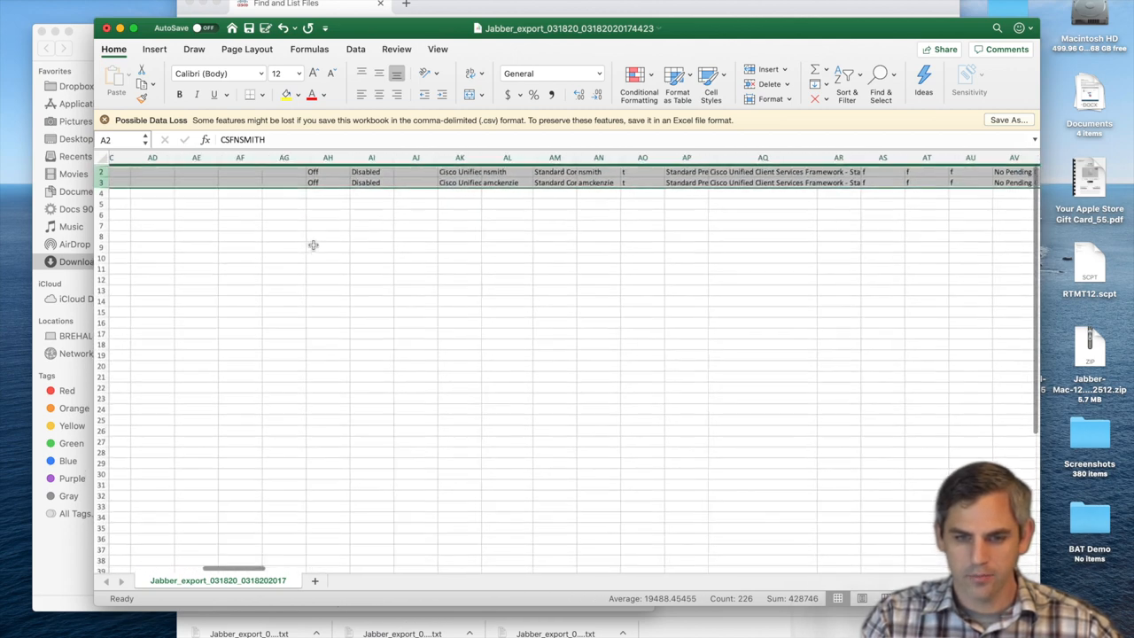
pyautogui.hscroll(3)
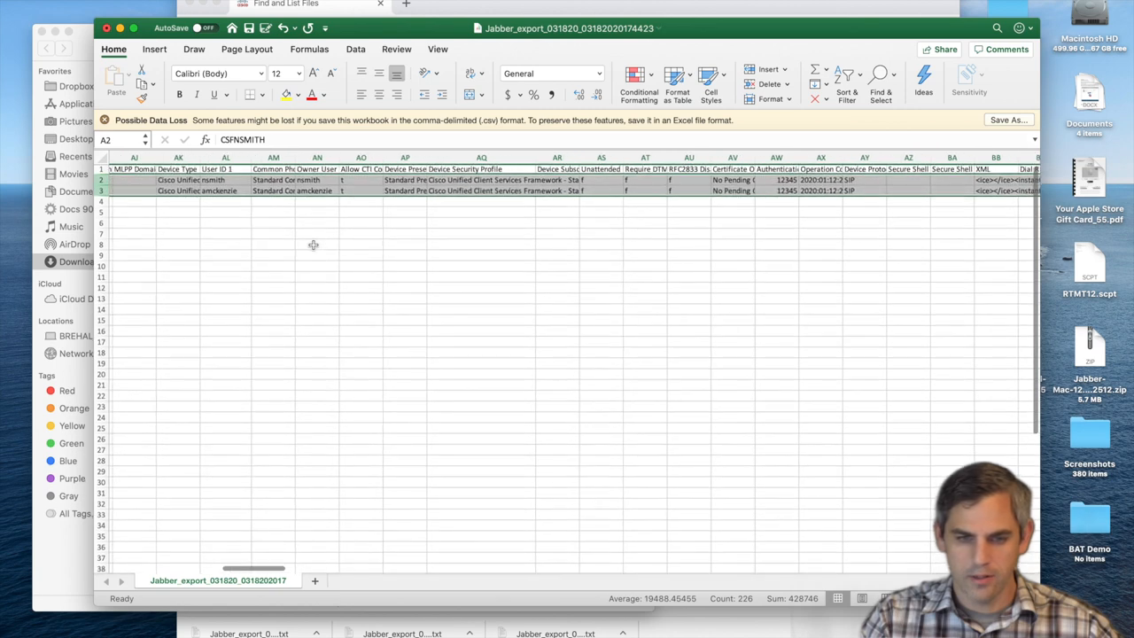
pyautogui.hscroll(3)
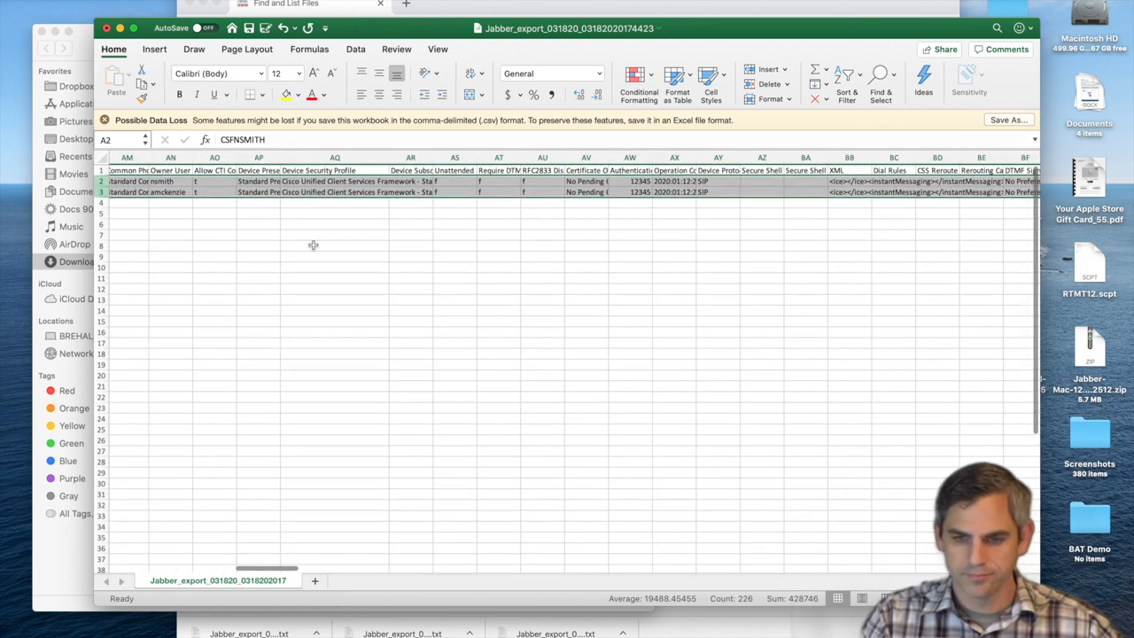
pyautogui.hscroll(3)
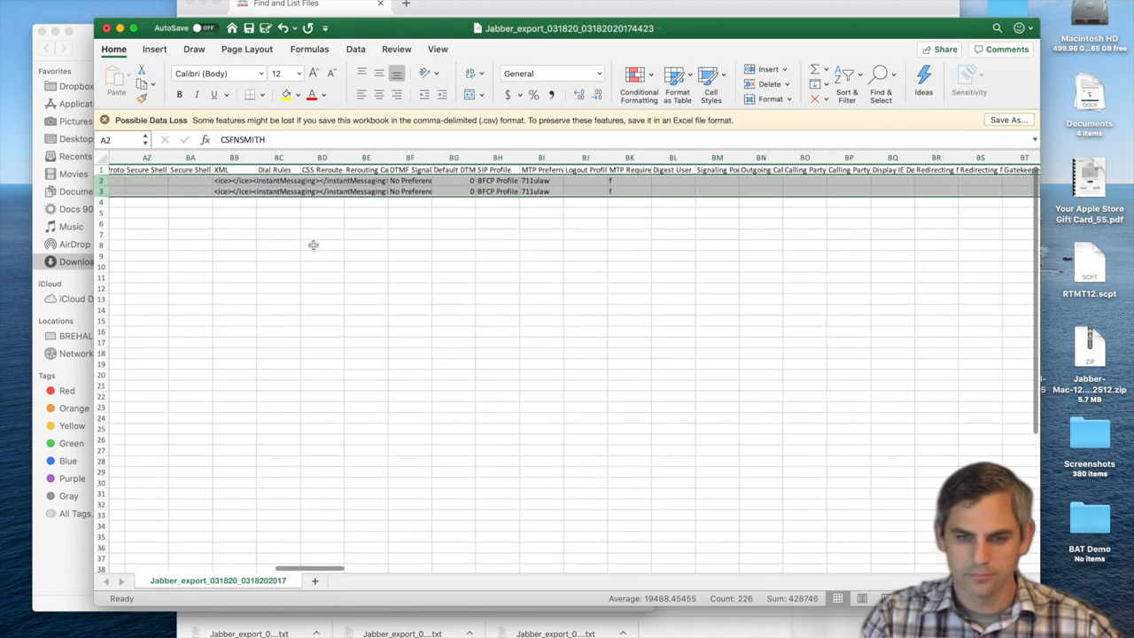
pyautogui.hscroll(3)
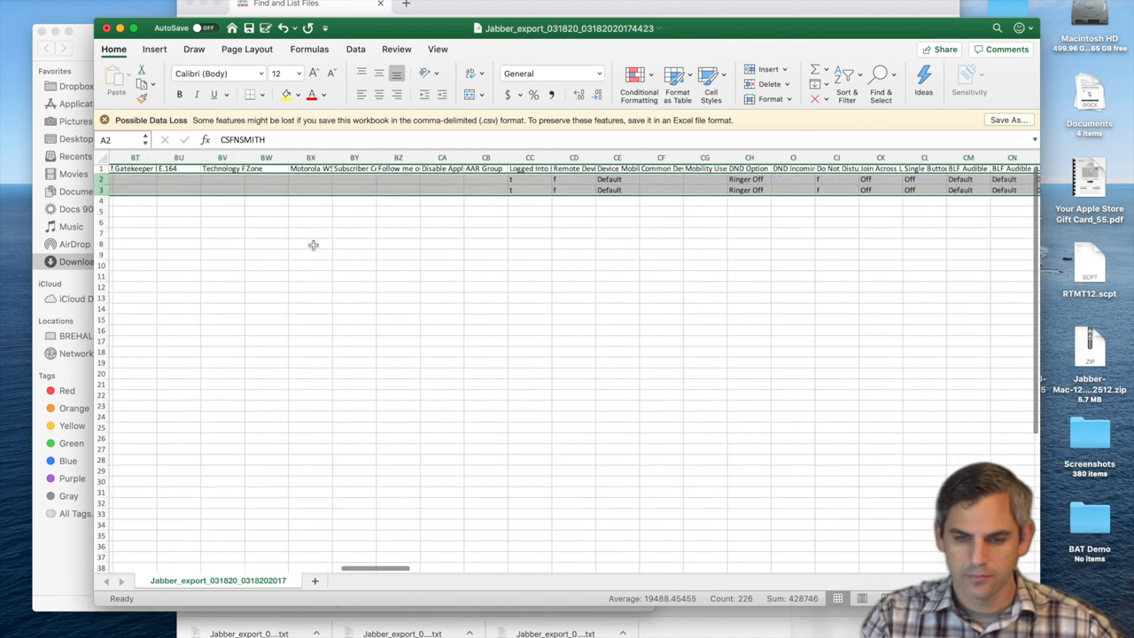
pyautogui.hscroll(3)
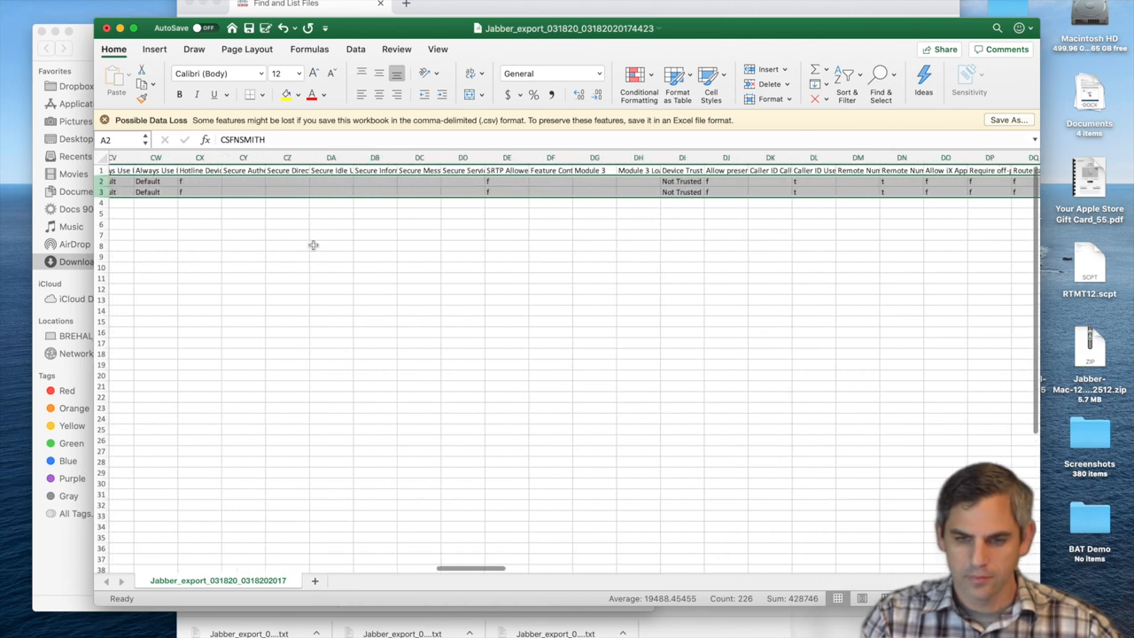
pyautogui.hscroll(3)
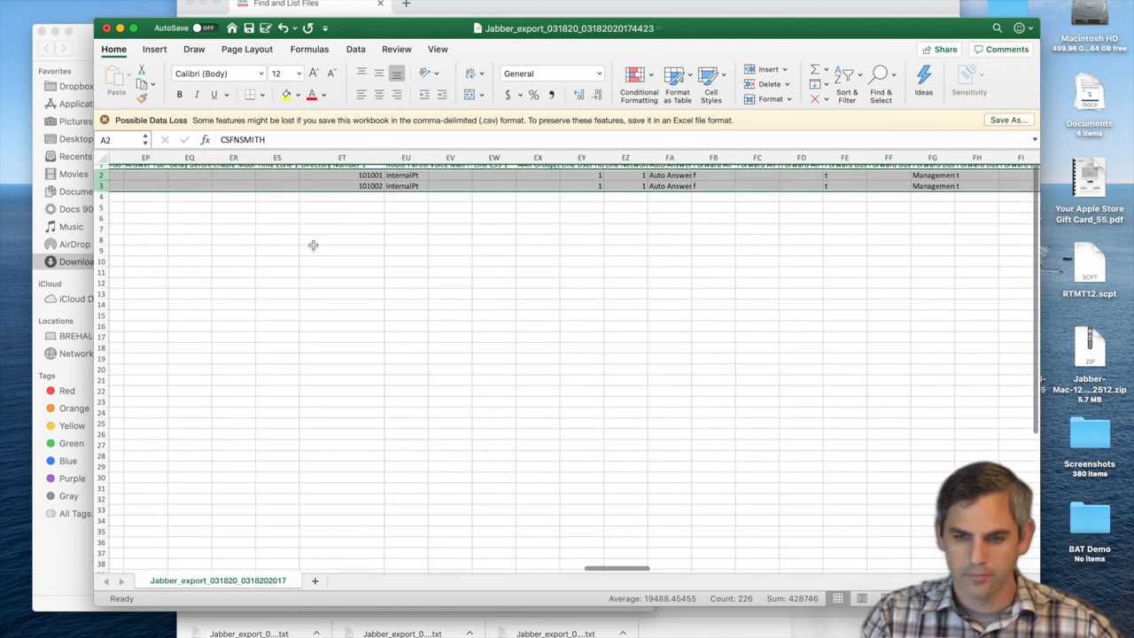
pyautogui.hscroll(3)
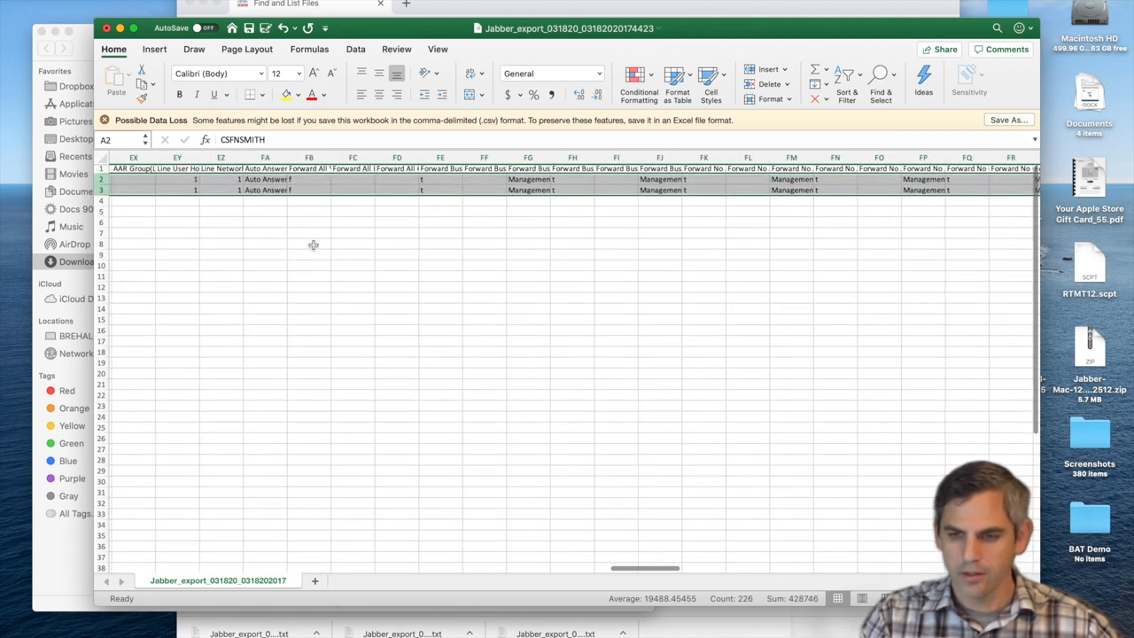
pyautogui.hscroll(3)
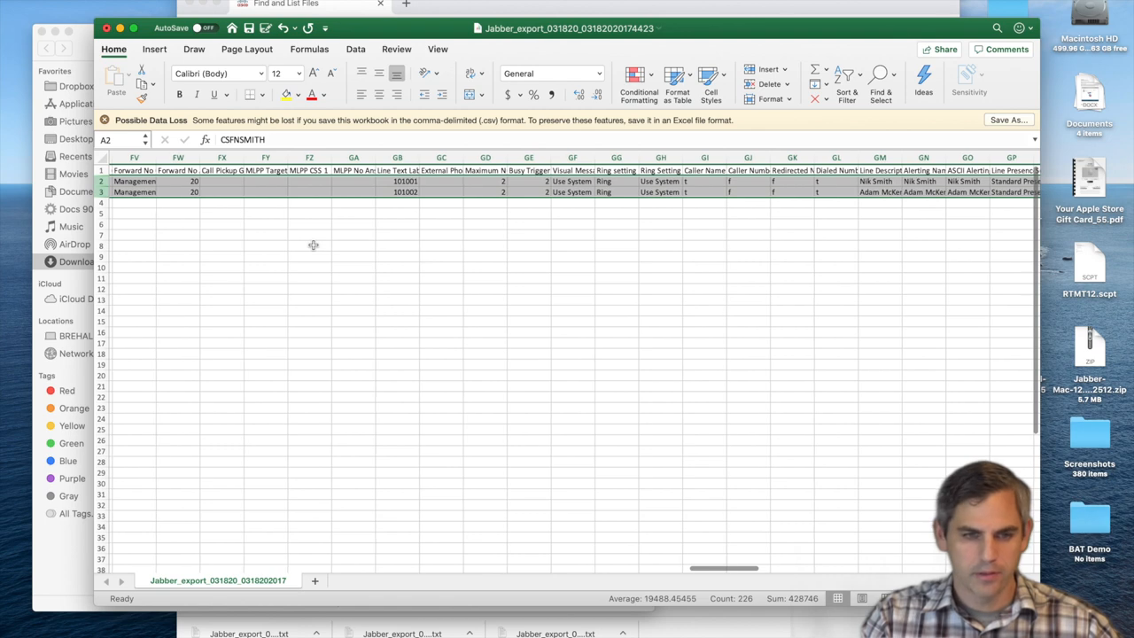
# Save the sheet as Jabber_import_all-details0318 CSV in the BAT Demo folder
pyautogui.click(68, 7)
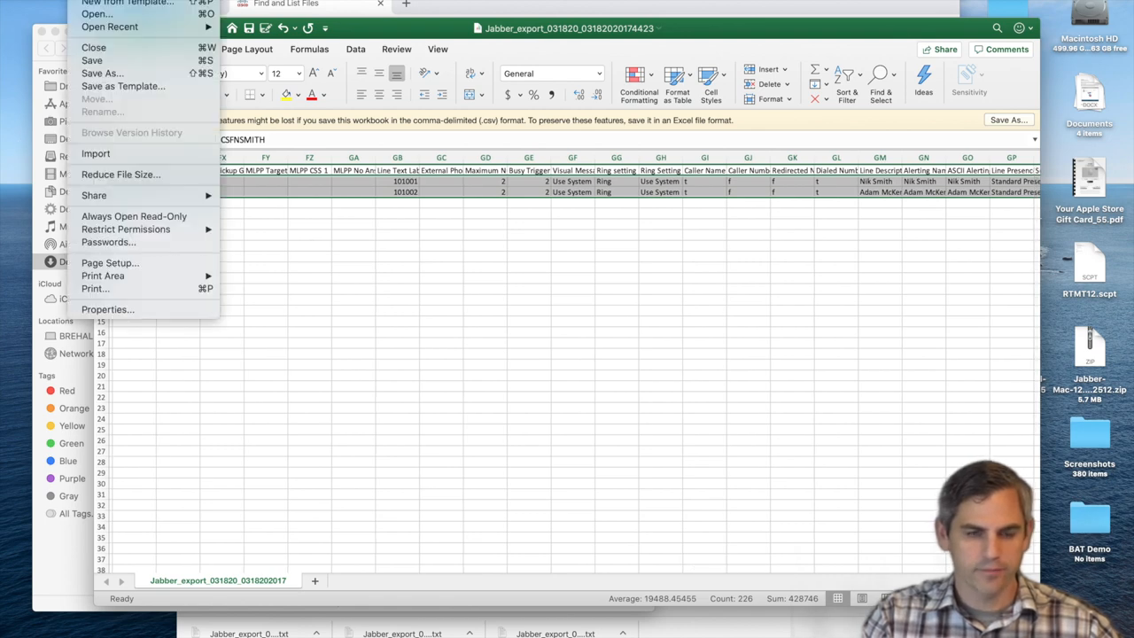
pyautogui.click(103, 73)
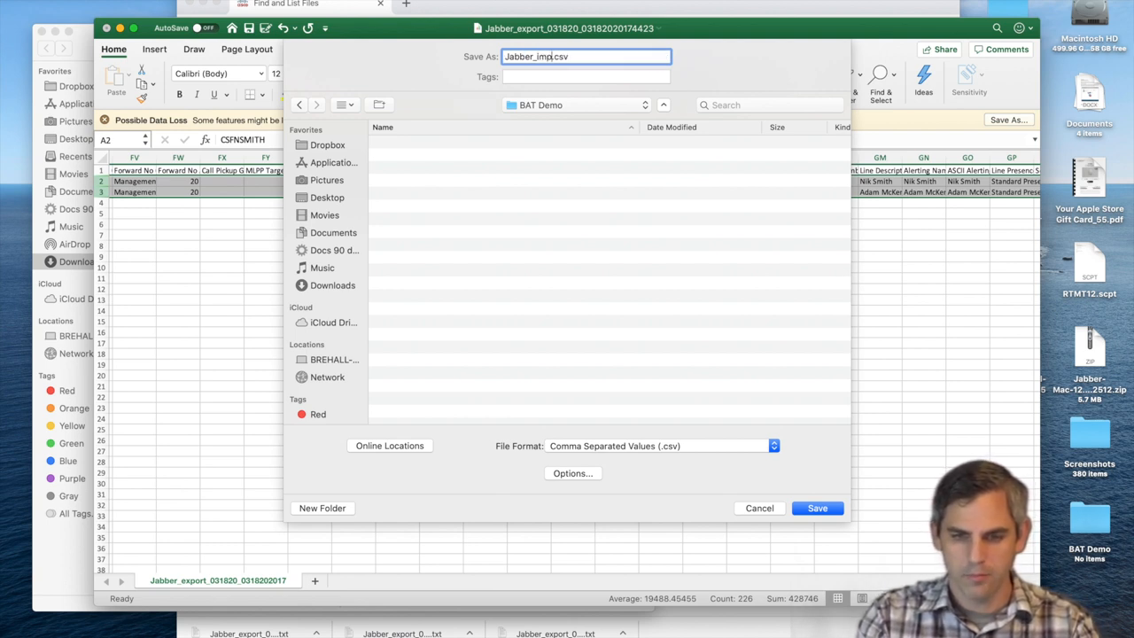
pyautogui.write('ort_all-de')
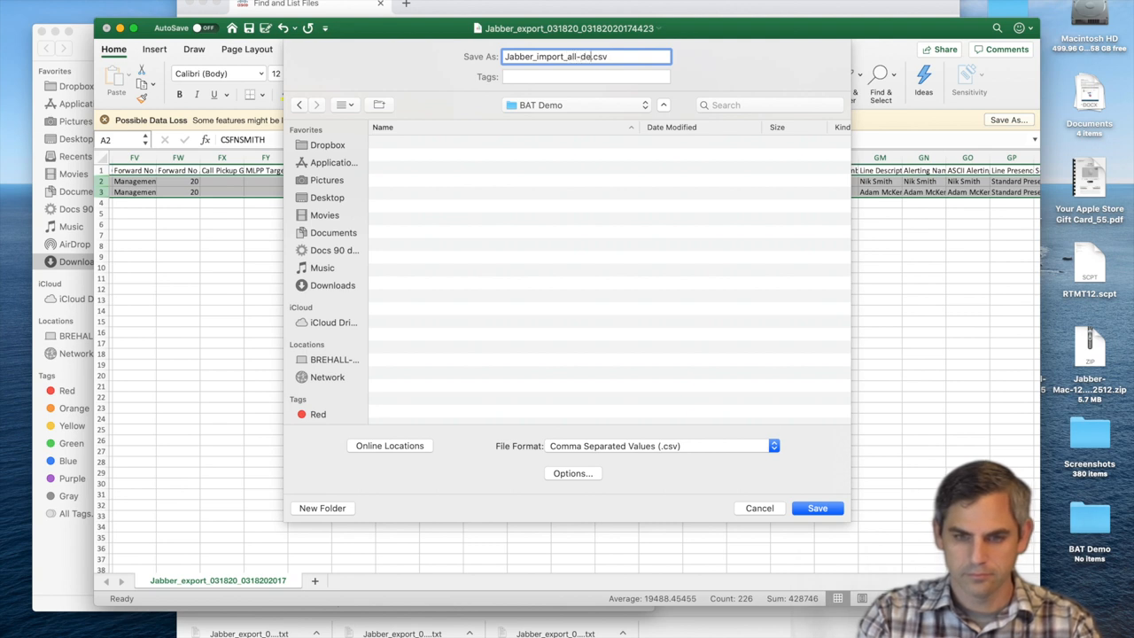
pyautogui.write('tails')
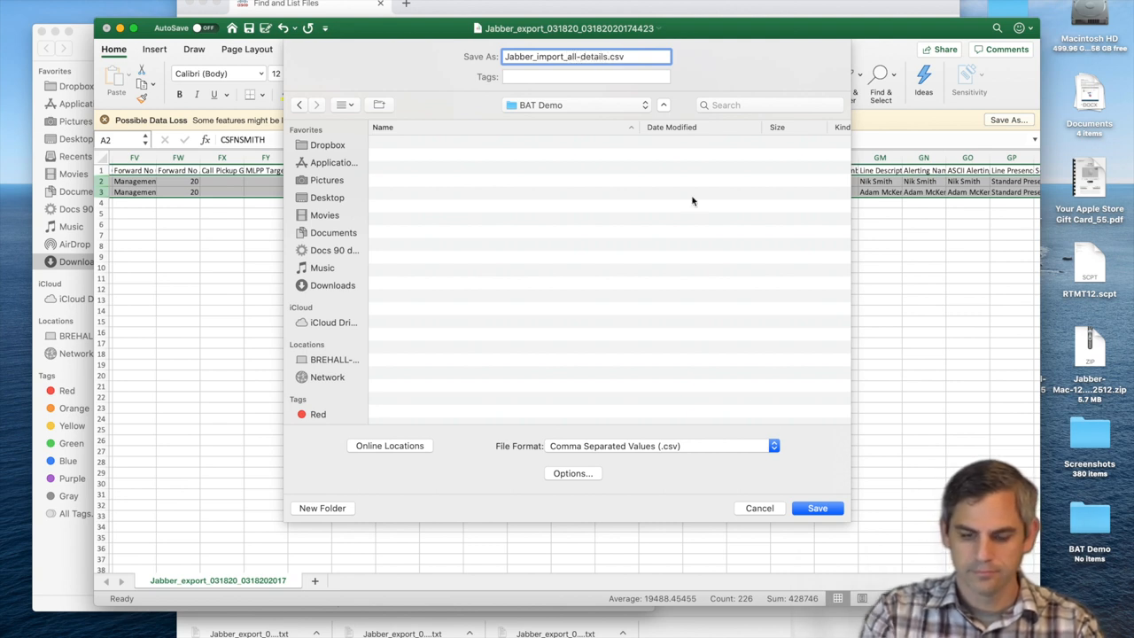
pyautogui.write('0318')
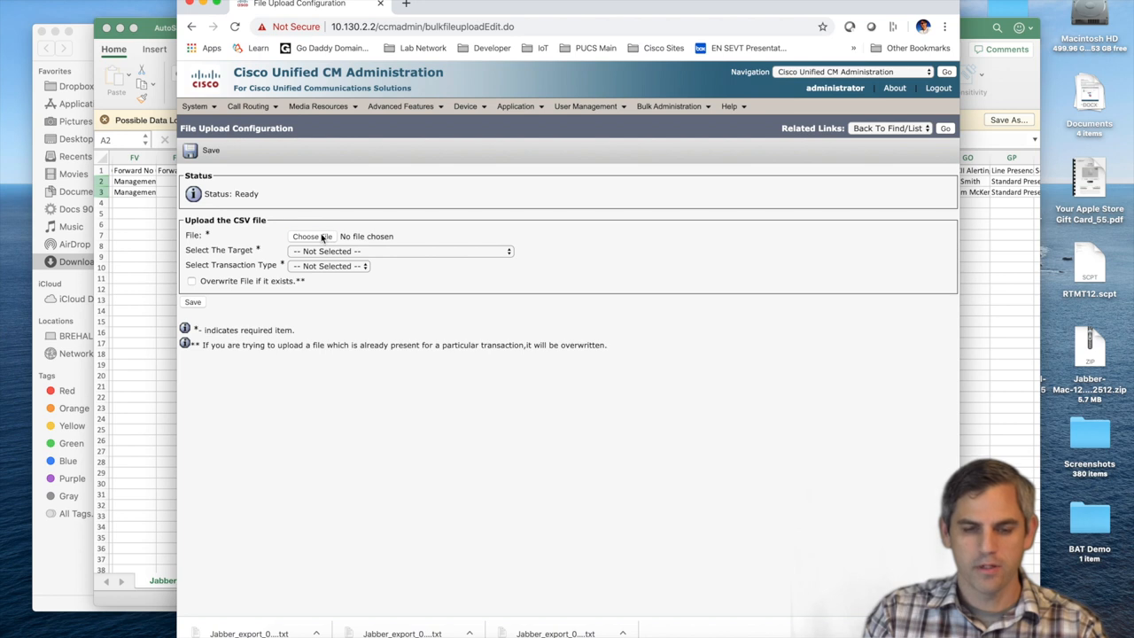
# Upload the all-details CSV with target Phones and transaction Insert Phones - All Details
pyautogui.click(312, 238)
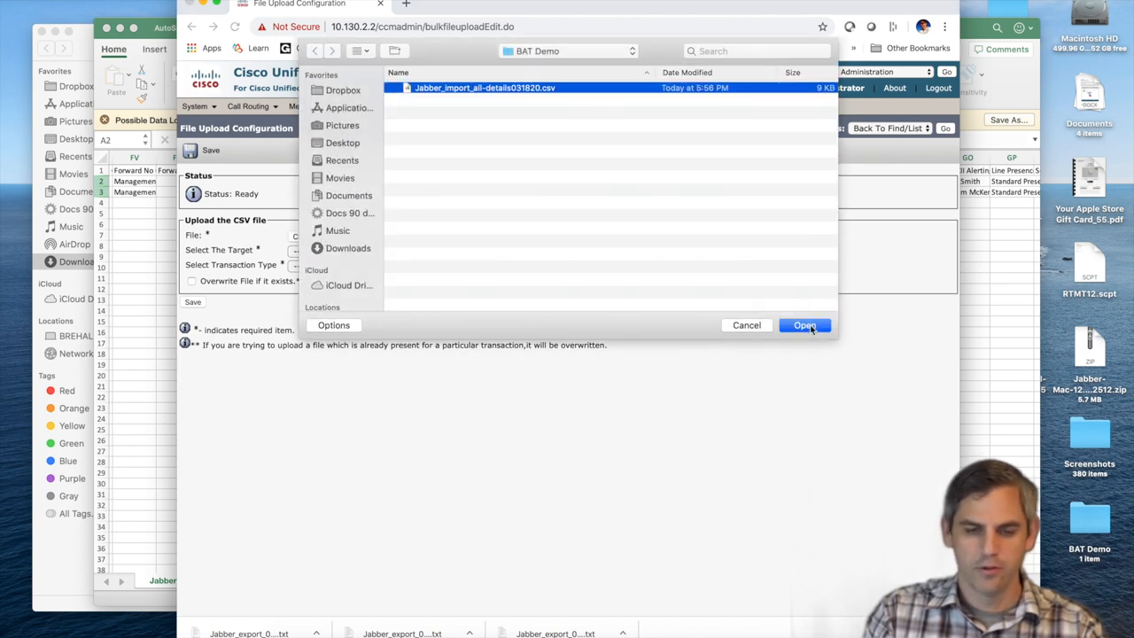
pyautogui.click(805, 326)
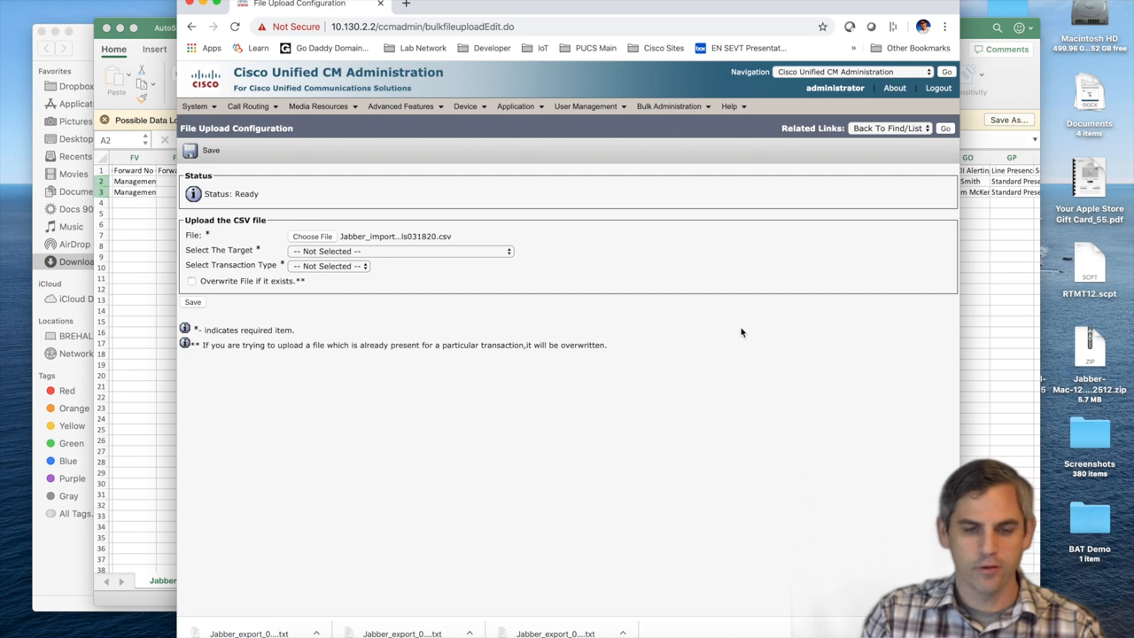
pyautogui.moveTo(452, 257)
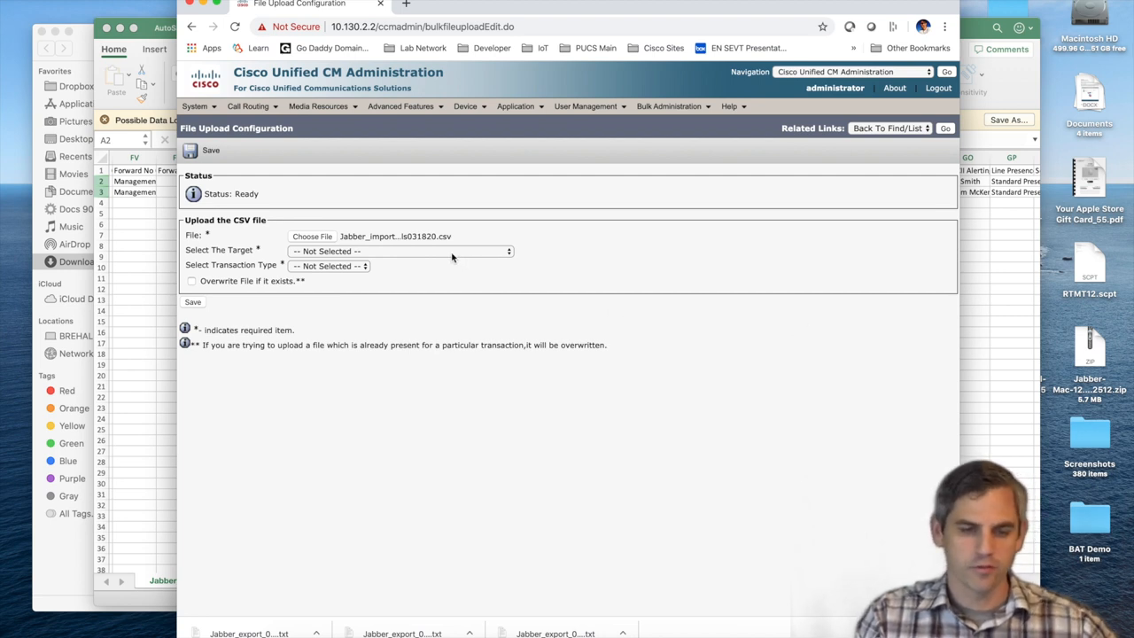
pyautogui.click(400, 251)
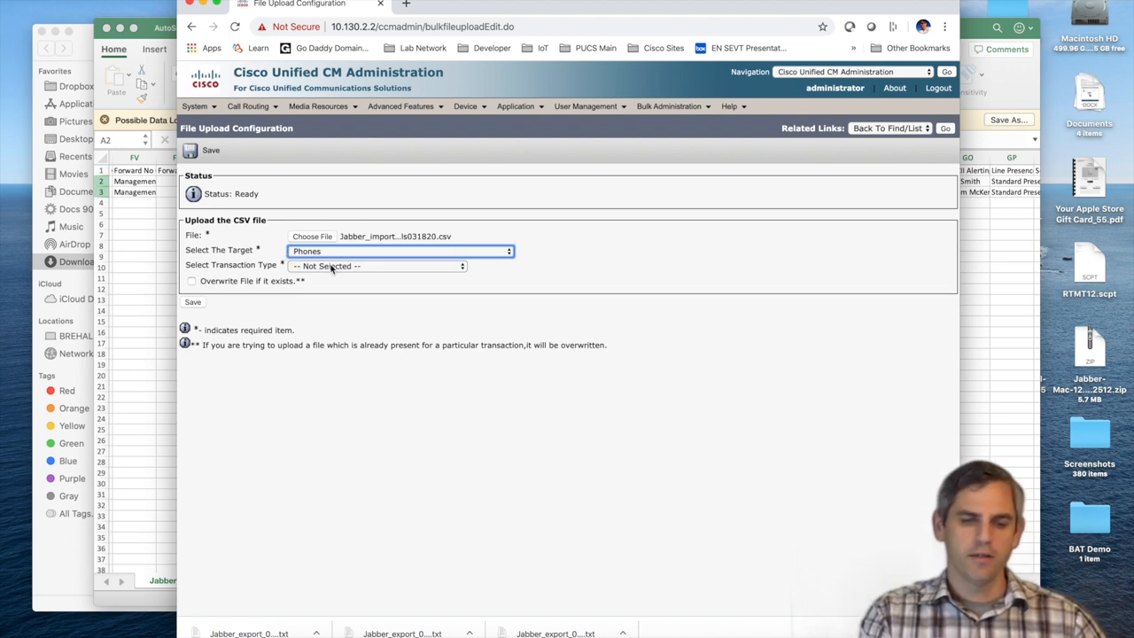
pyautogui.click(380, 266)
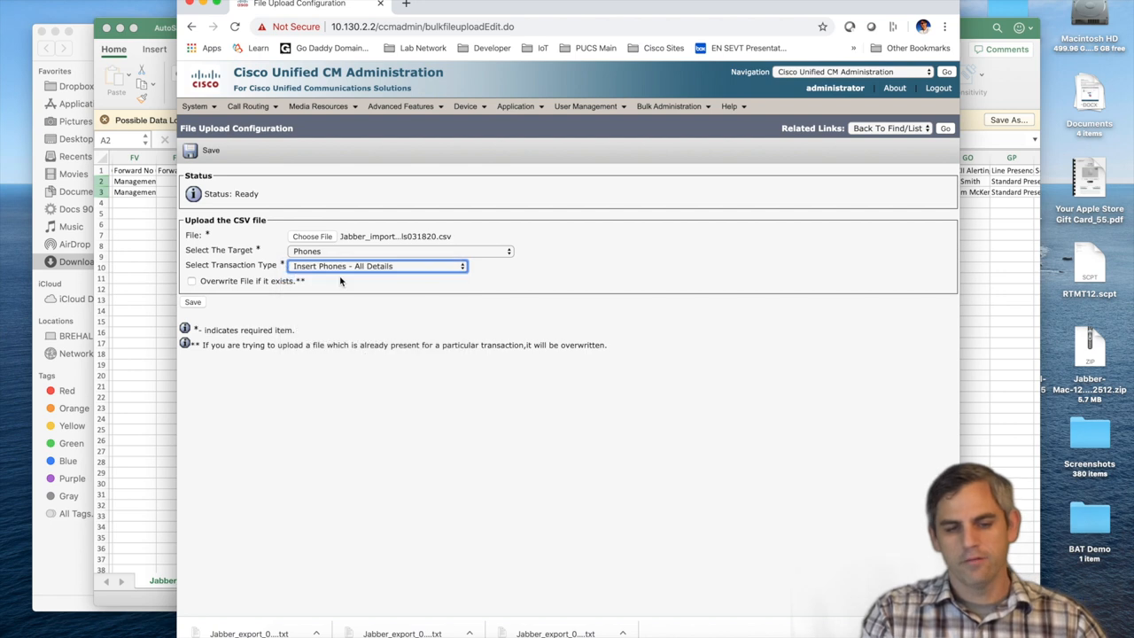
pyautogui.moveTo(301, 280)
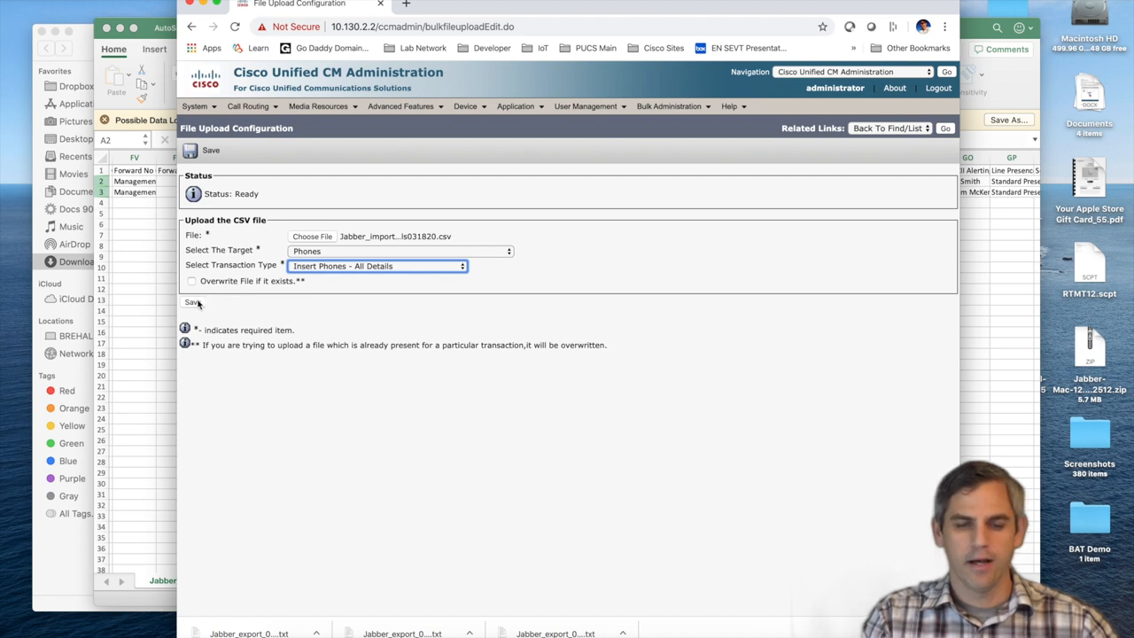
pyautogui.moveTo(315, 257)
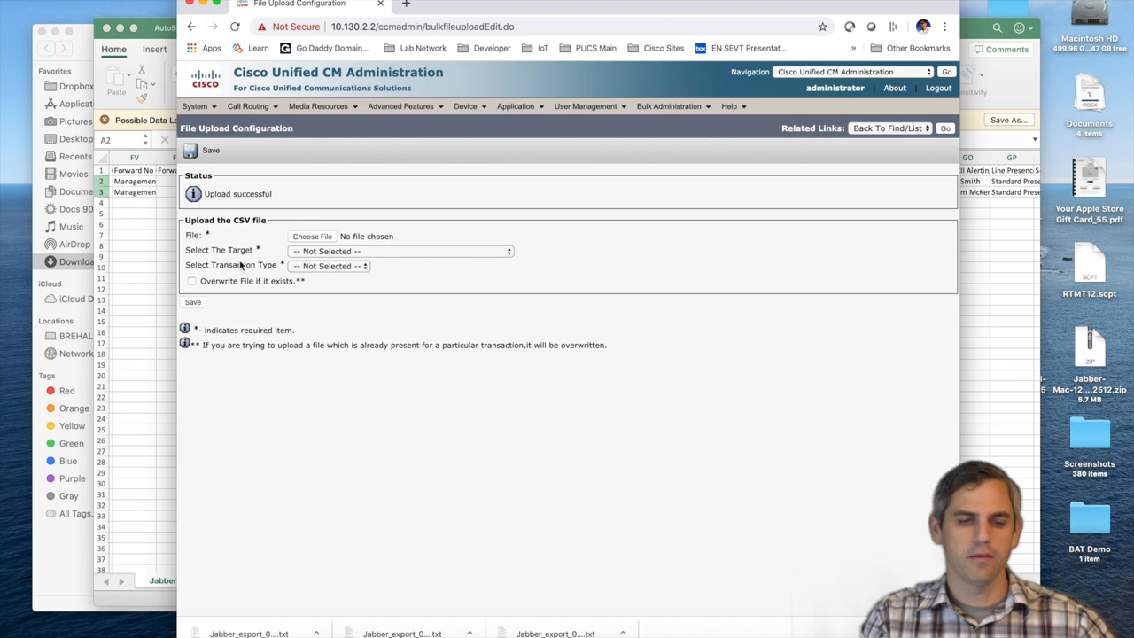
pyautogui.moveTo(602, 225)
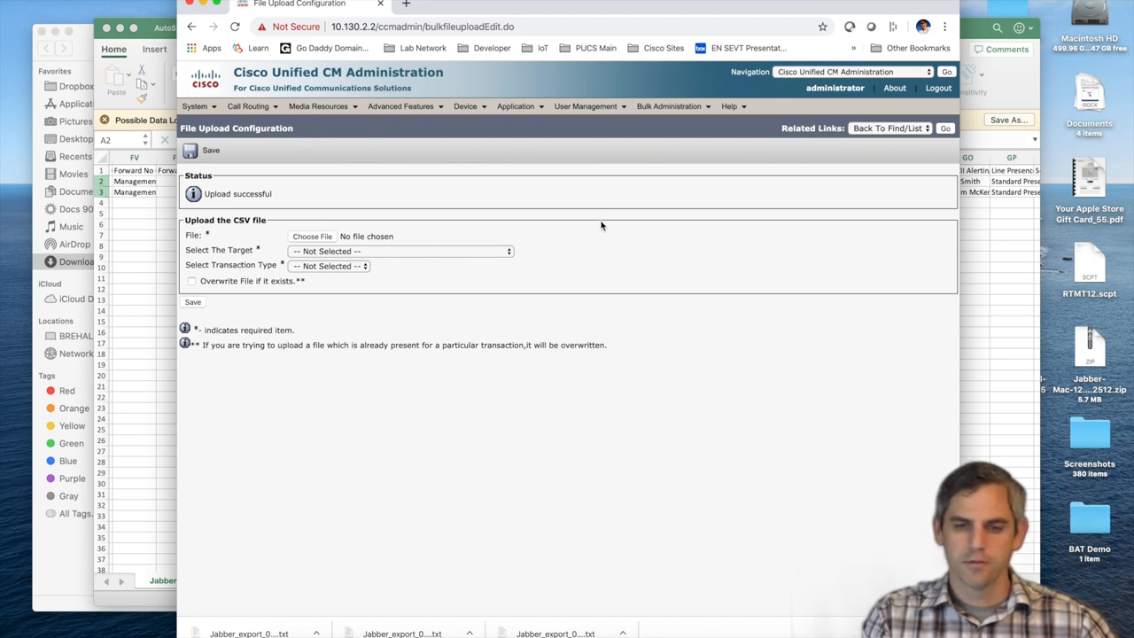
pyautogui.moveTo(687, 138)
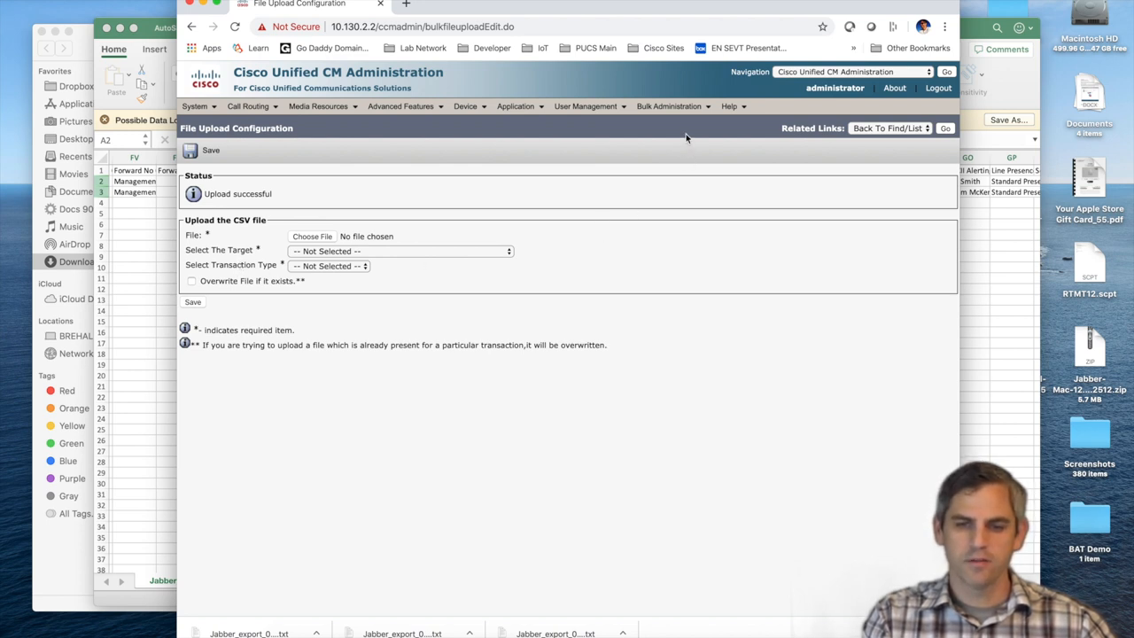
# Go to Bulk Administration > Phones > Insert Phones
pyautogui.click(669, 107)
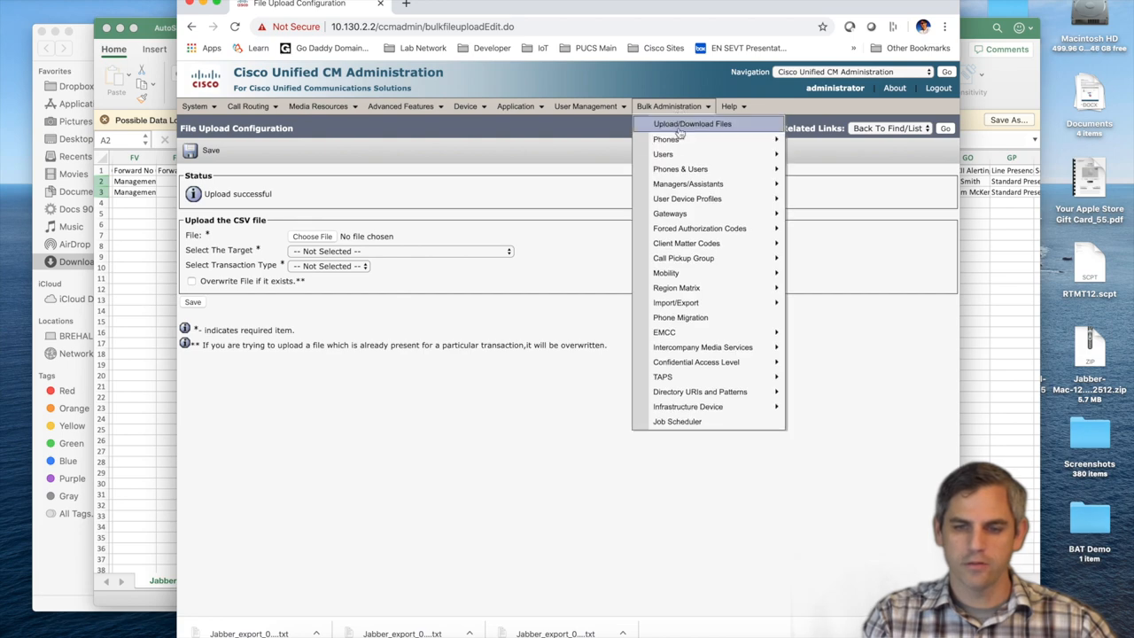
pyautogui.moveTo(667, 138)
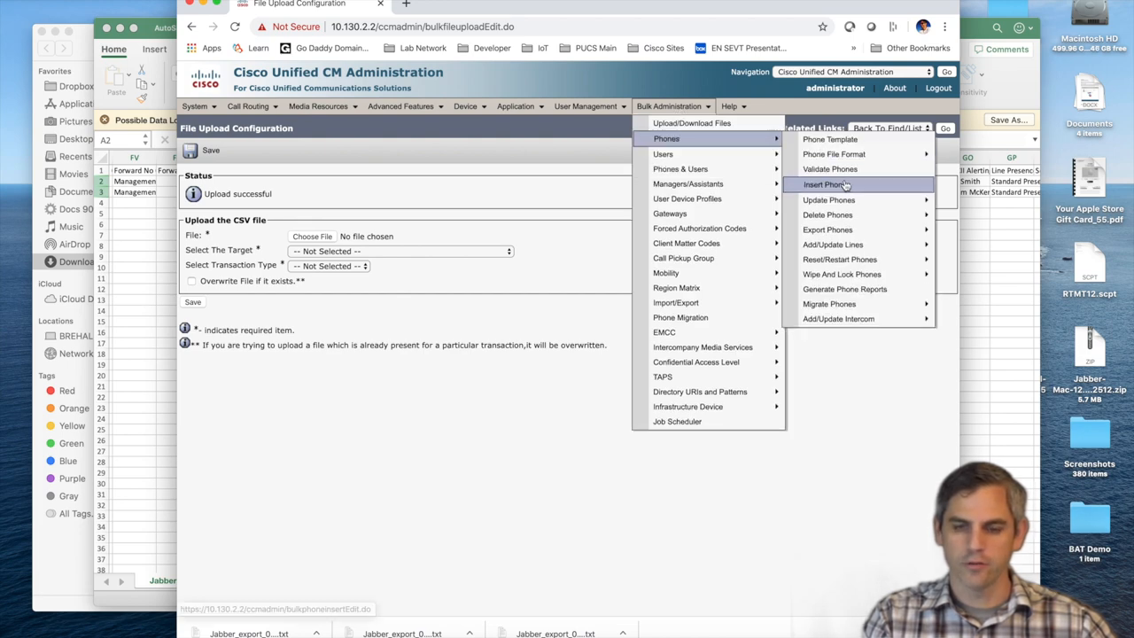
pyautogui.click(824, 184)
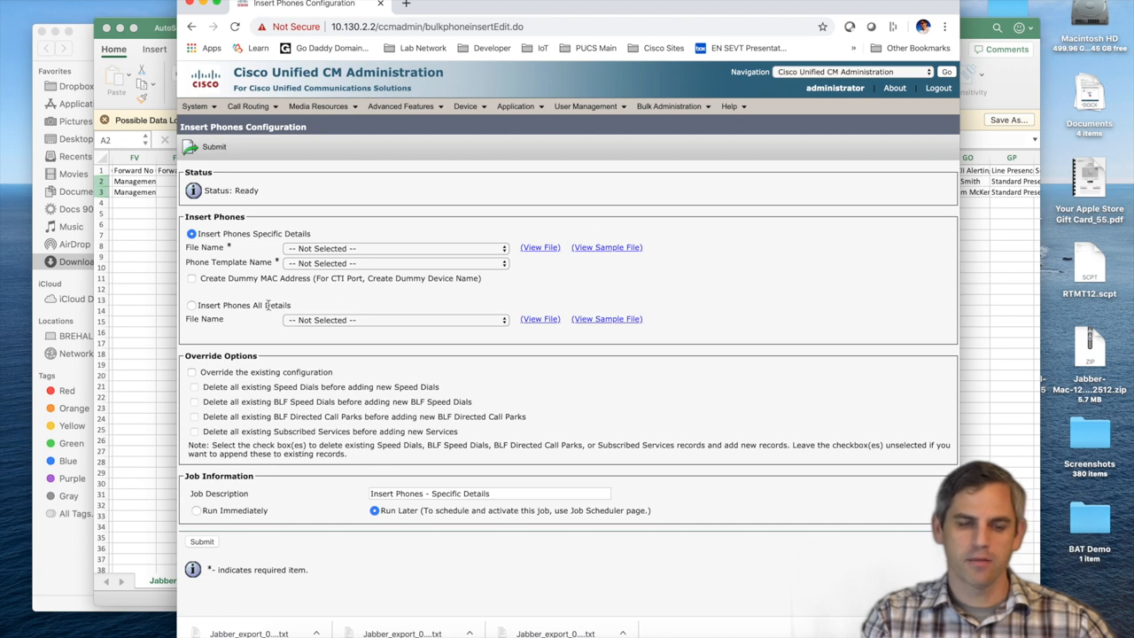
# Choose Insert Phones All Details with the uploaded Jabber import CSV as the file
pyautogui.click(191, 305)
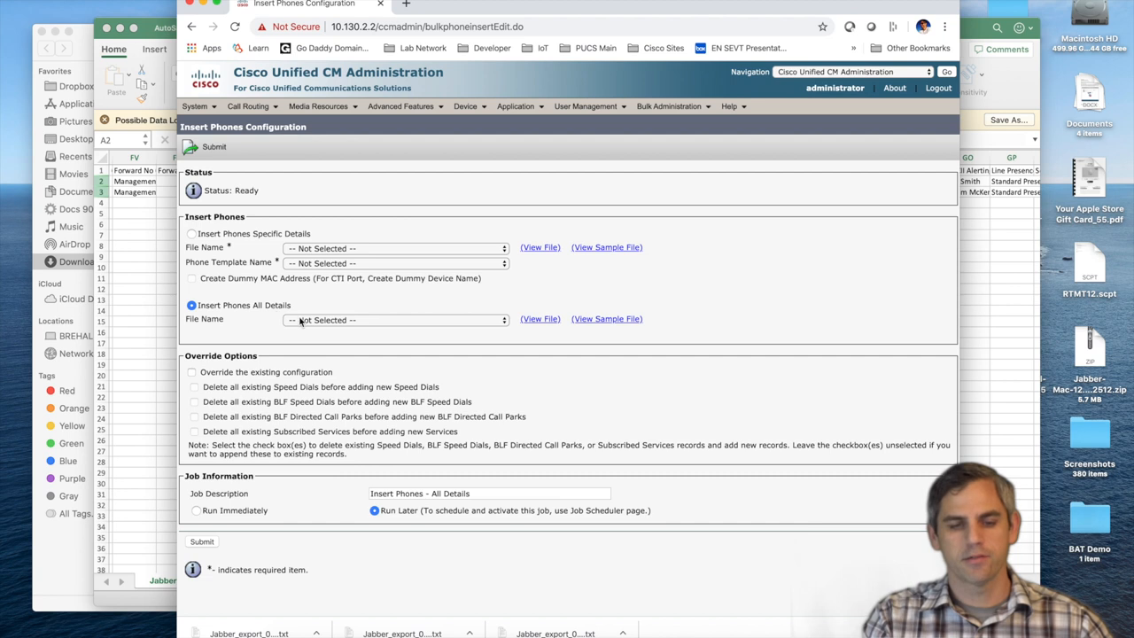
pyautogui.click(394, 319)
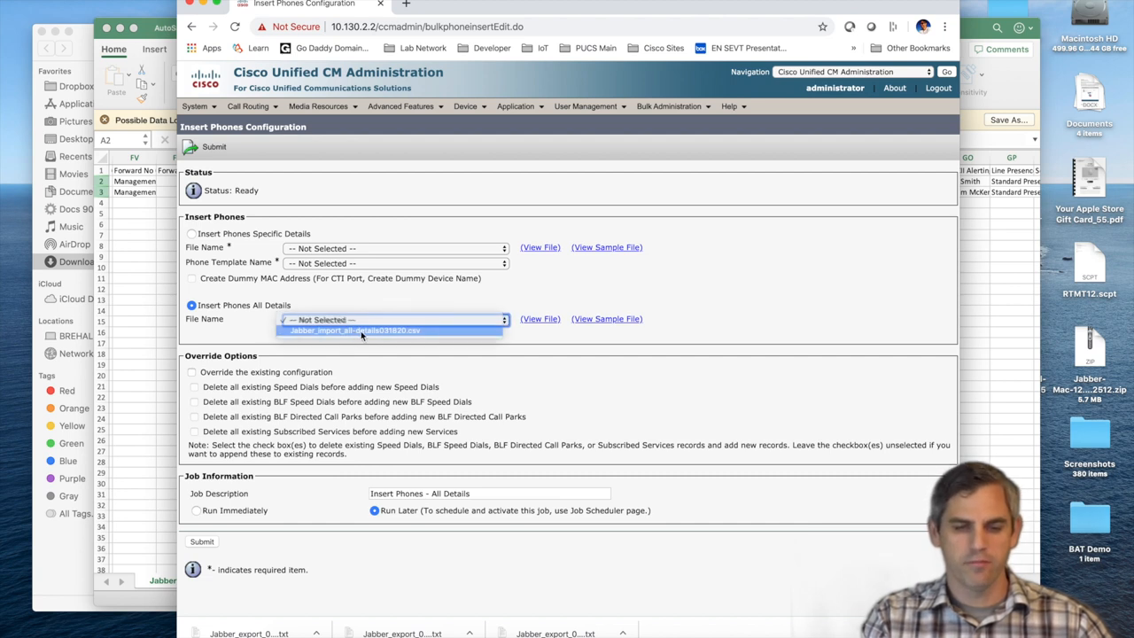
pyautogui.click(355, 329)
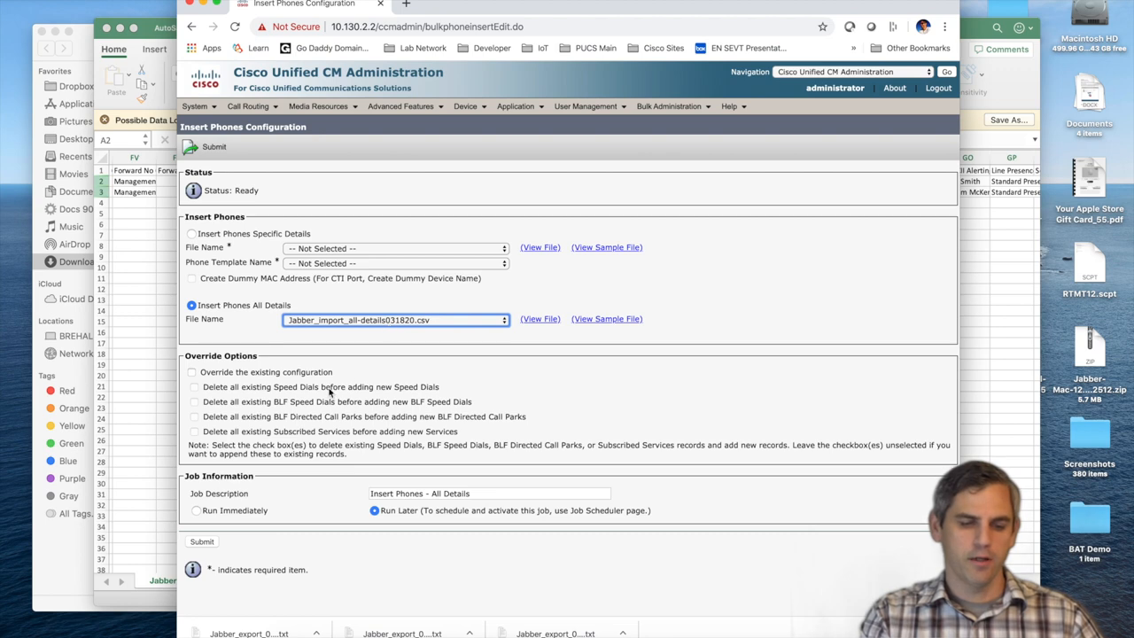
# Submit the insert job set to Run Immediately and return to the Bulk Administration menu
pyautogui.click(195, 511)
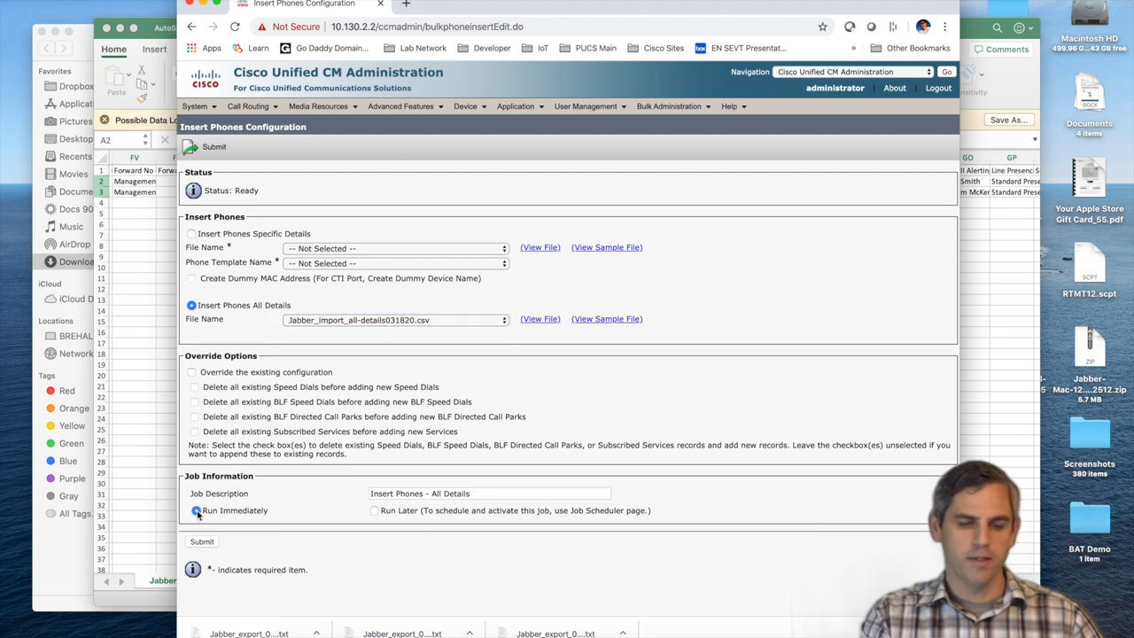
pyautogui.click(202, 543)
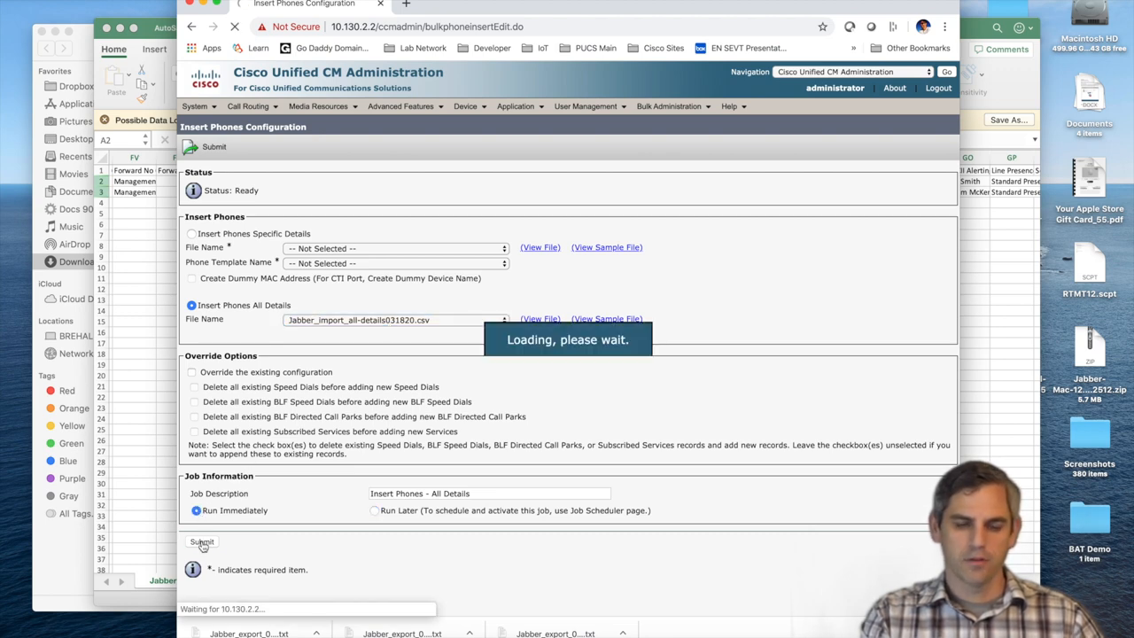
pyautogui.click(202, 542)
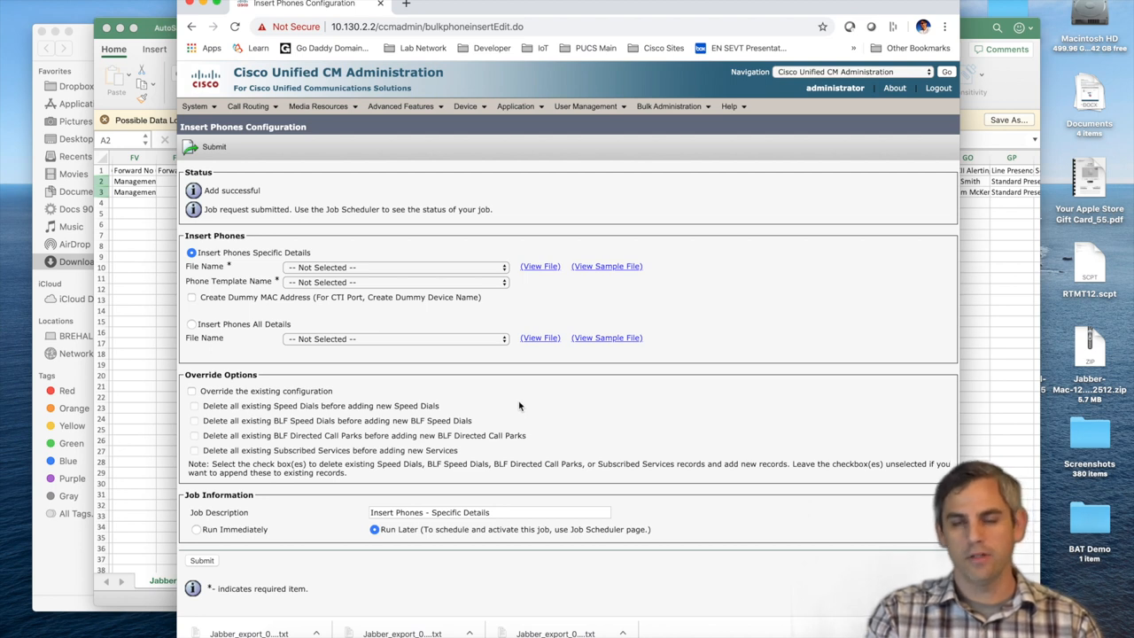
pyautogui.moveTo(674, 118)
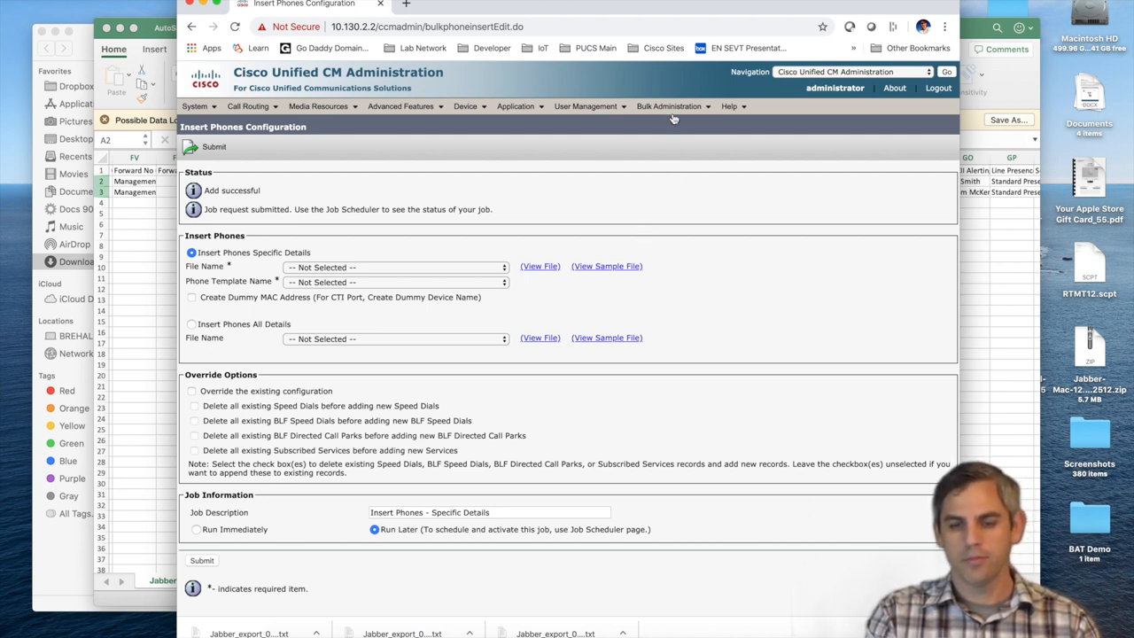
pyautogui.click(670, 106)
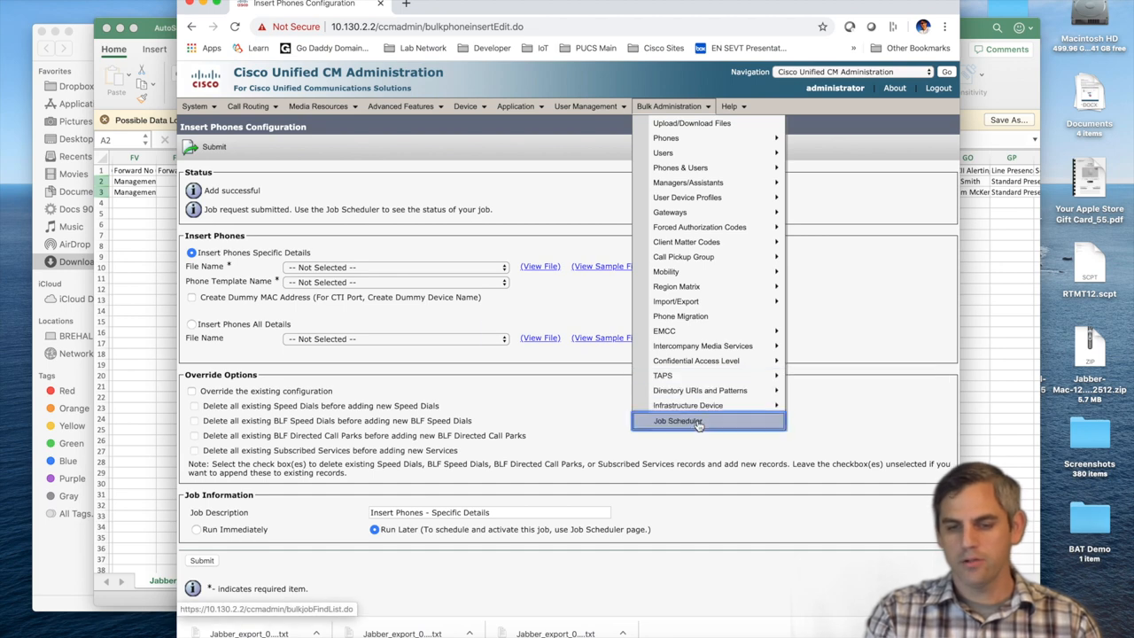
# Refresh the Job Scheduler list showing Insert Phones as Completed and open its job ID
pyautogui.click(677, 422)
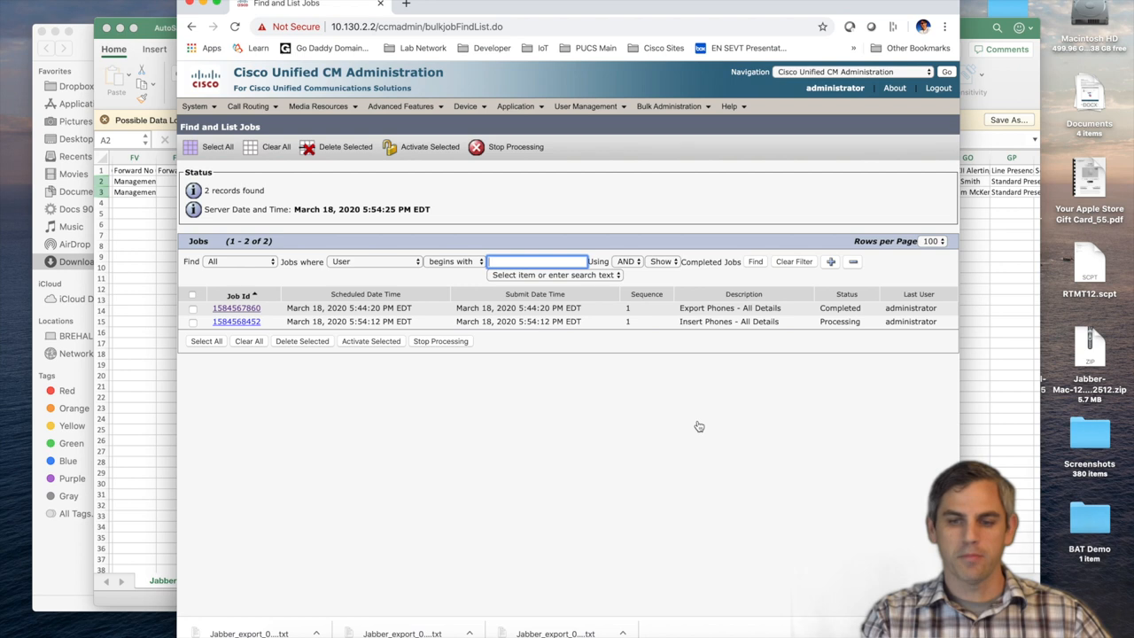
pyautogui.moveTo(808, 331)
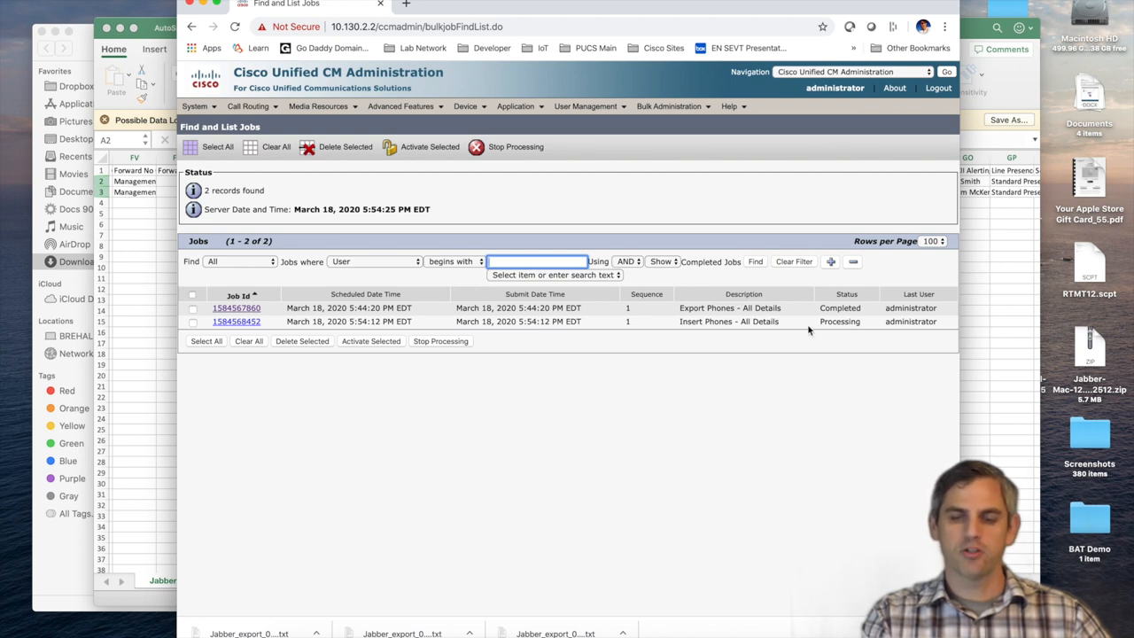
pyautogui.moveTo(871, 312)
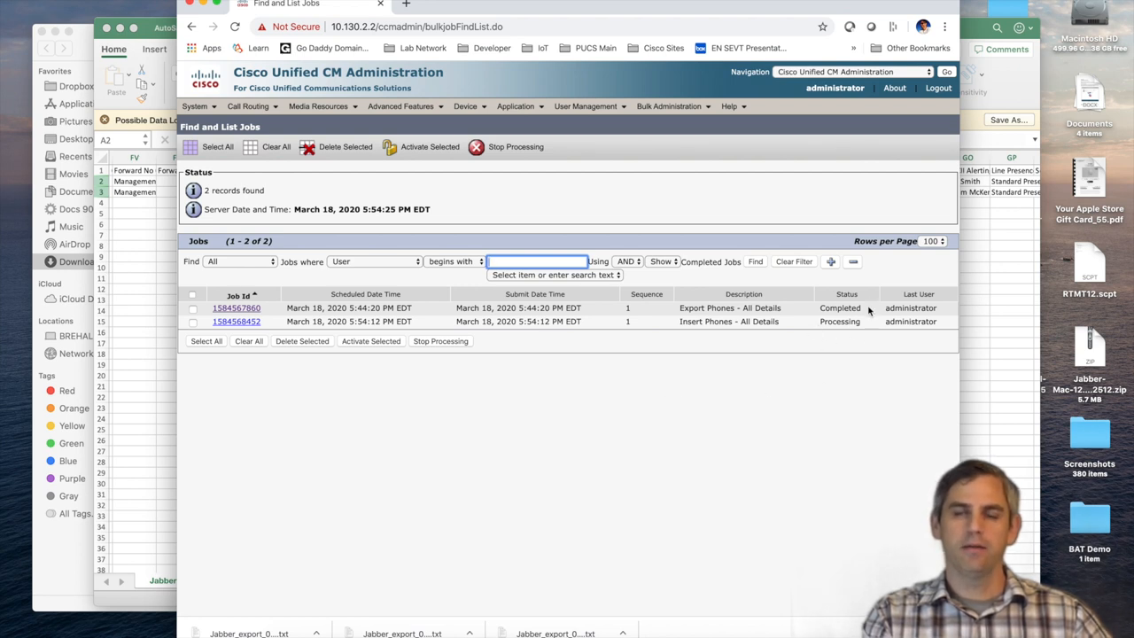
pyautogui.moveTo(585, 356)
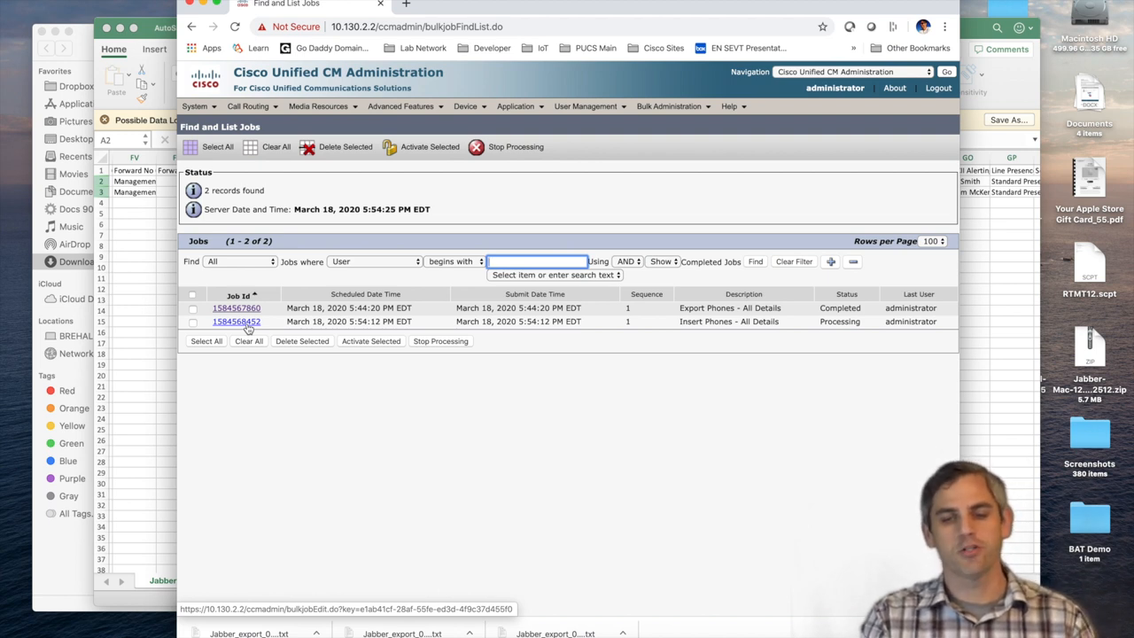
pyautogui.moveTo(544, 319)
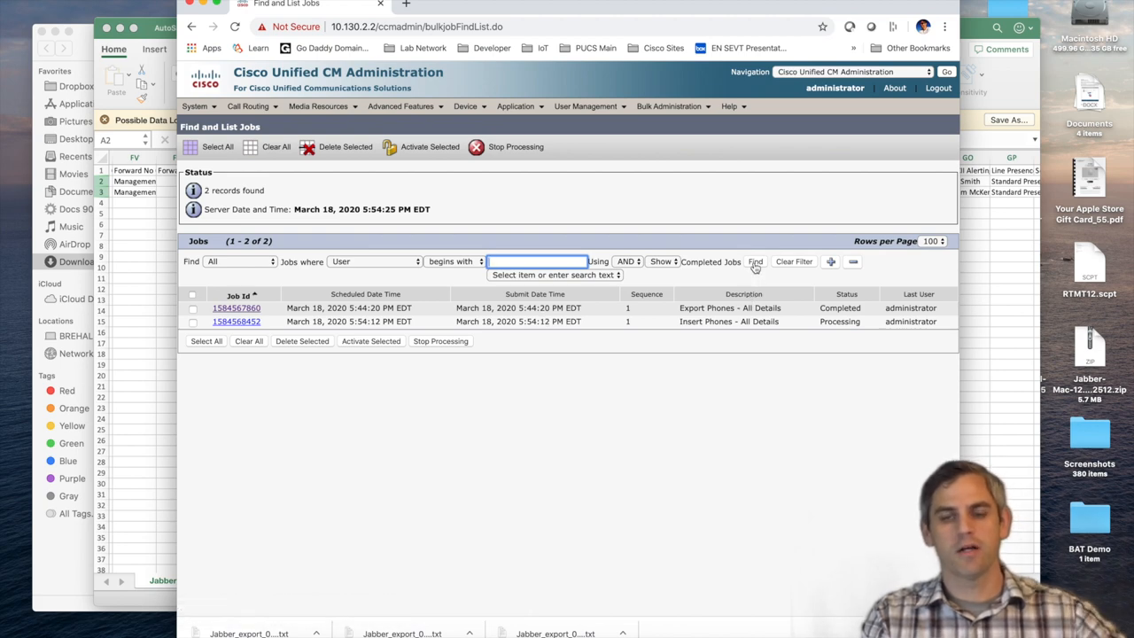
pyautogui.click(755, 262)
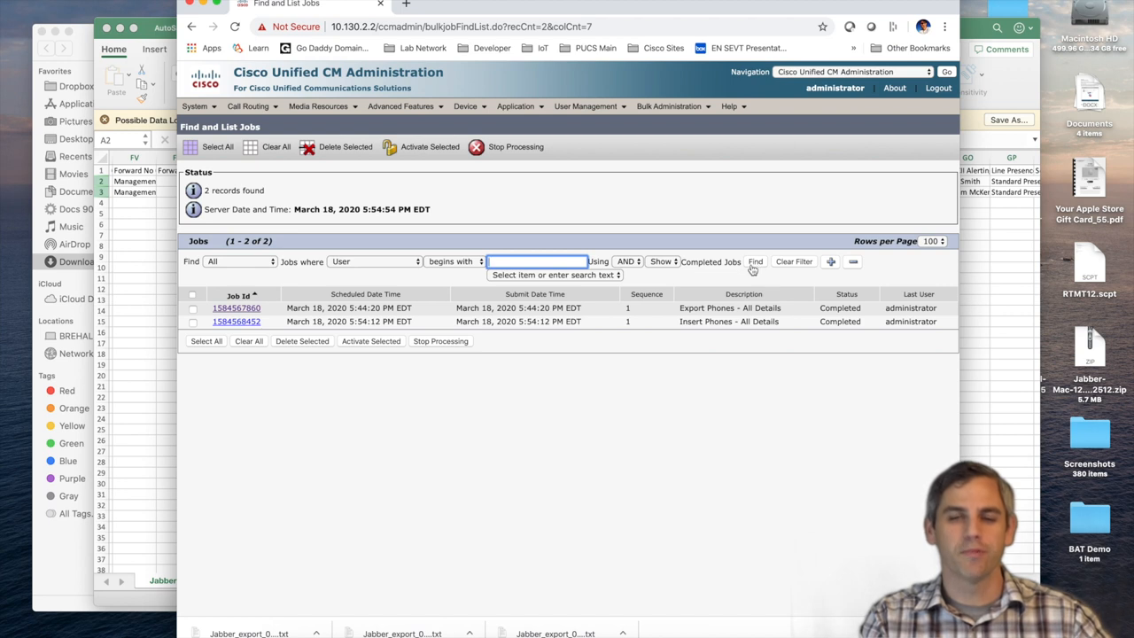
pyautogui.moveTo(340, 308)
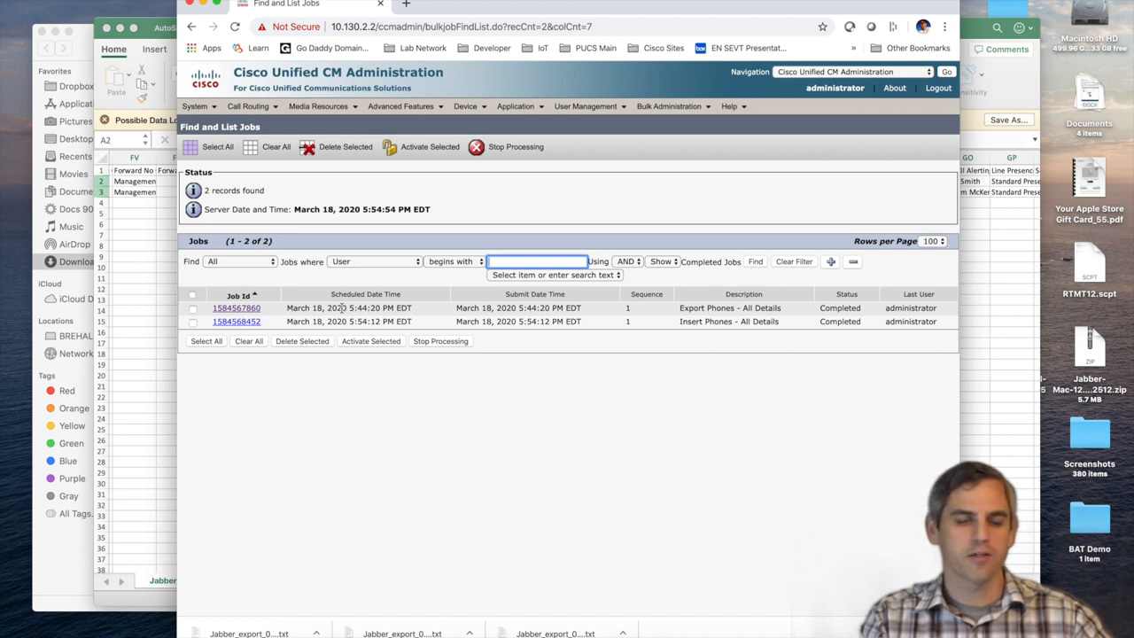
pyautogui.moveTo(236, 320)
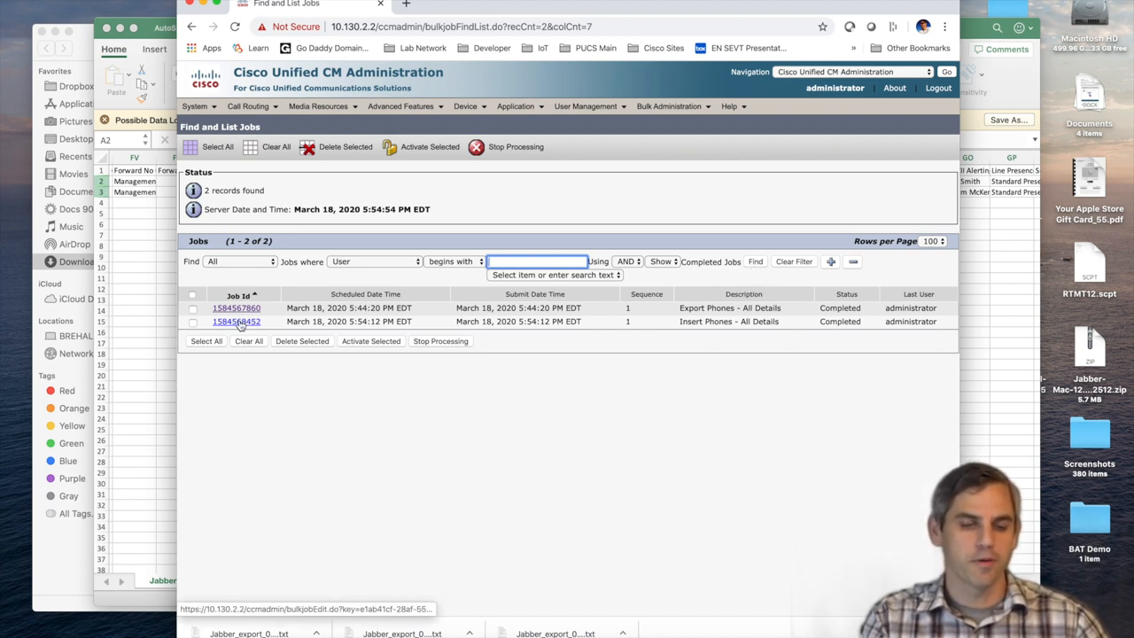
pyautogui.click(235, 322)
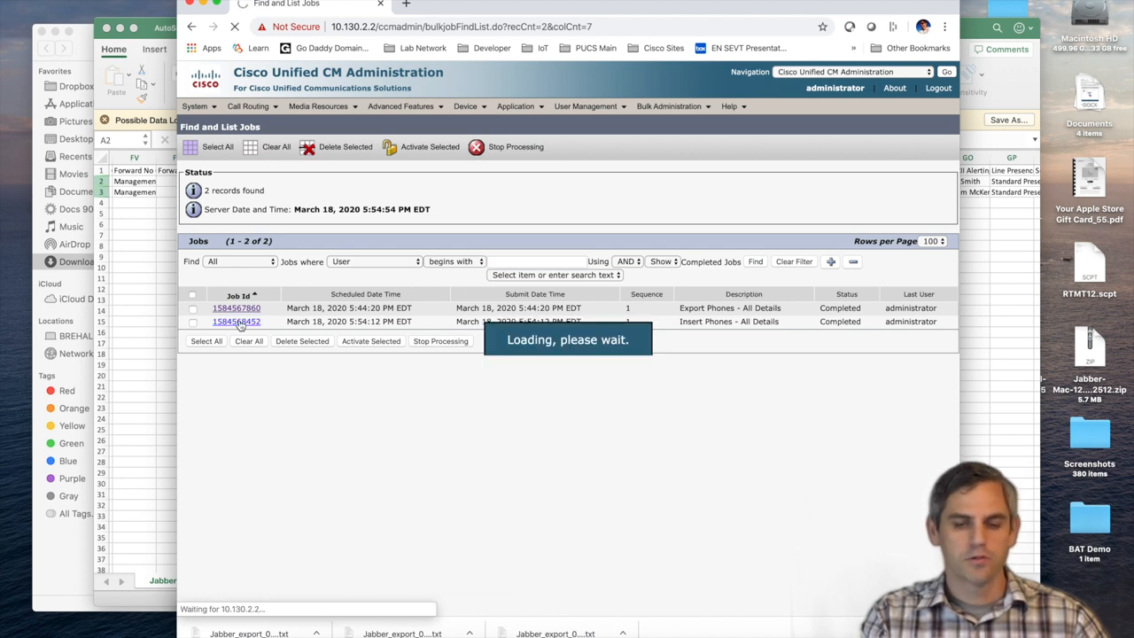
# View the job log confirming 2 records processed, 0 failed, then return to the job details
pyautogui.click(235, 323)
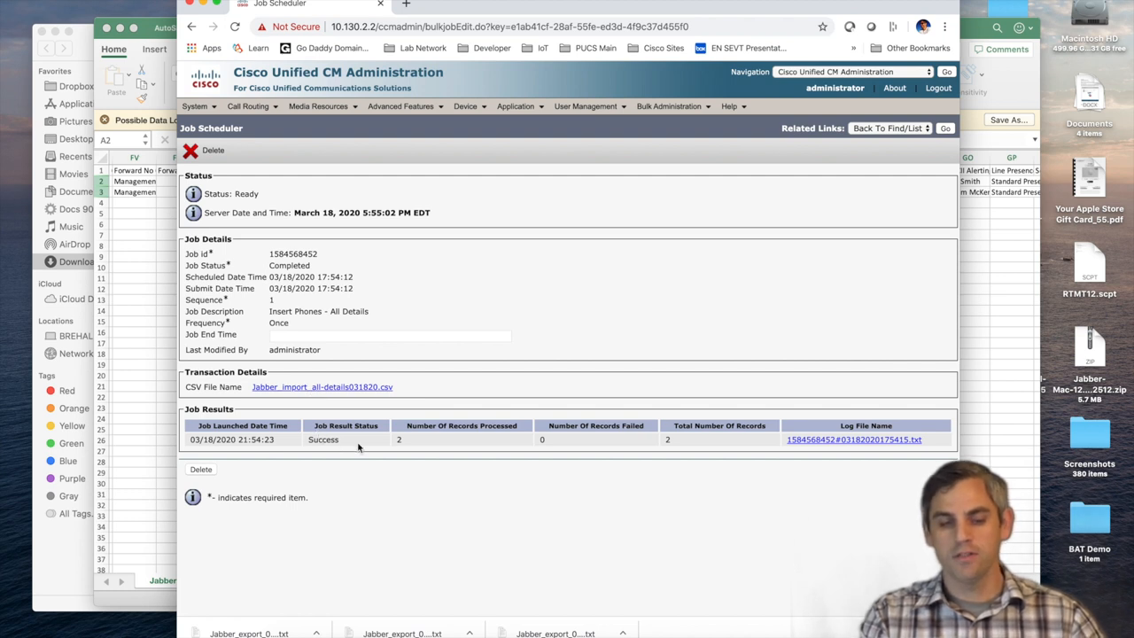
pyautogui.moveTo(344, 441)
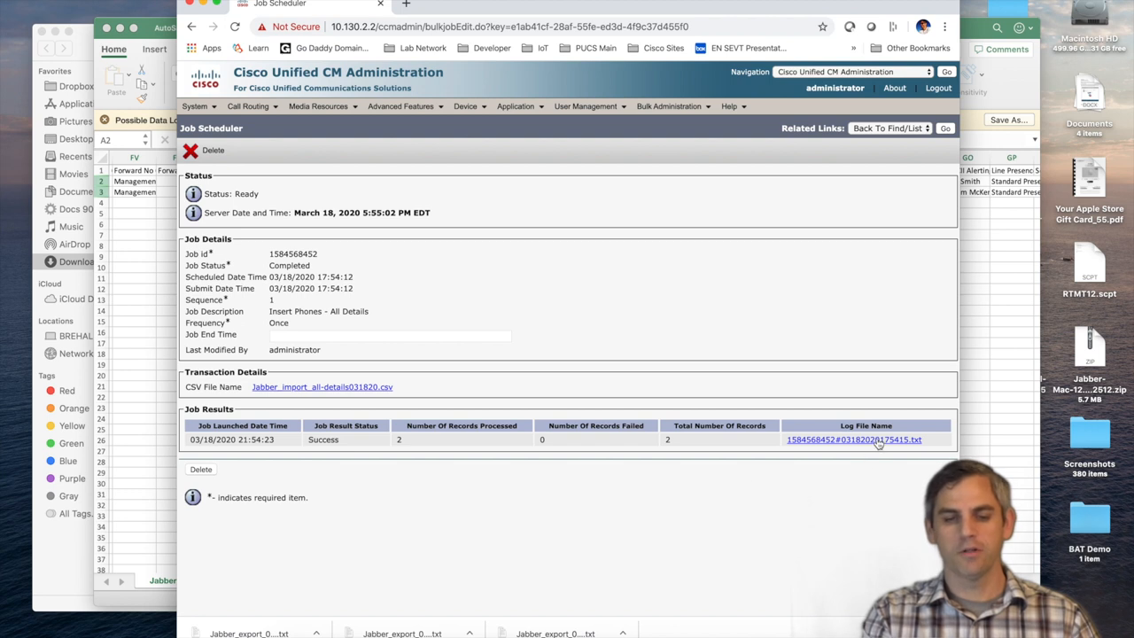
pyautogui.click(854, 439)
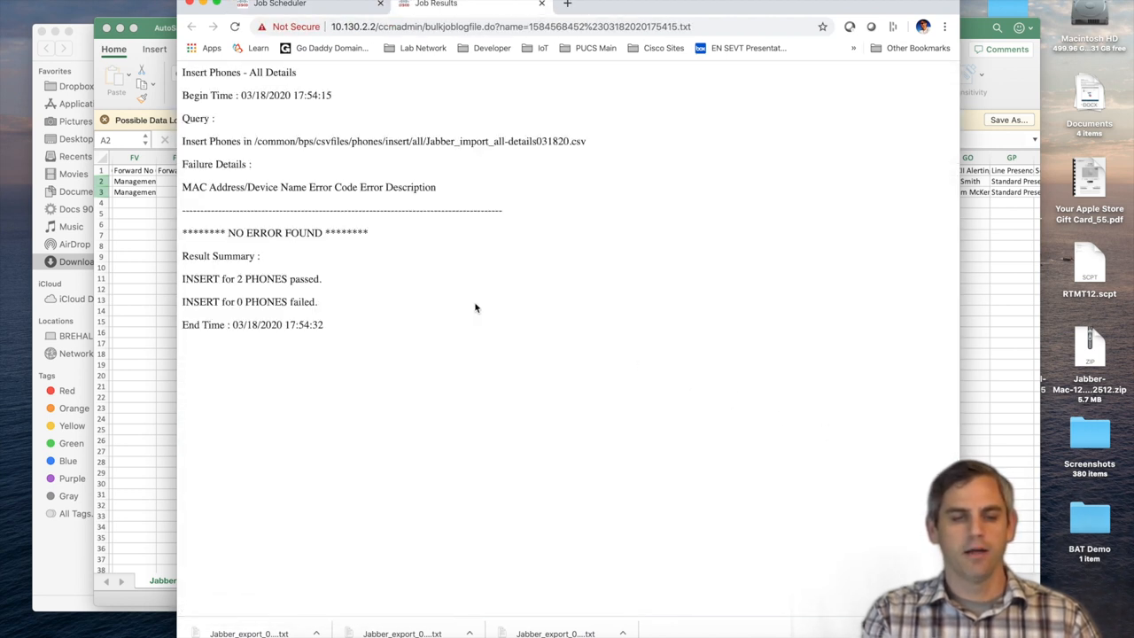
pyautogui.tripleClick(275, 232)
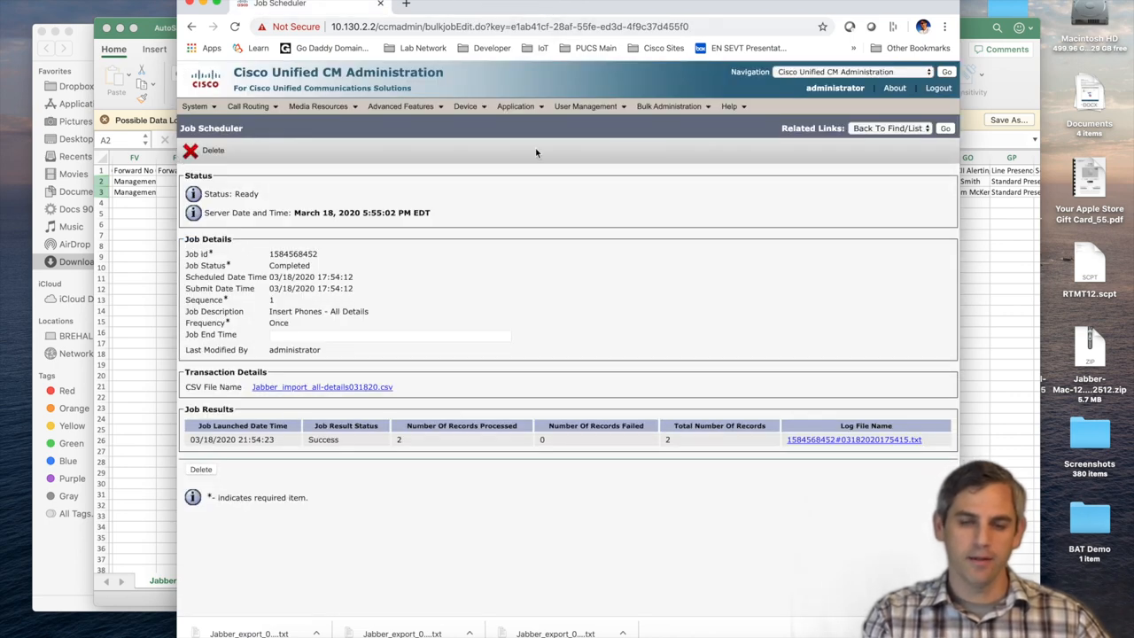
pyautogui.moveTo(528, 237)
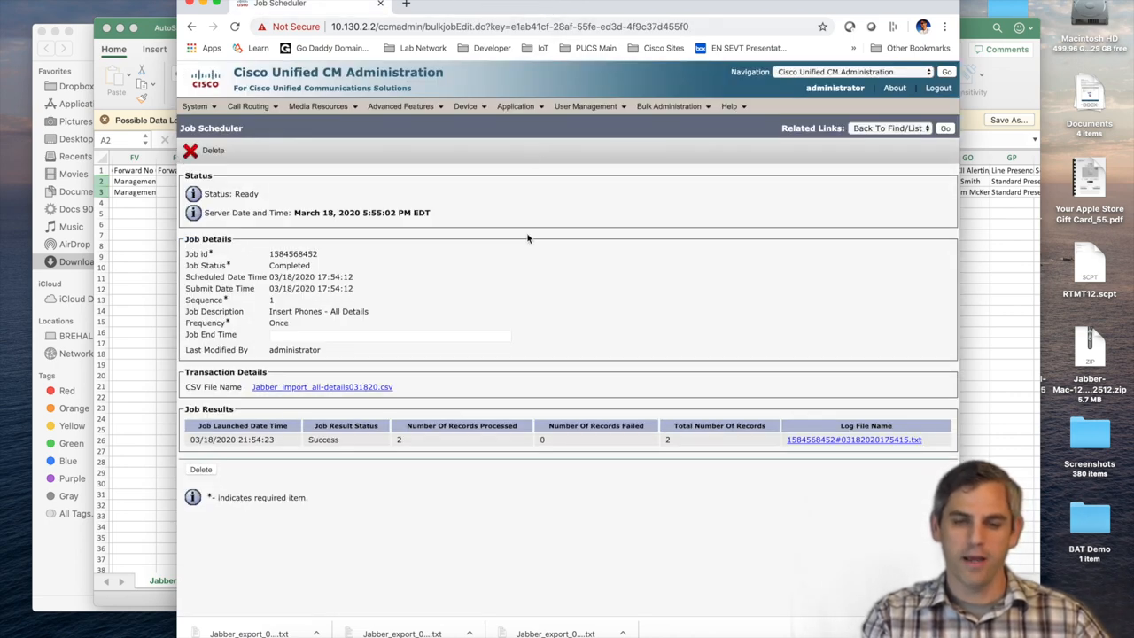
pyautogui.click(465, 106)
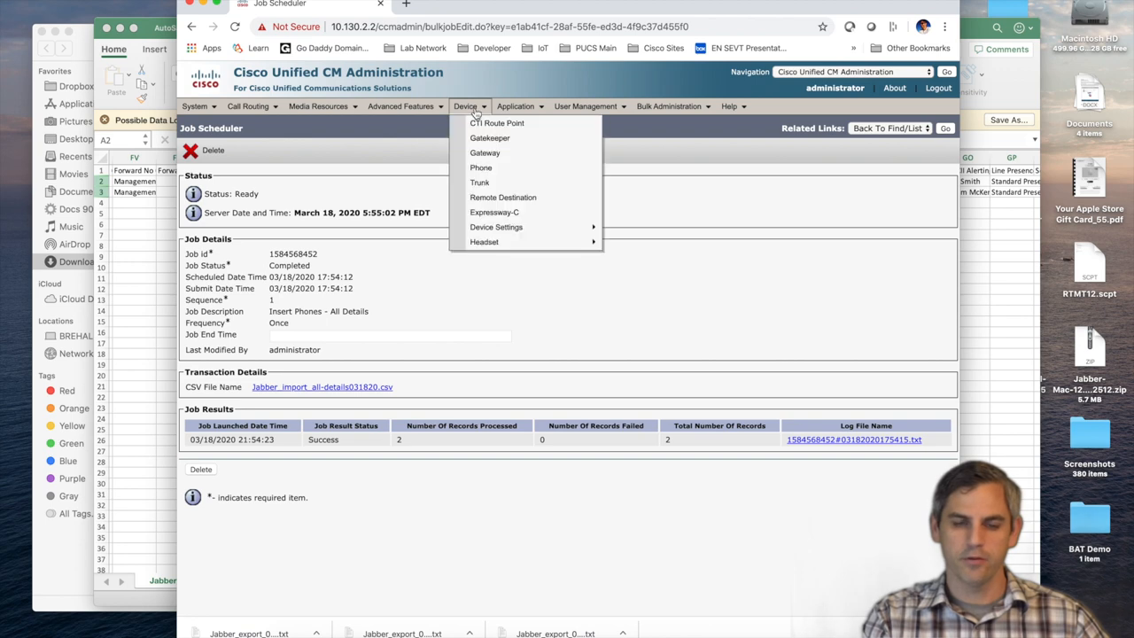
pyautogui.click(480, 166)
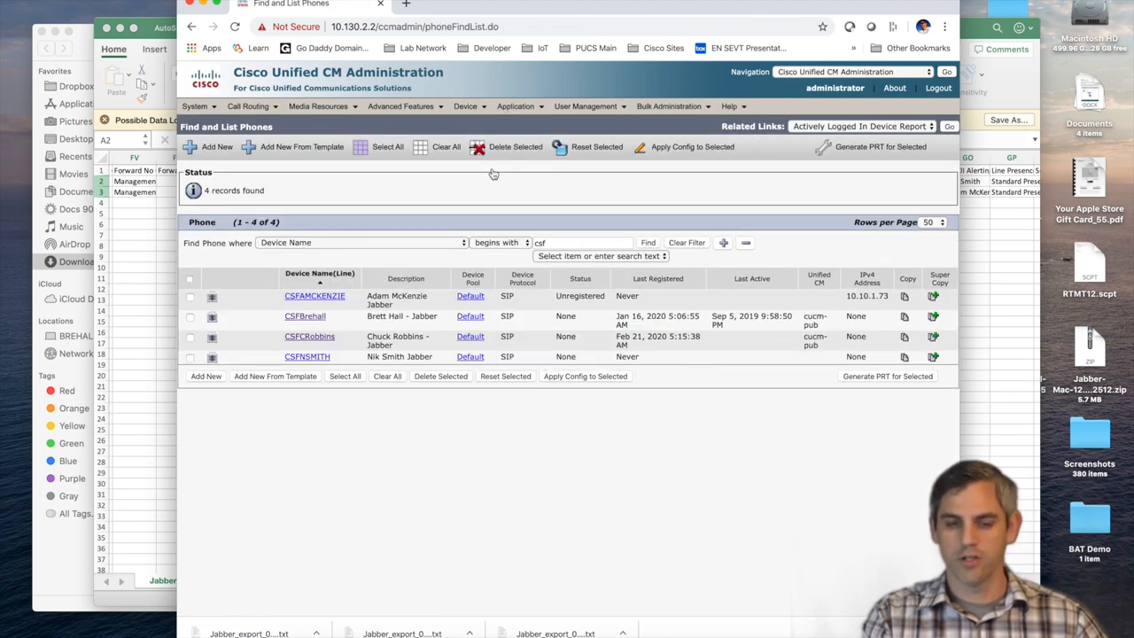
pyautogui.moveTo(485, 197)
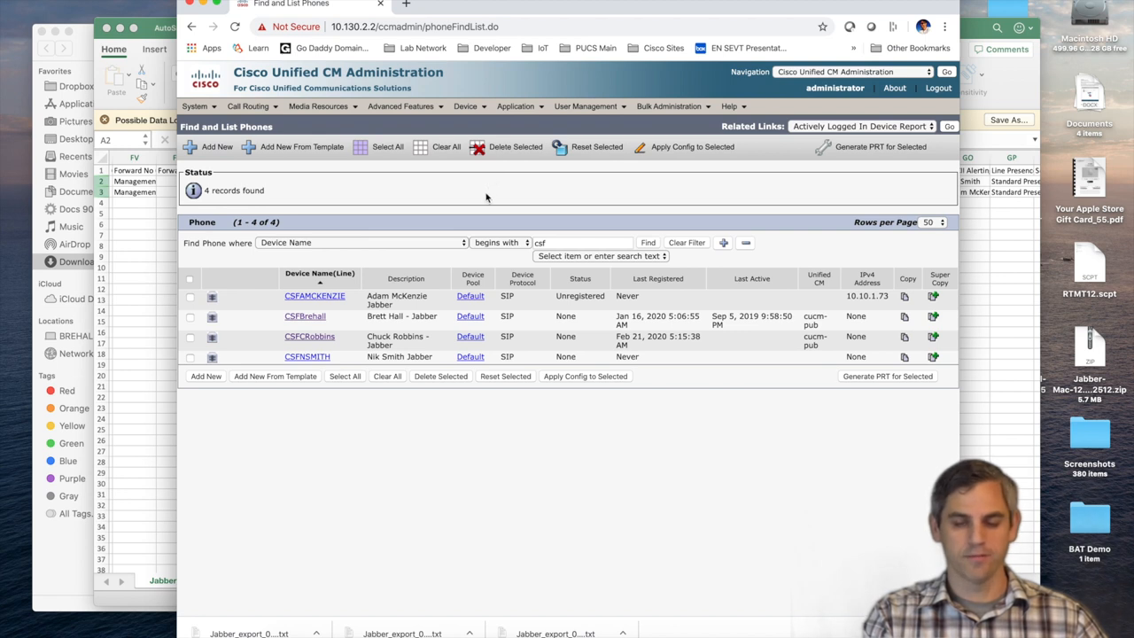
pyautogui.moveTo(475, 220)
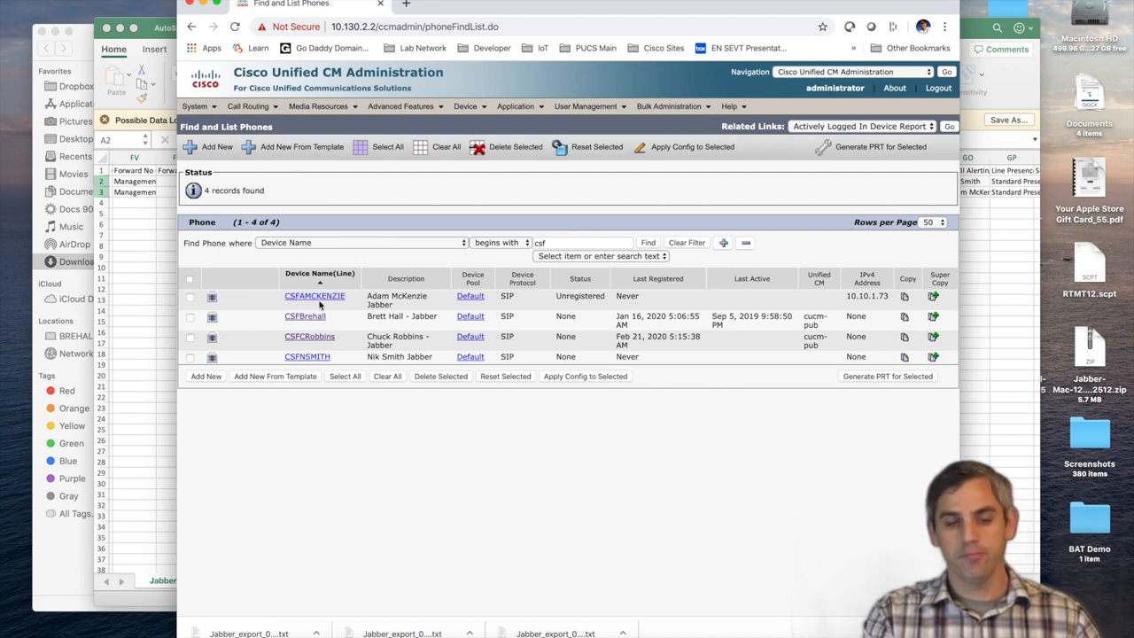
pyautogui.moveTo(321, 305)
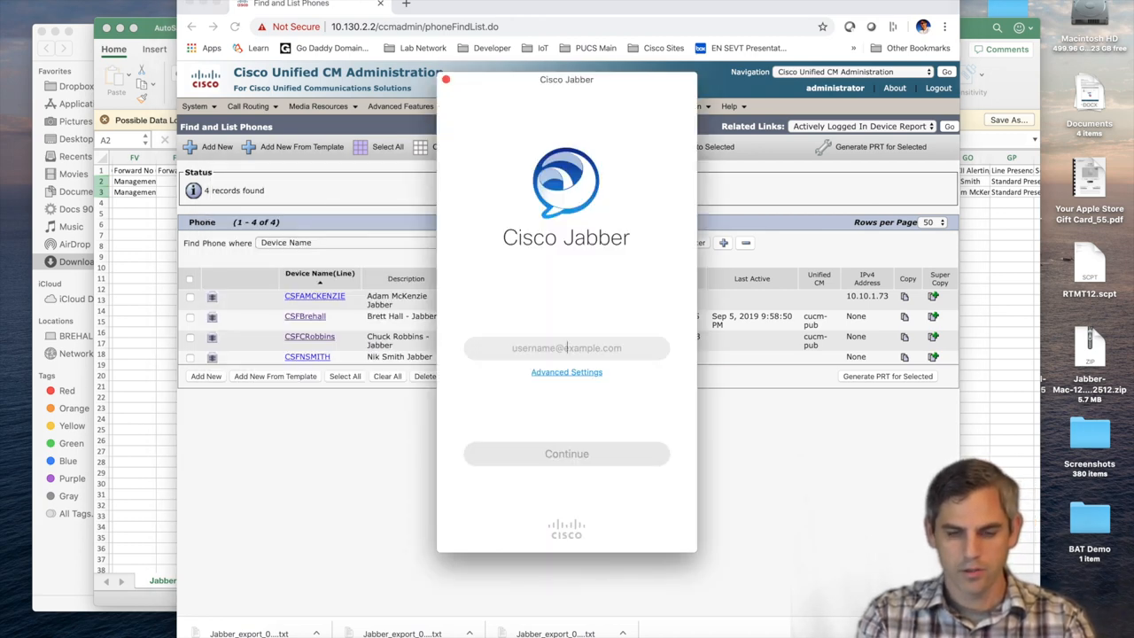
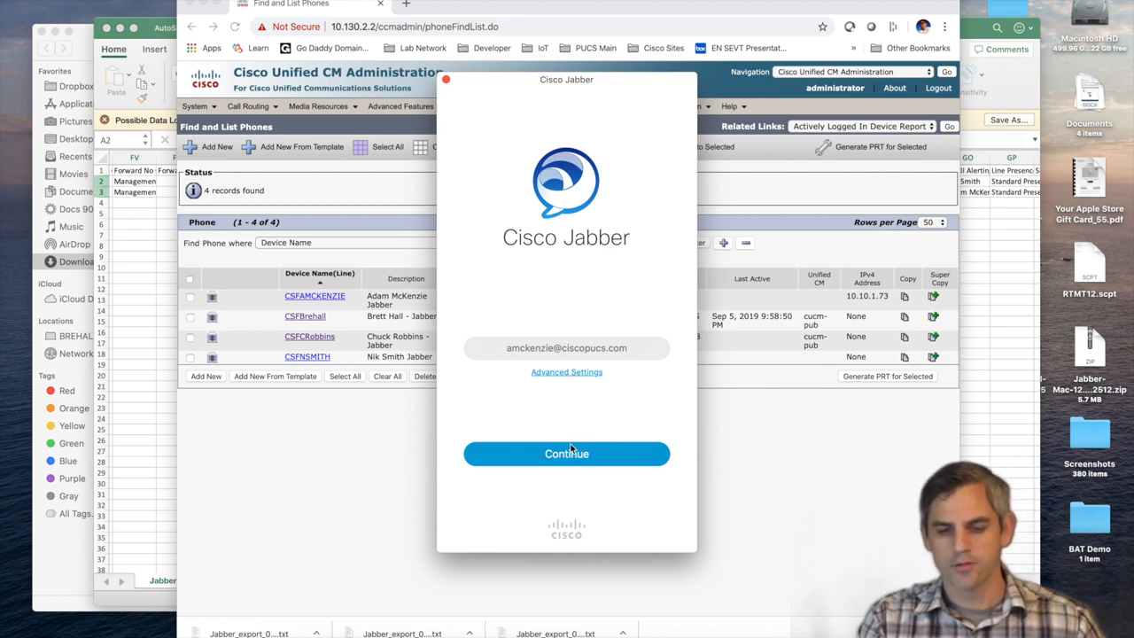
pyautogui.click(567, 453)
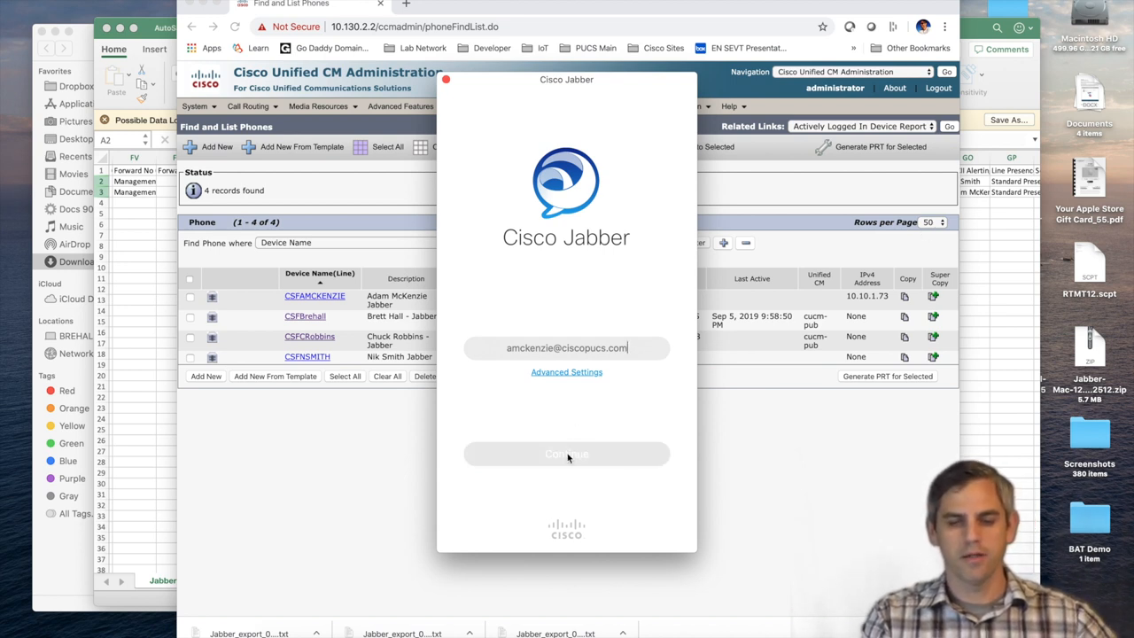
pyautogui.click(567, 453)
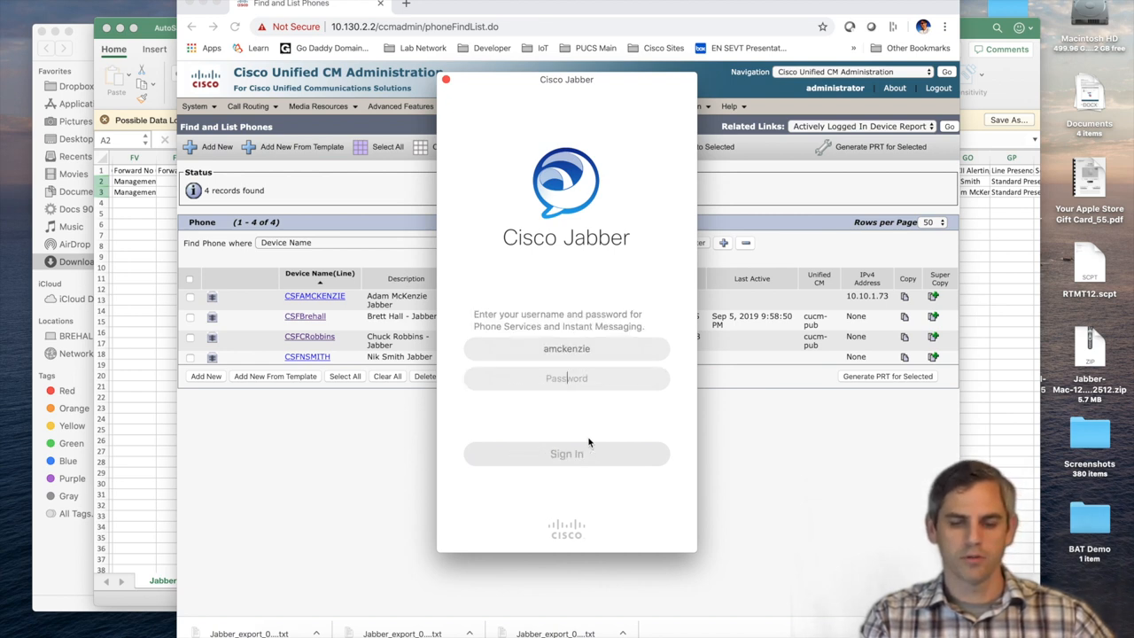
pyautogui.moveTo(606, 400)
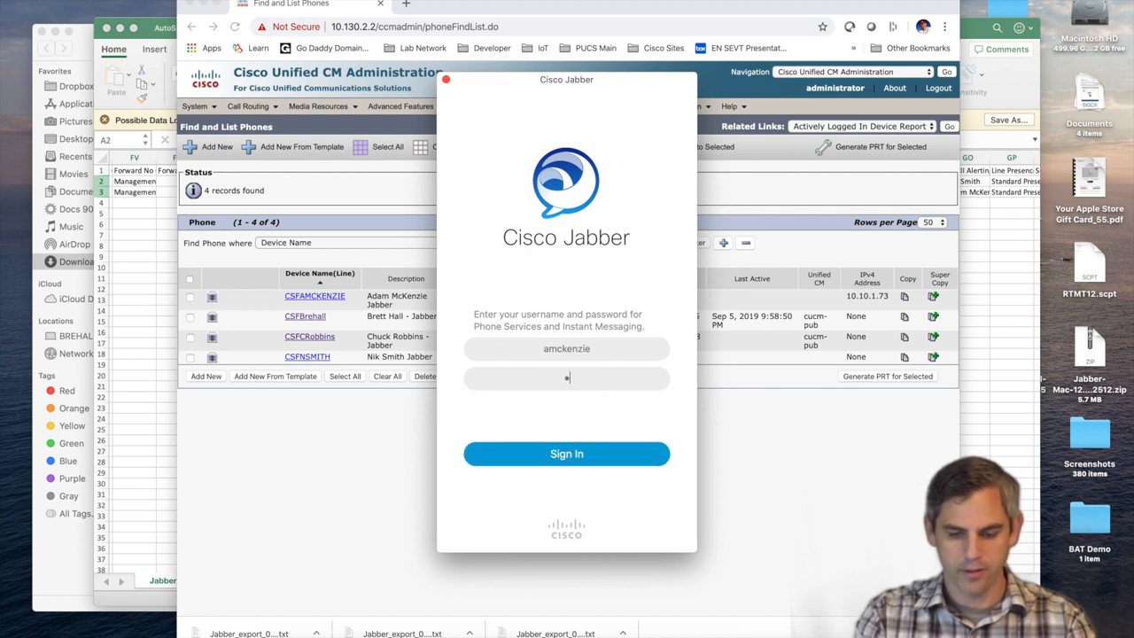
pyautogui.write('password')
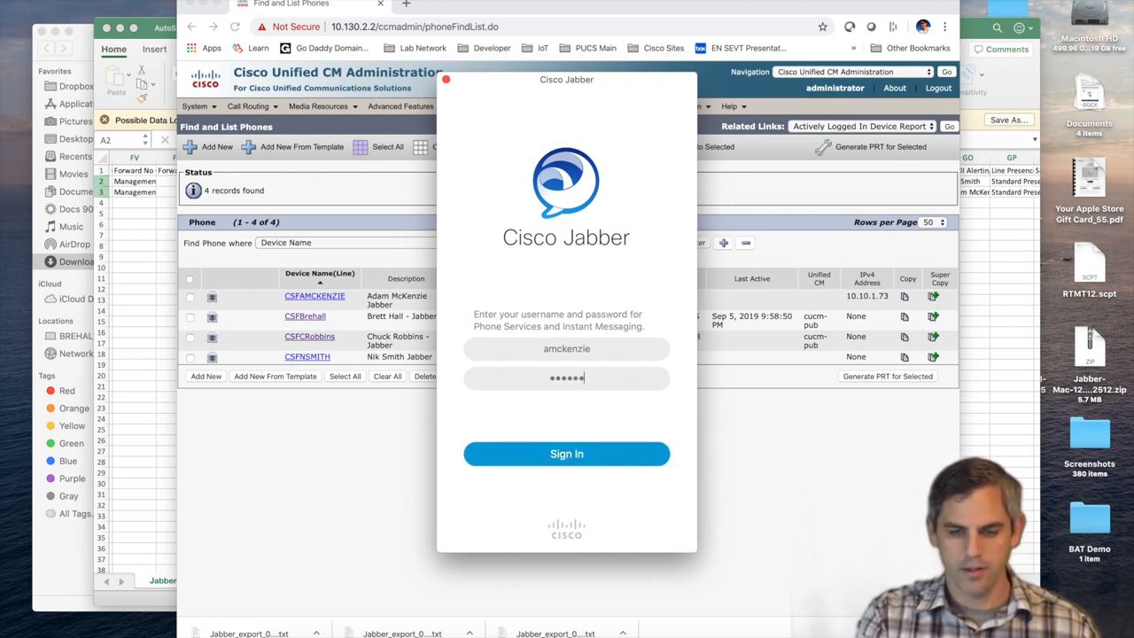
pyautogui.click(567, 454)
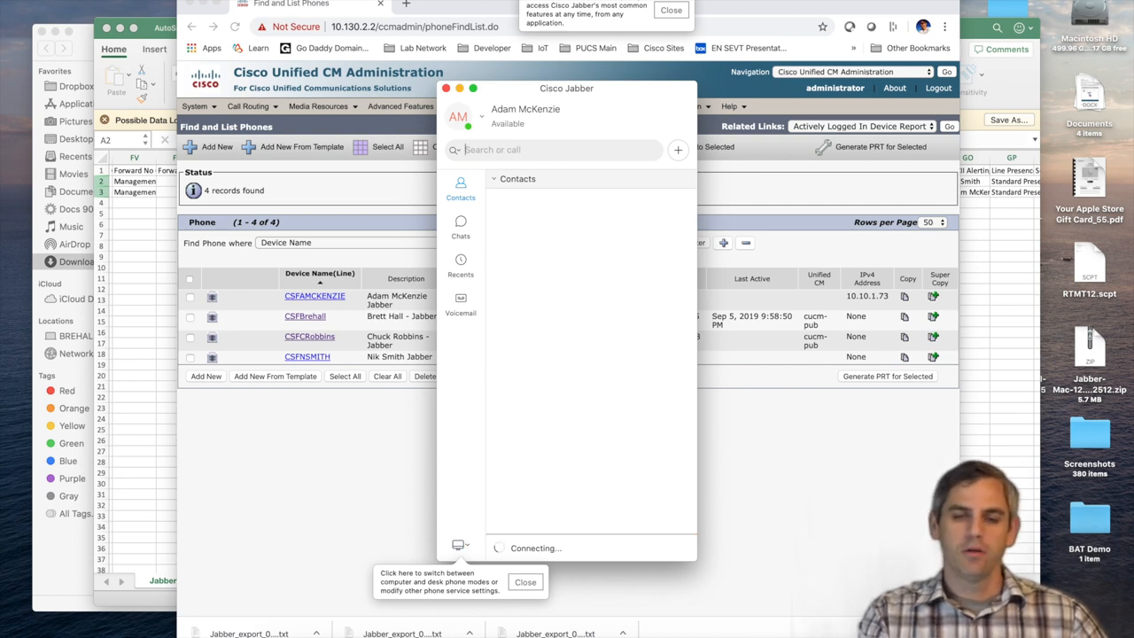
pyautogui.moveTo(606, 400)
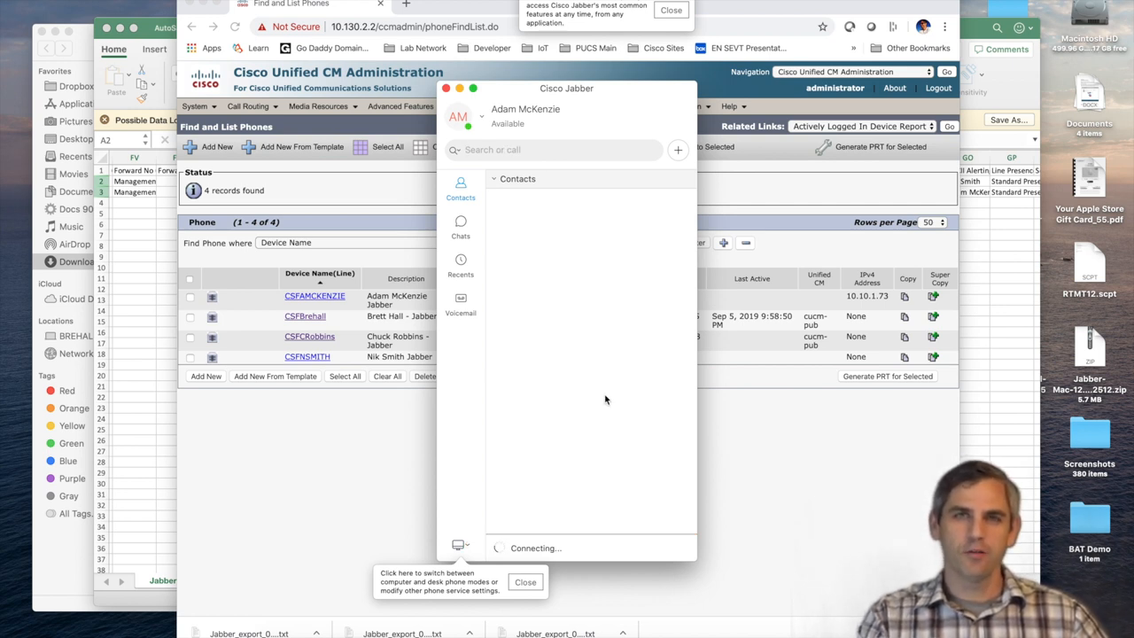